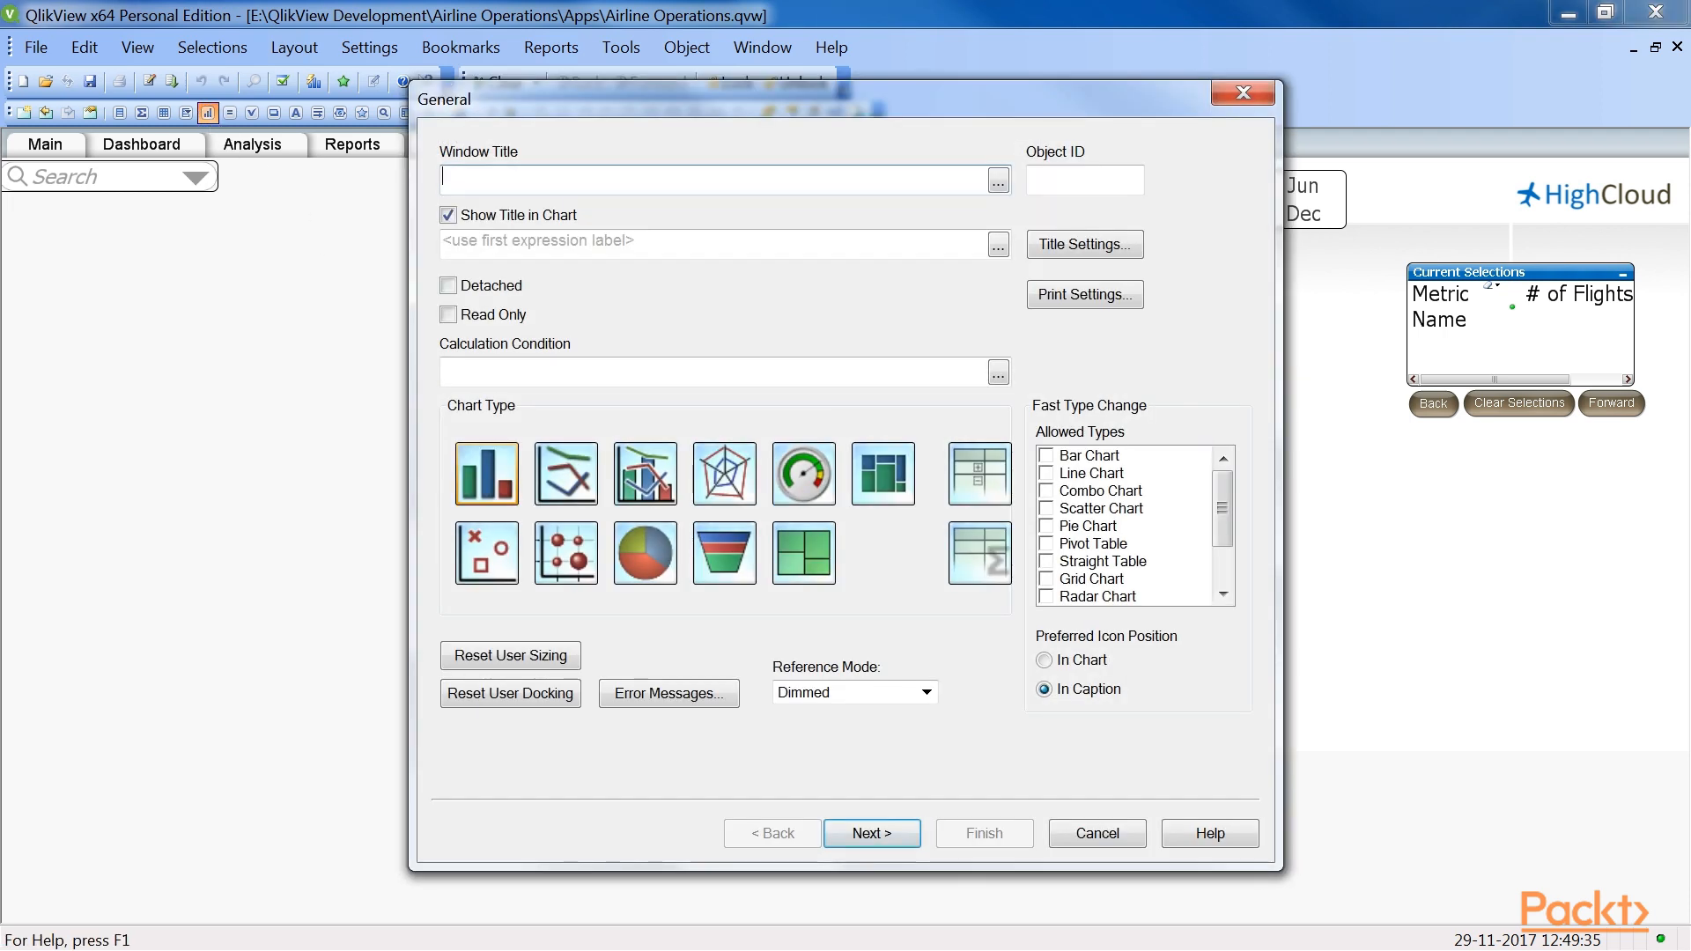
Create a straight table titled 'Basic Set Analysis Examples' and proceed to its expressions
{"action": "type", "text": "Basic Set Analysis Examples"}
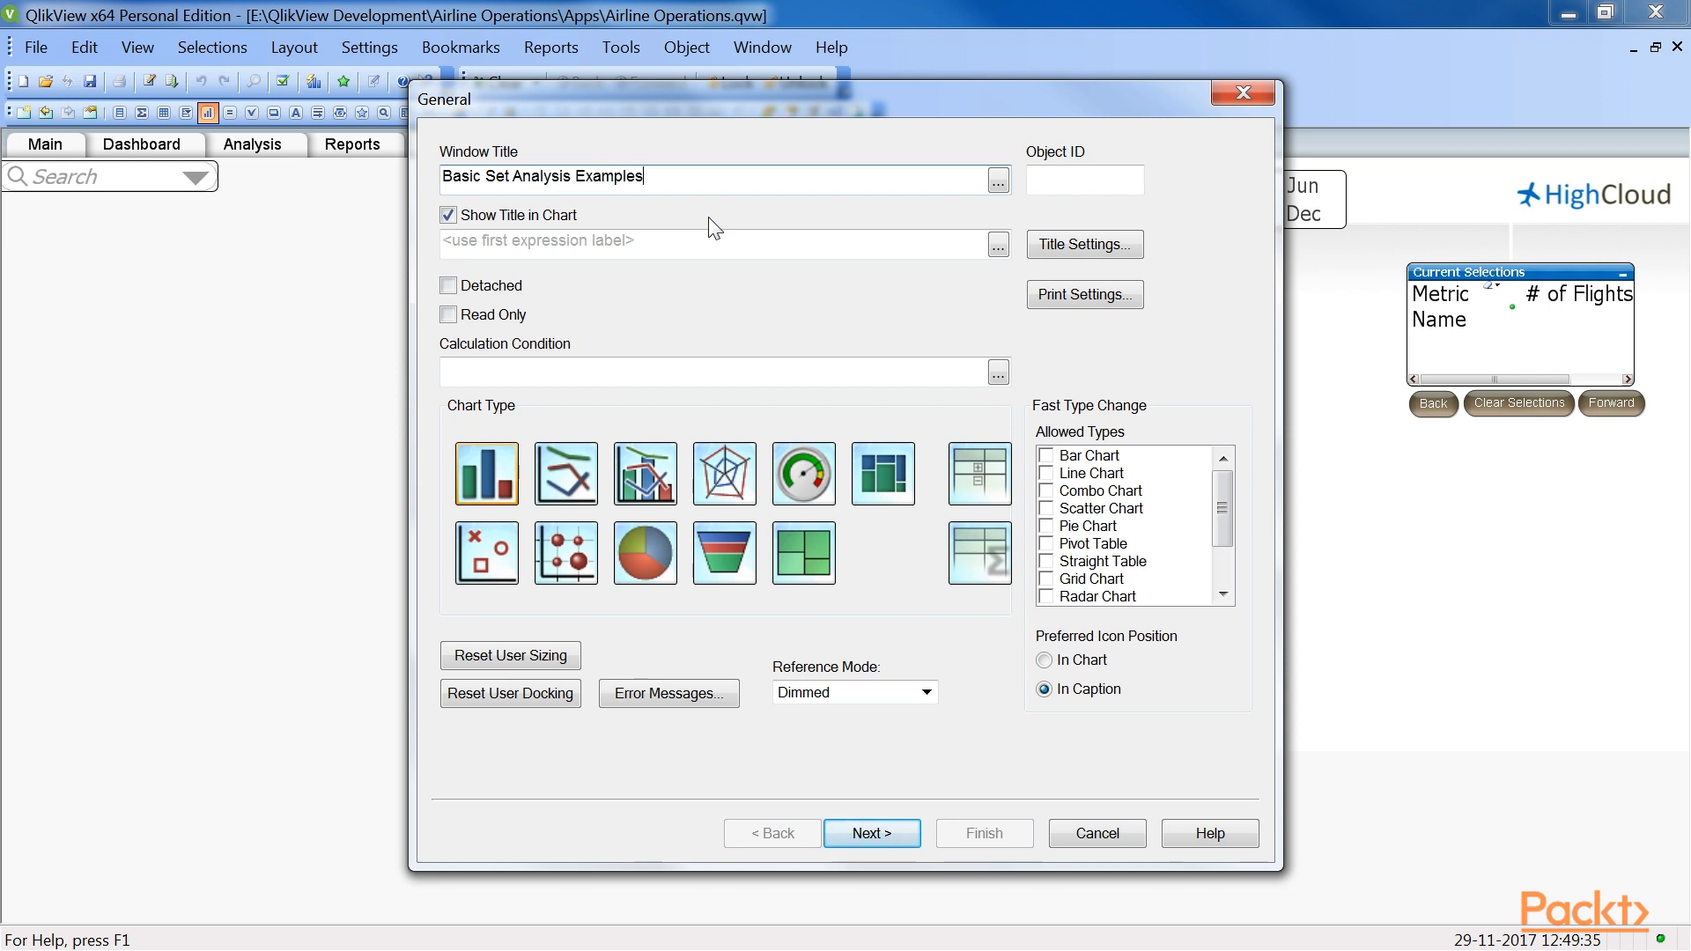
{"action": "left_click", "coordinate": [979, 552]}
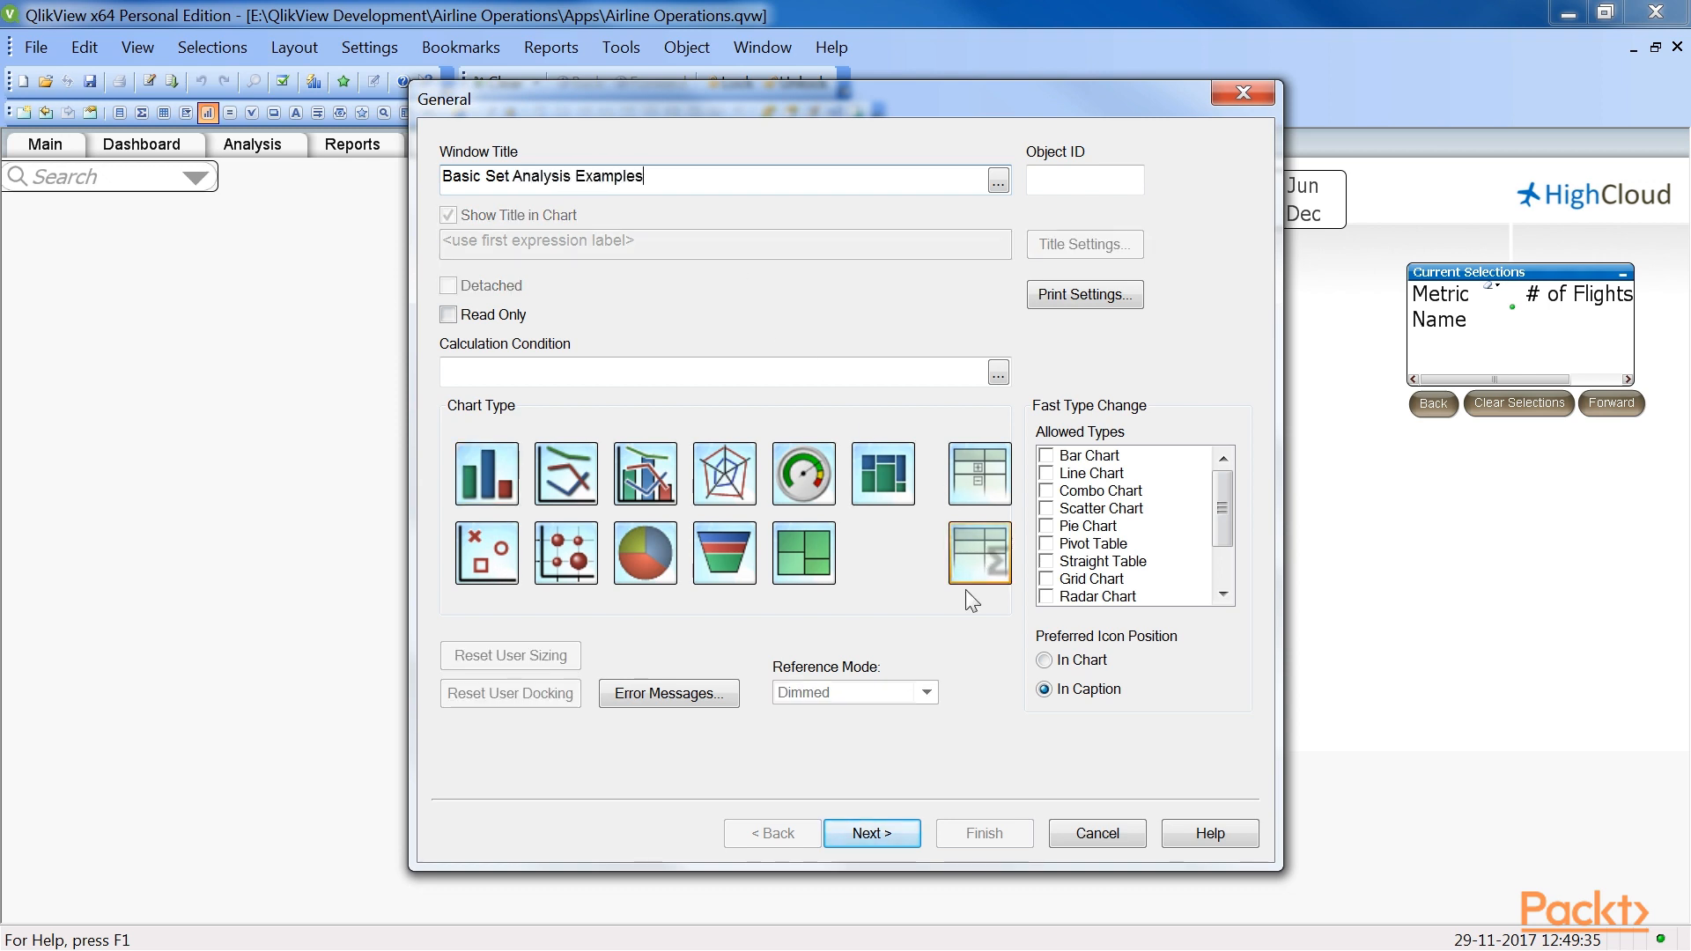
{"action": "left_click", "coordinate": [869, 832]}
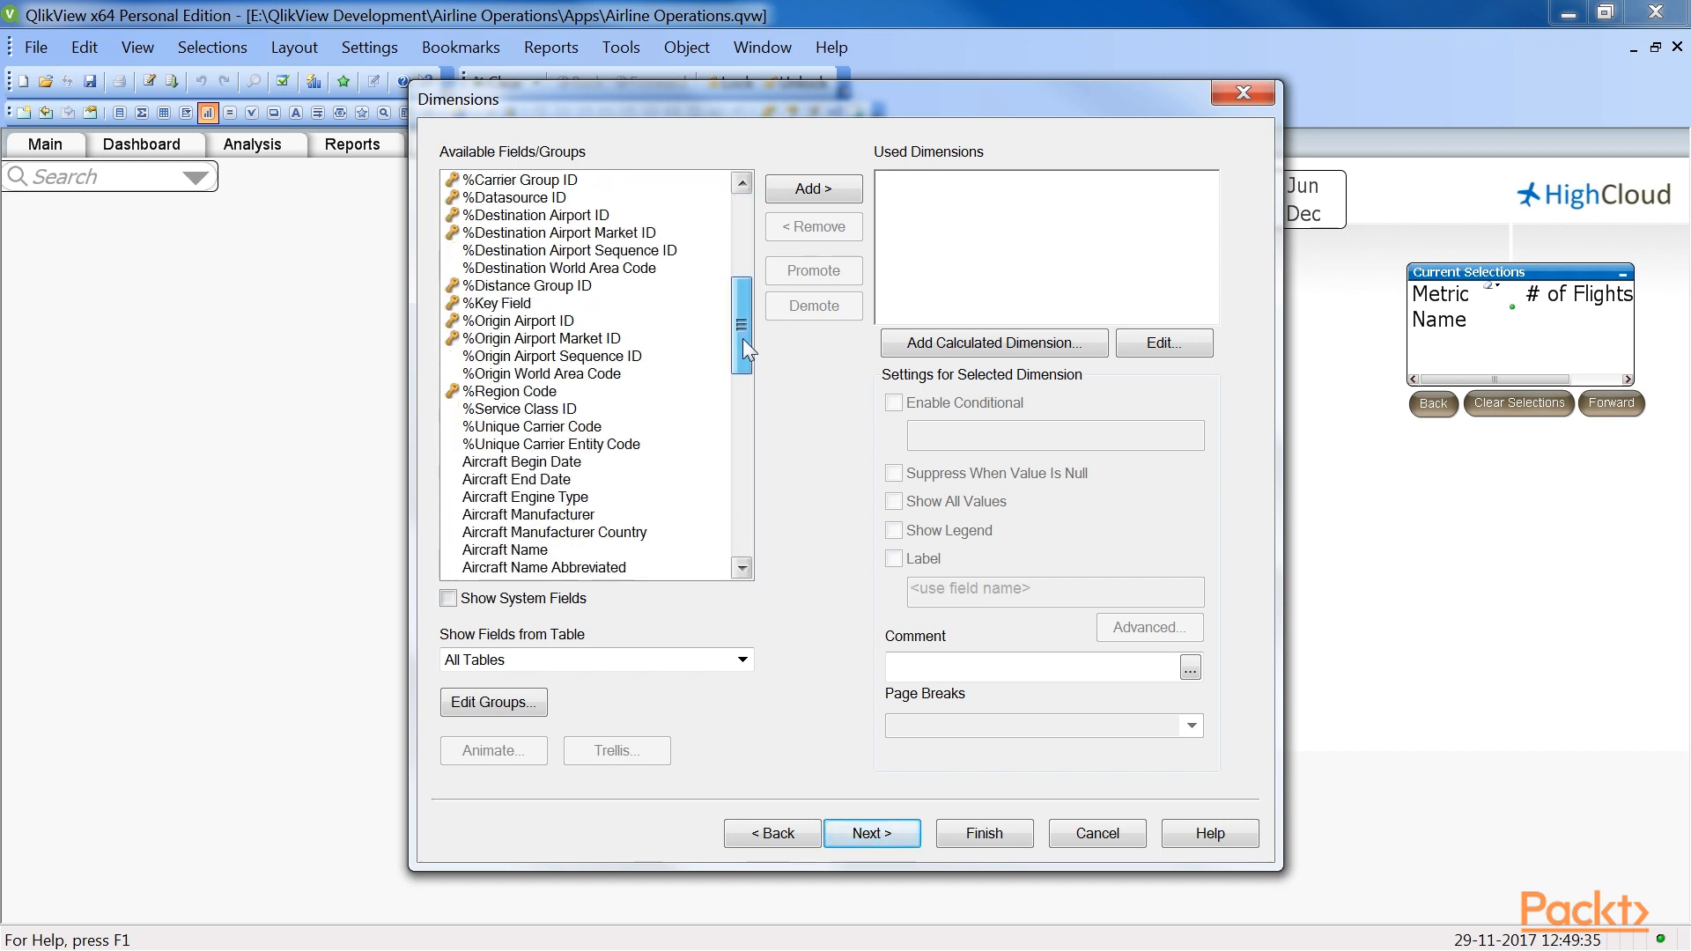
{"action": "left_click", "coordinate": [812, 188]}
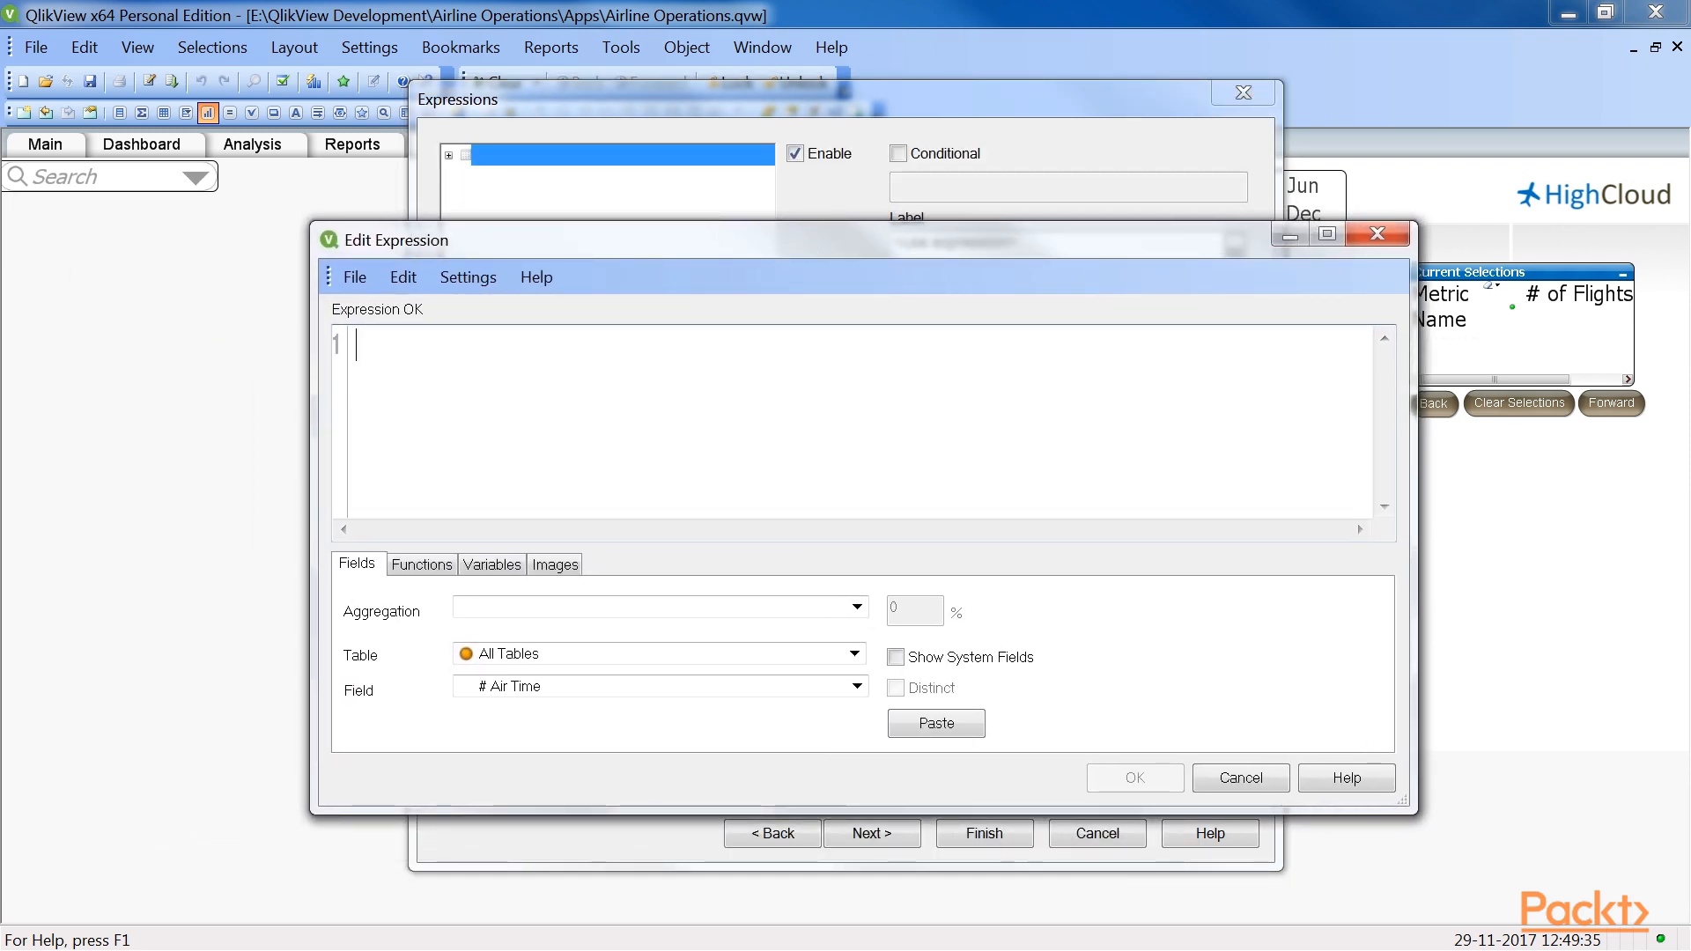
Enter Sum([# Departures Performed]) with a Field1/Field2 set modifier template
{"action": "type", "text": "Sum([# Departures Performed])"}
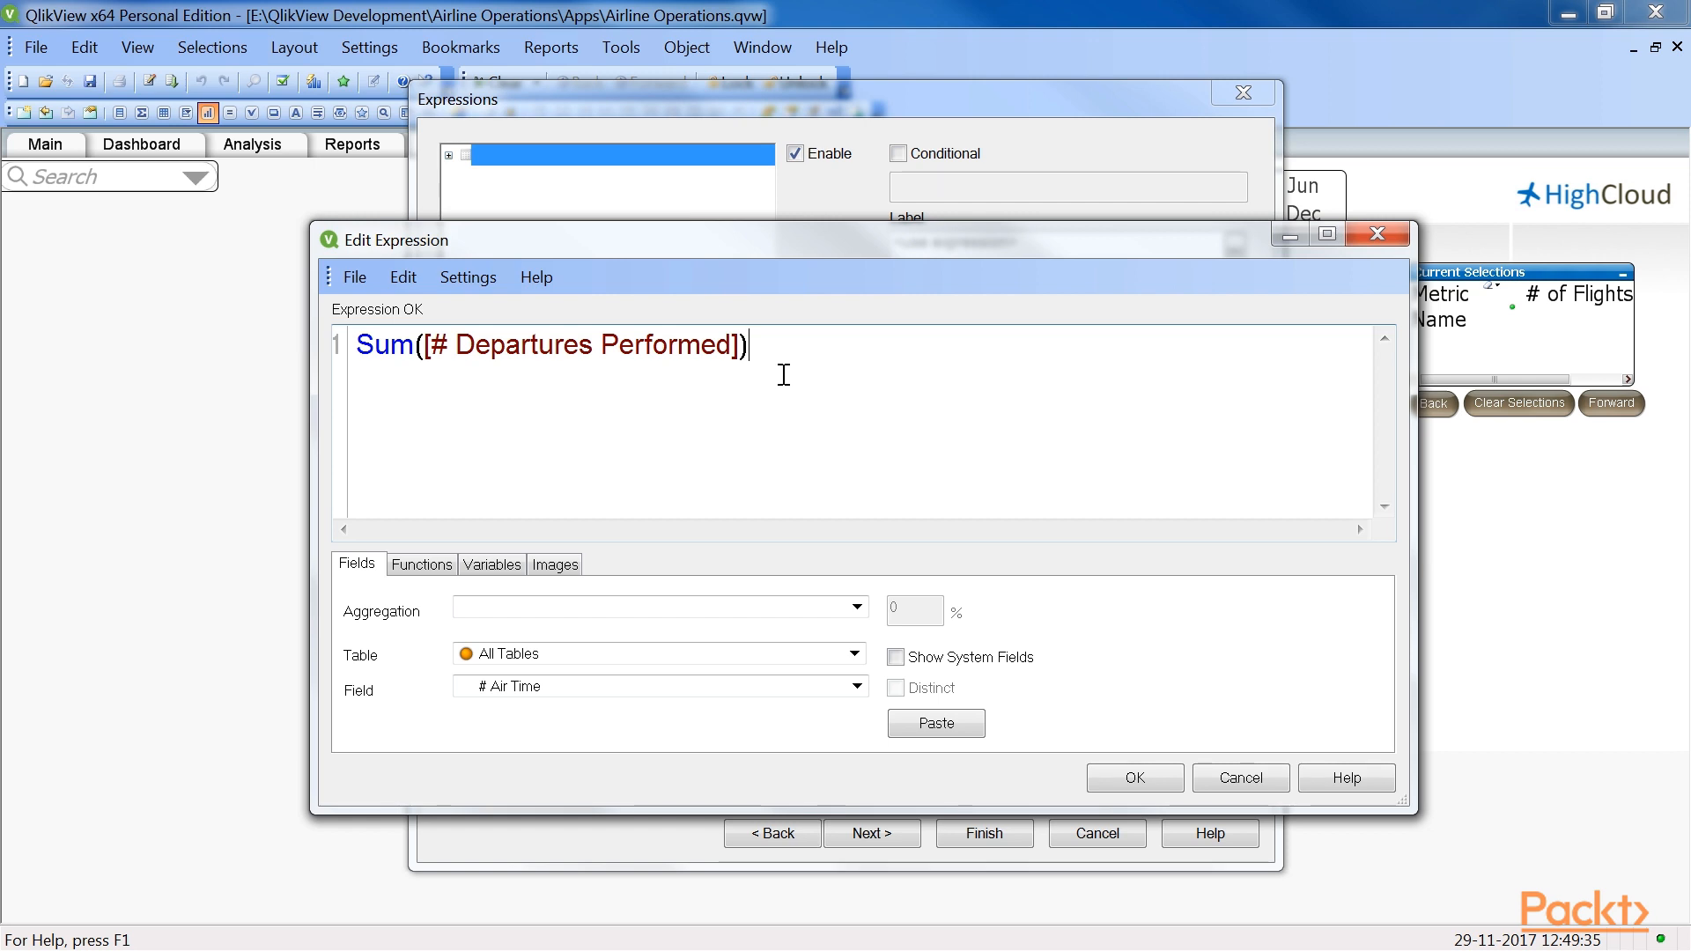
{"action": "mouse_move", "coordinate": [493, 393]}
{"action": "type", "text": "{} "}
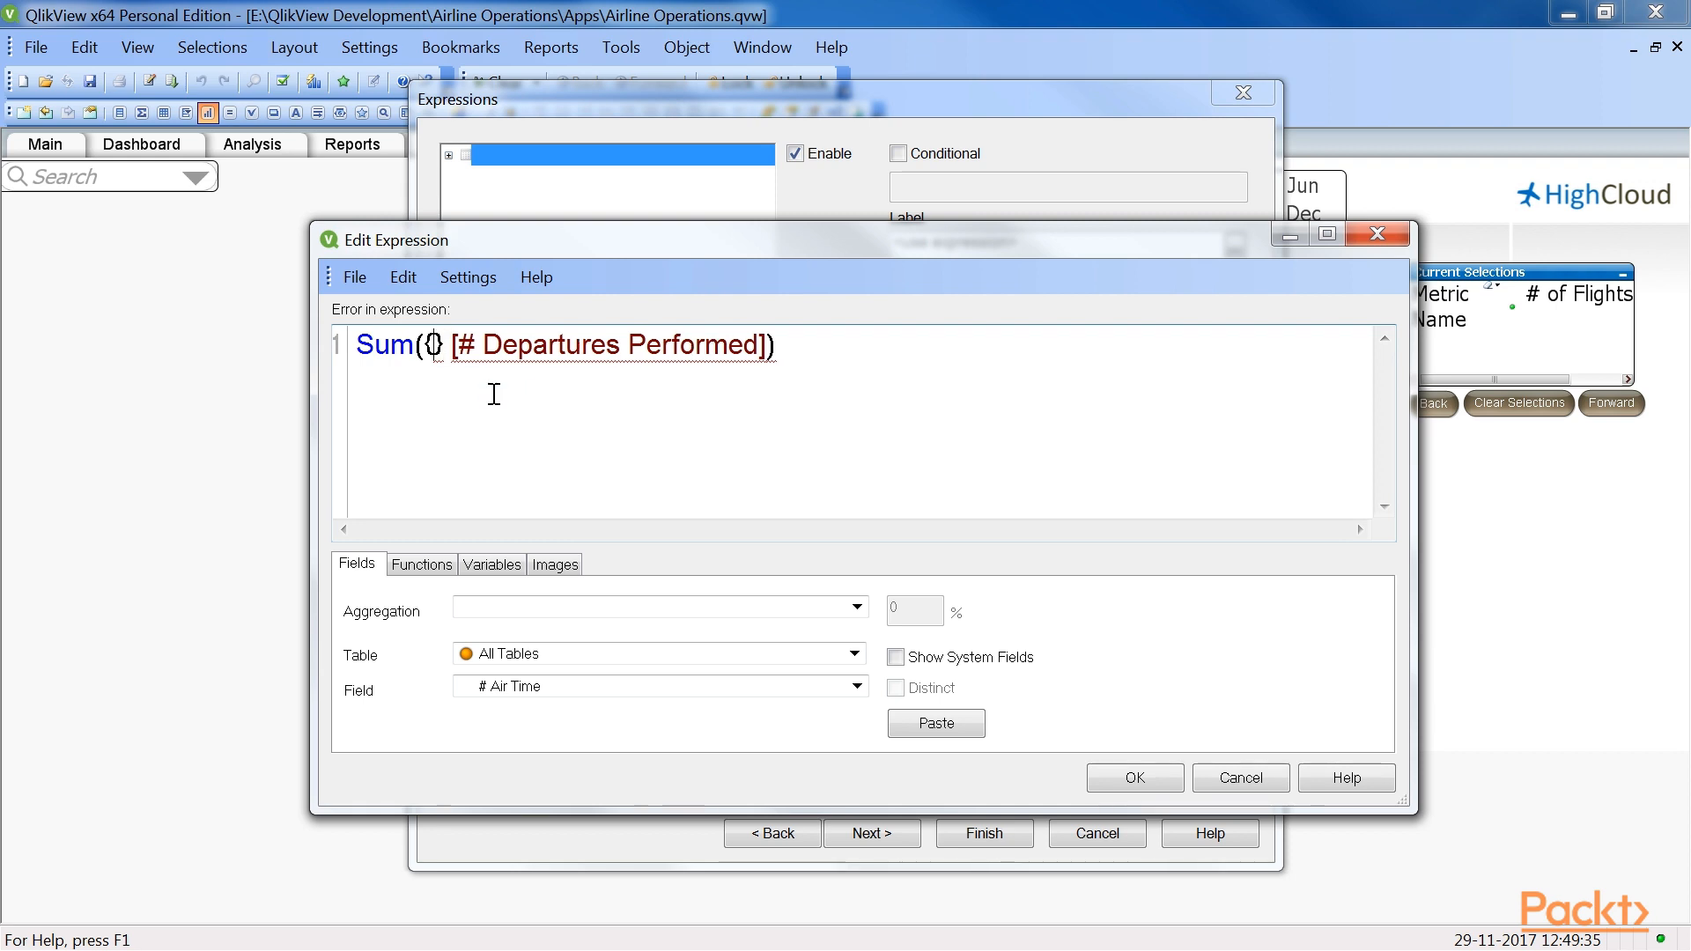
{"action": "type", "text": "se"}
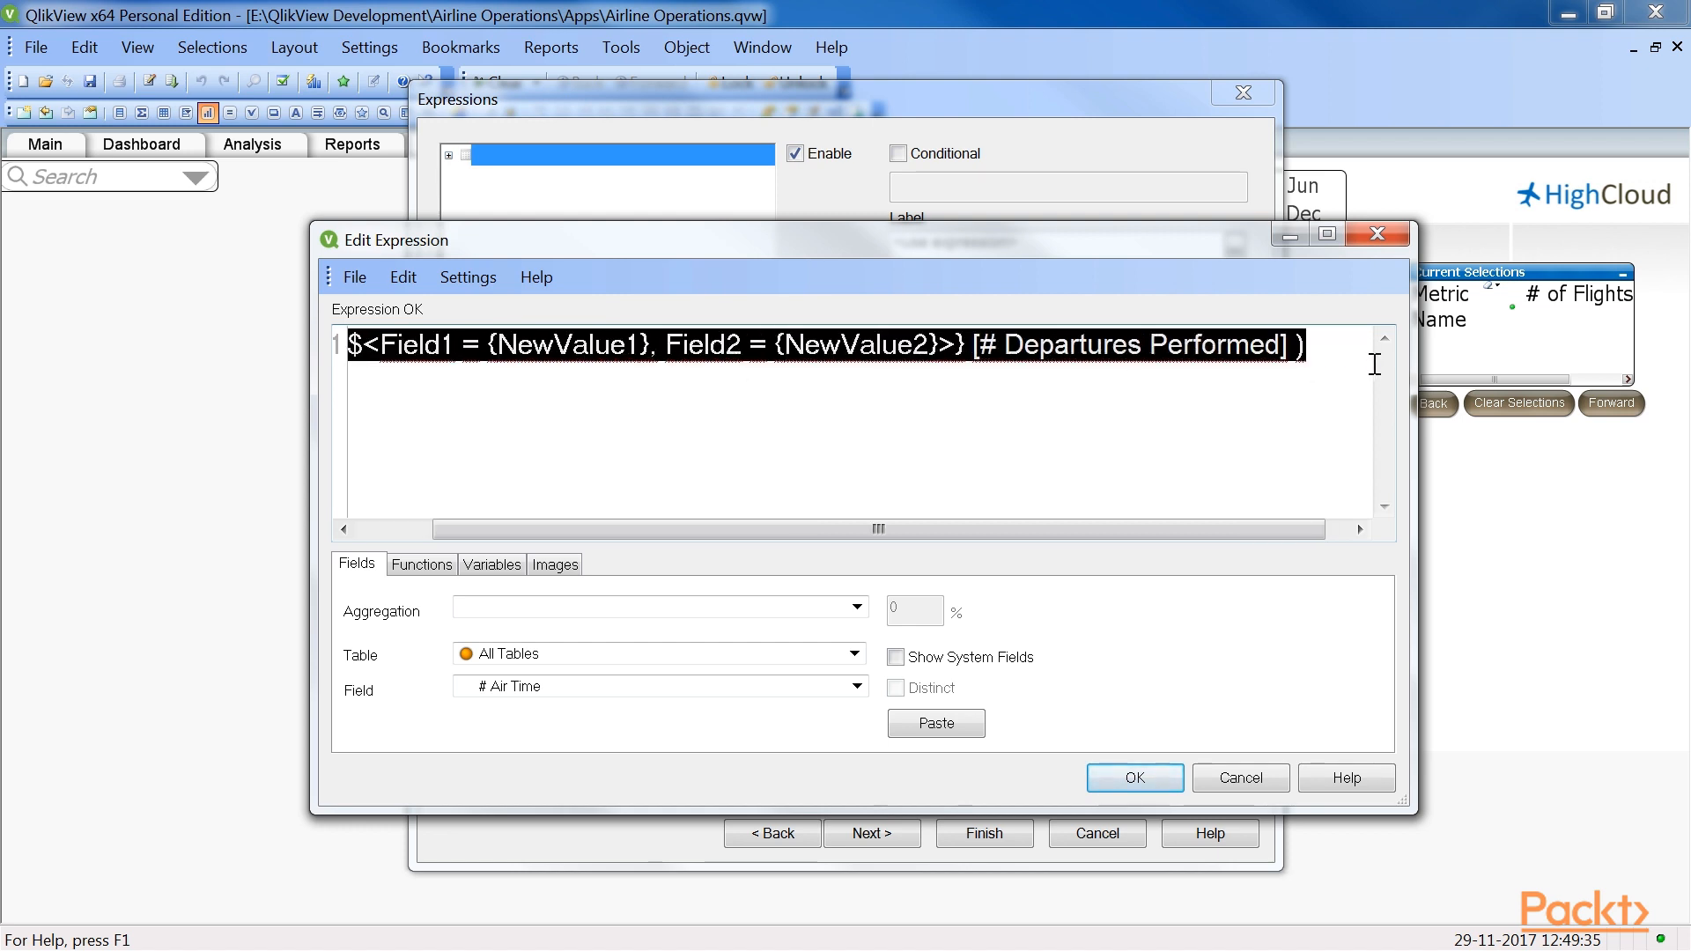
Rewrite the expression to sum departures for Carrier Group 'Foreign Carriers'
{"action": "type", "text": "Sum({"}
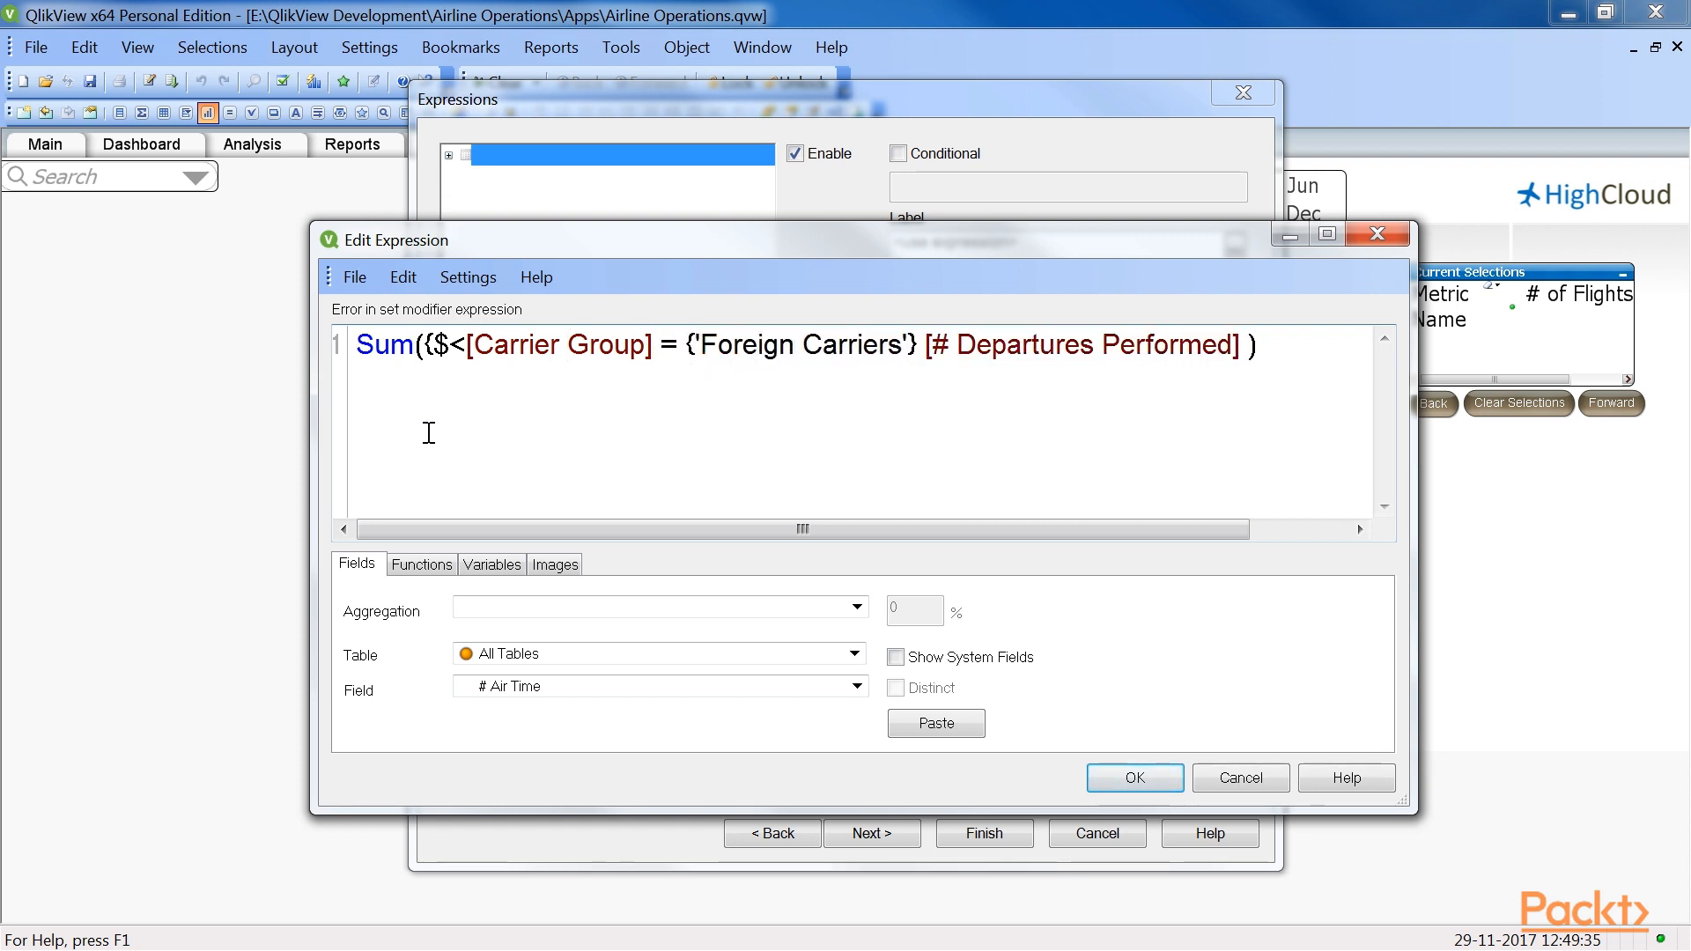
Add the closing > so the Foreign Carriers expression validates, and confirm it
{"action": "type", "text": ">"}
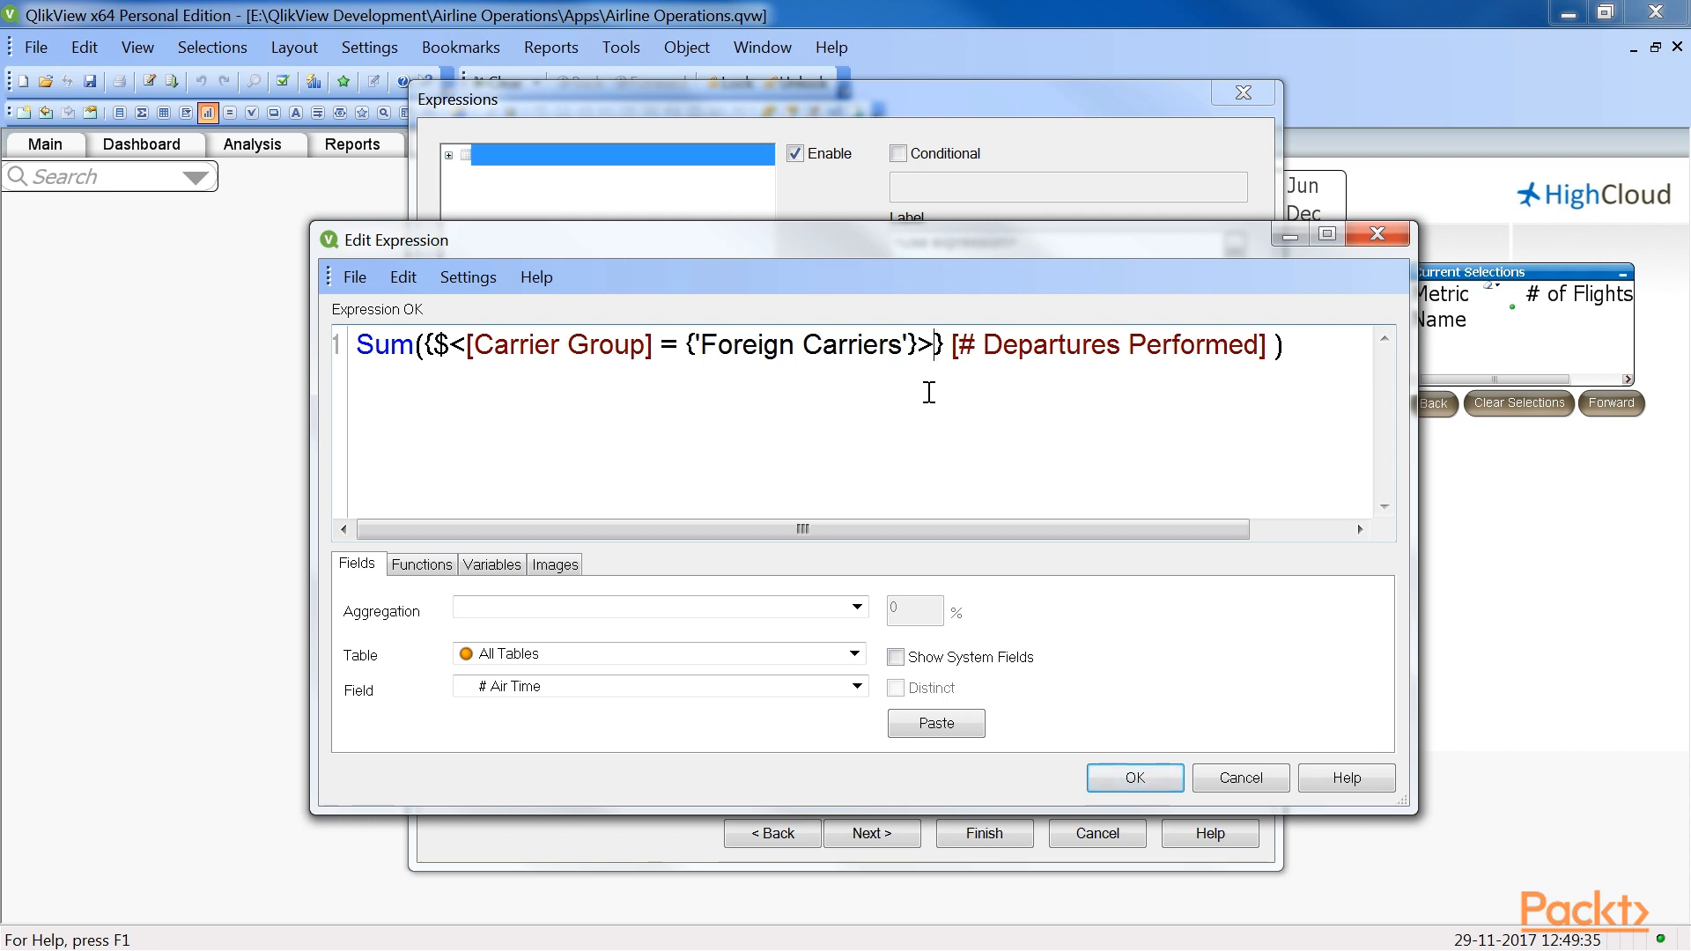
{"action": "left_click", "coordinate": [1133, 778]}
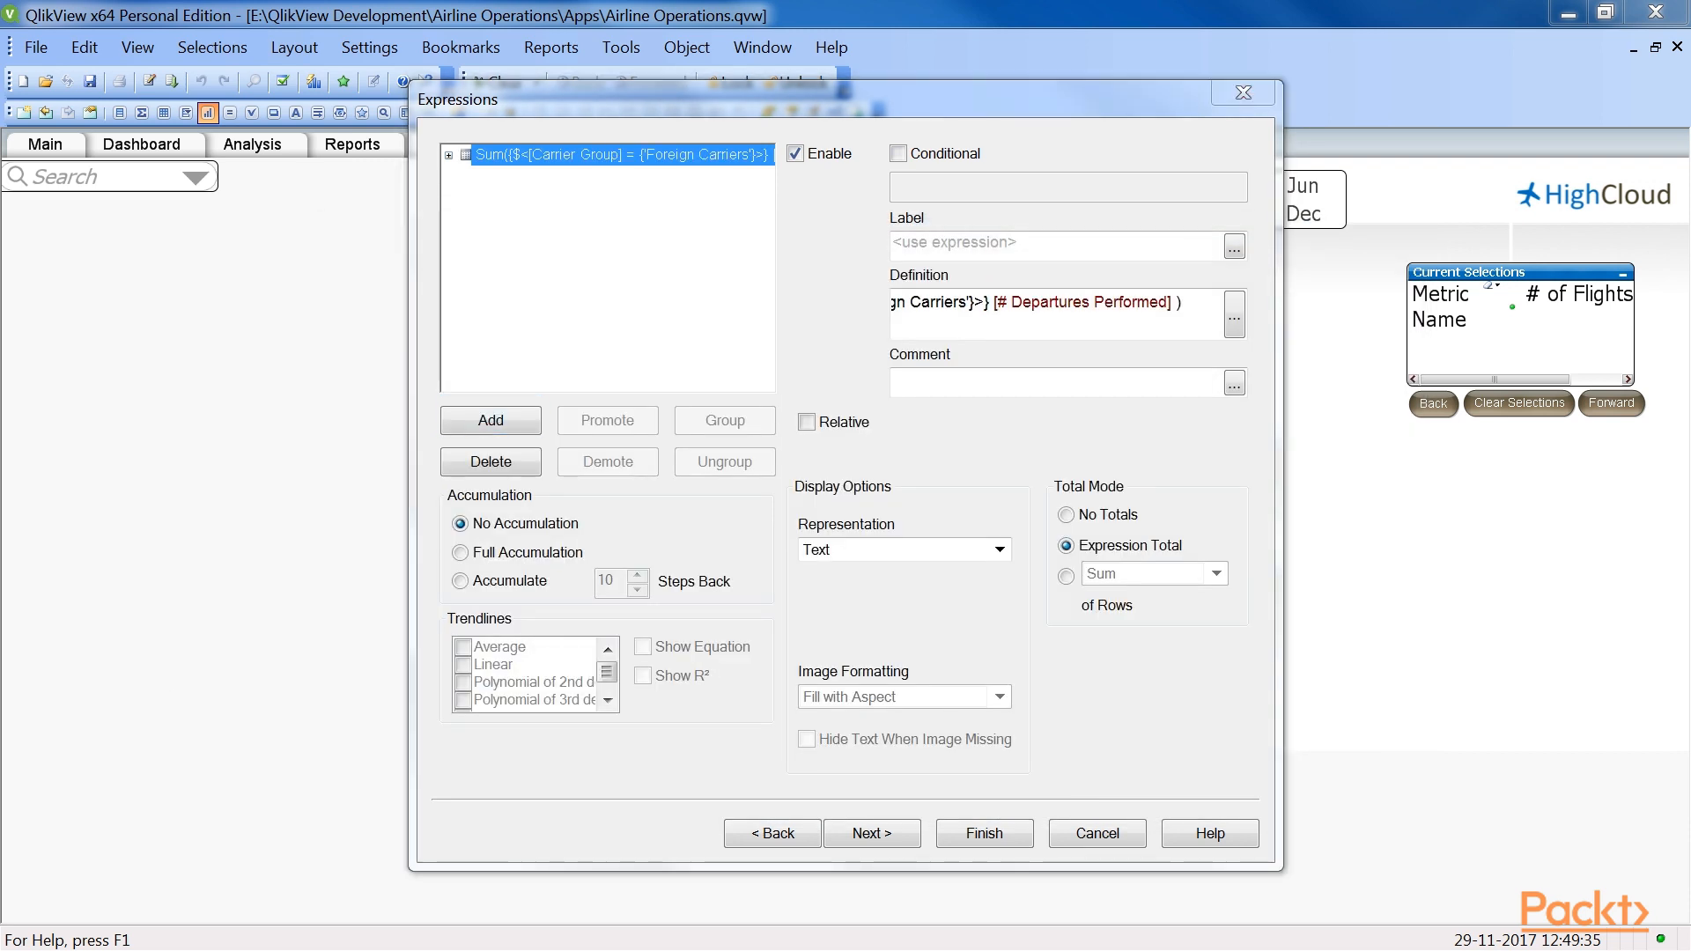
Label the first expression 'Foreign Carrier' flights' and add Sum({$<Year = {2010}>}) as '2010 Flights'
{"action": "type", "text": "Foreign Carrier' flights"}
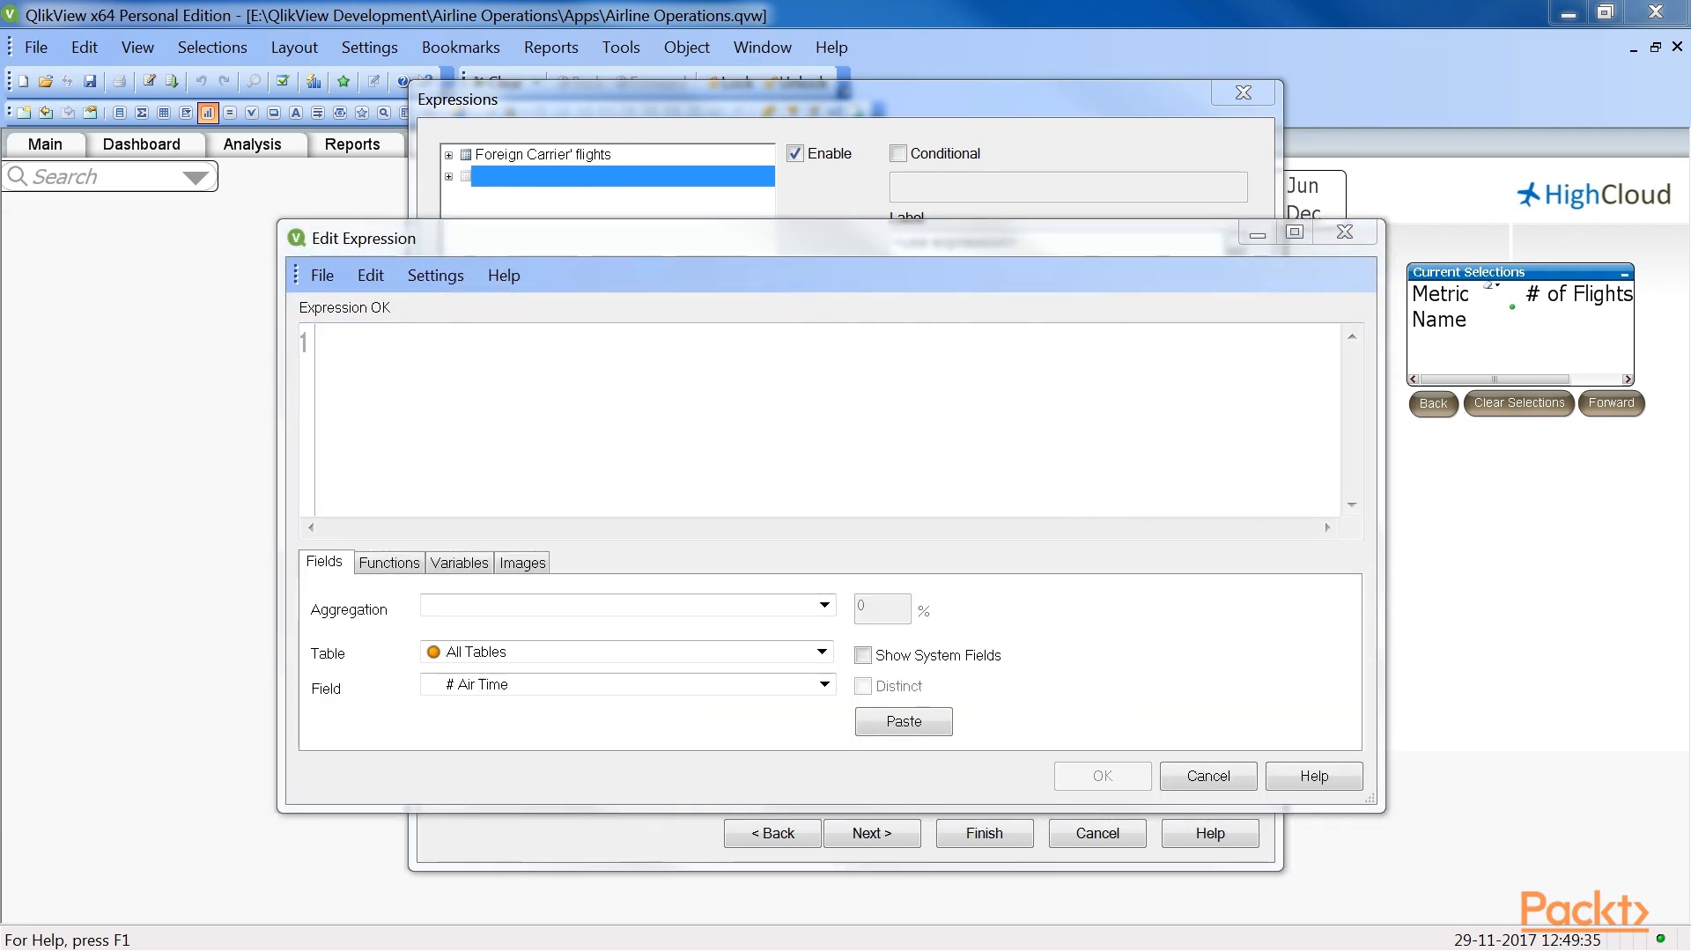
{"action": "type", "text": "Sum({$<Year = {2010}>} [# Departures Performed])"}
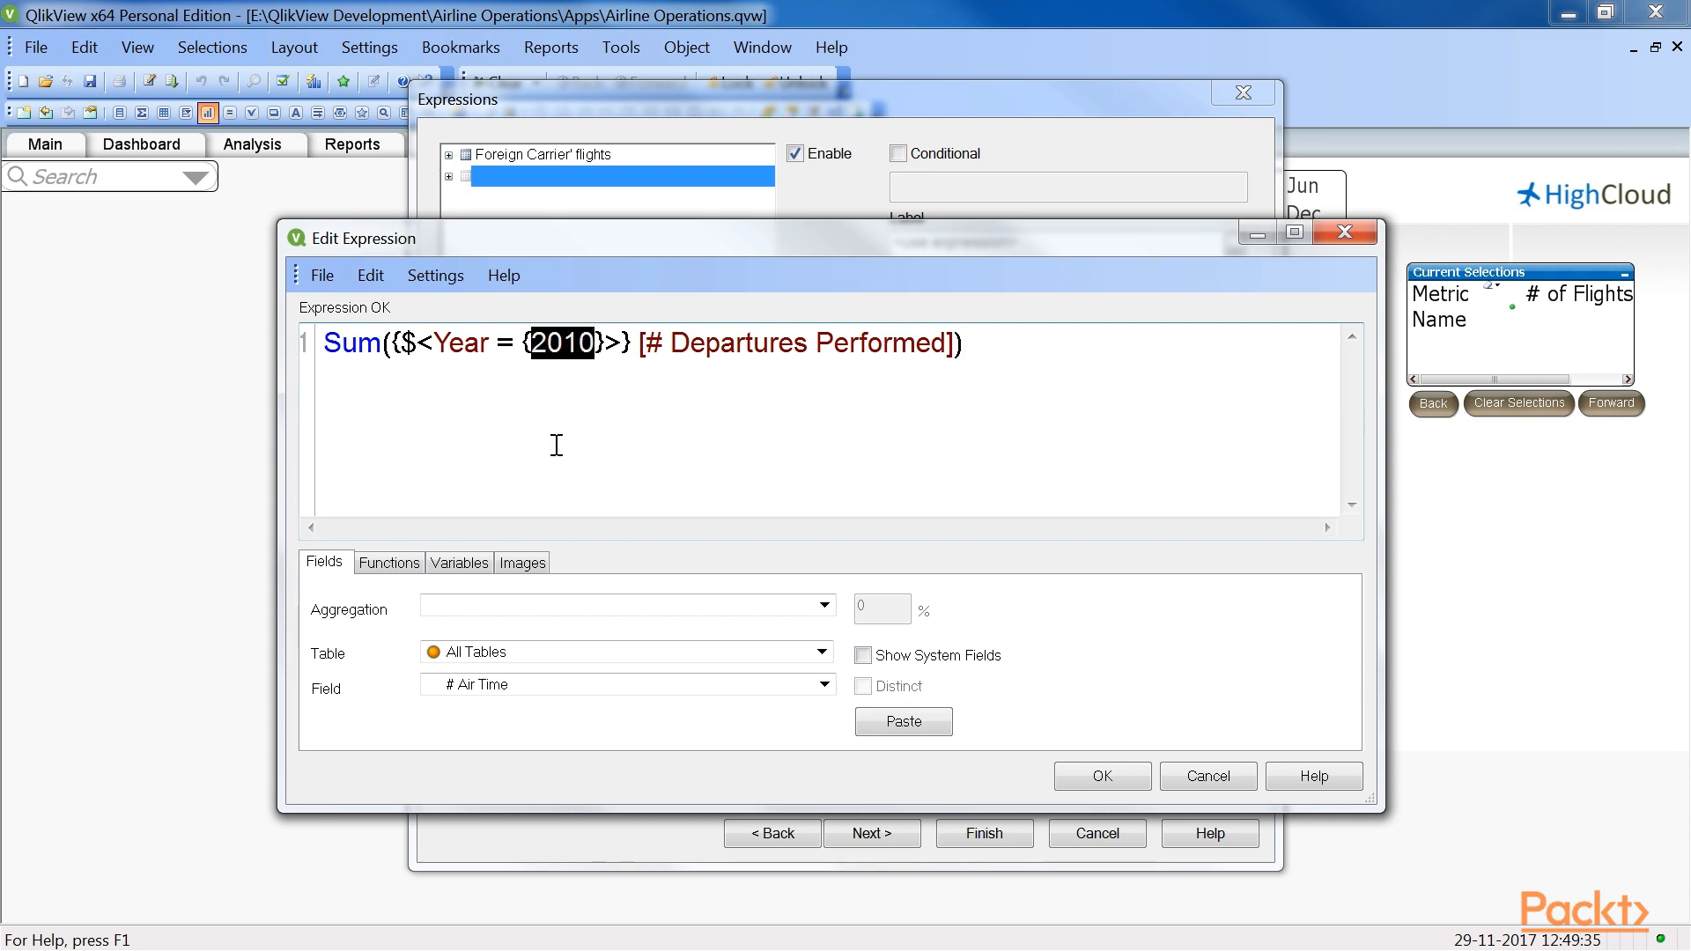
{"action": "left_click", "coordinate": [1101, 775]}
{"action": "type", "text": "2010"}
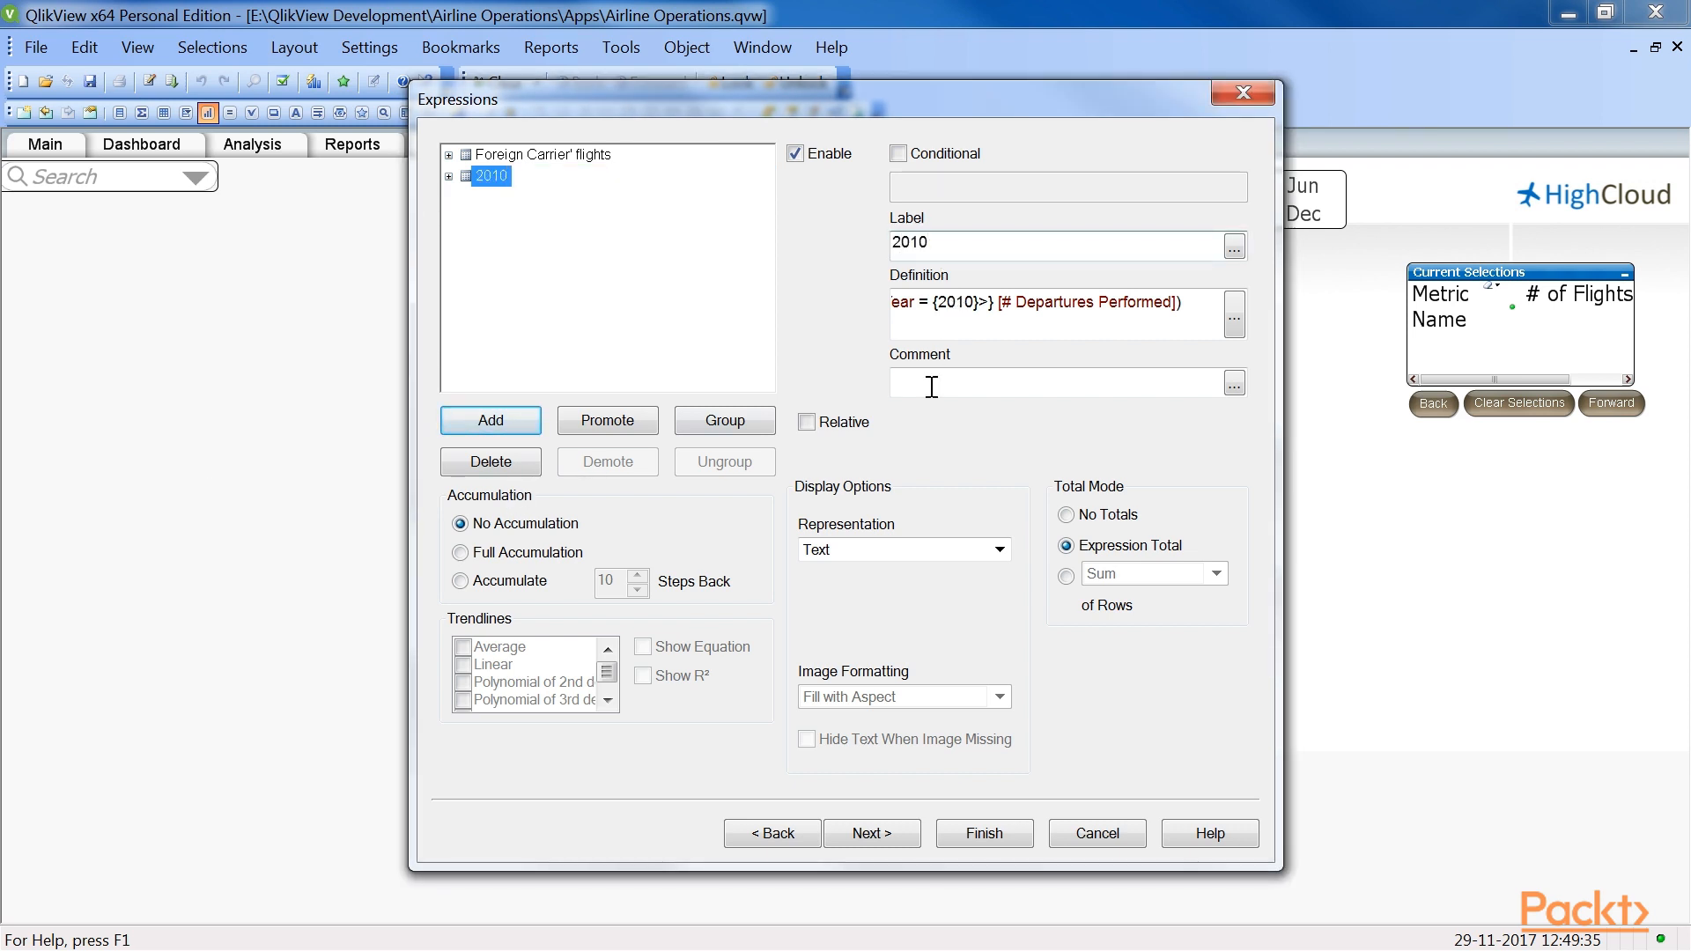
{"action": "type", "text": "Flights"}
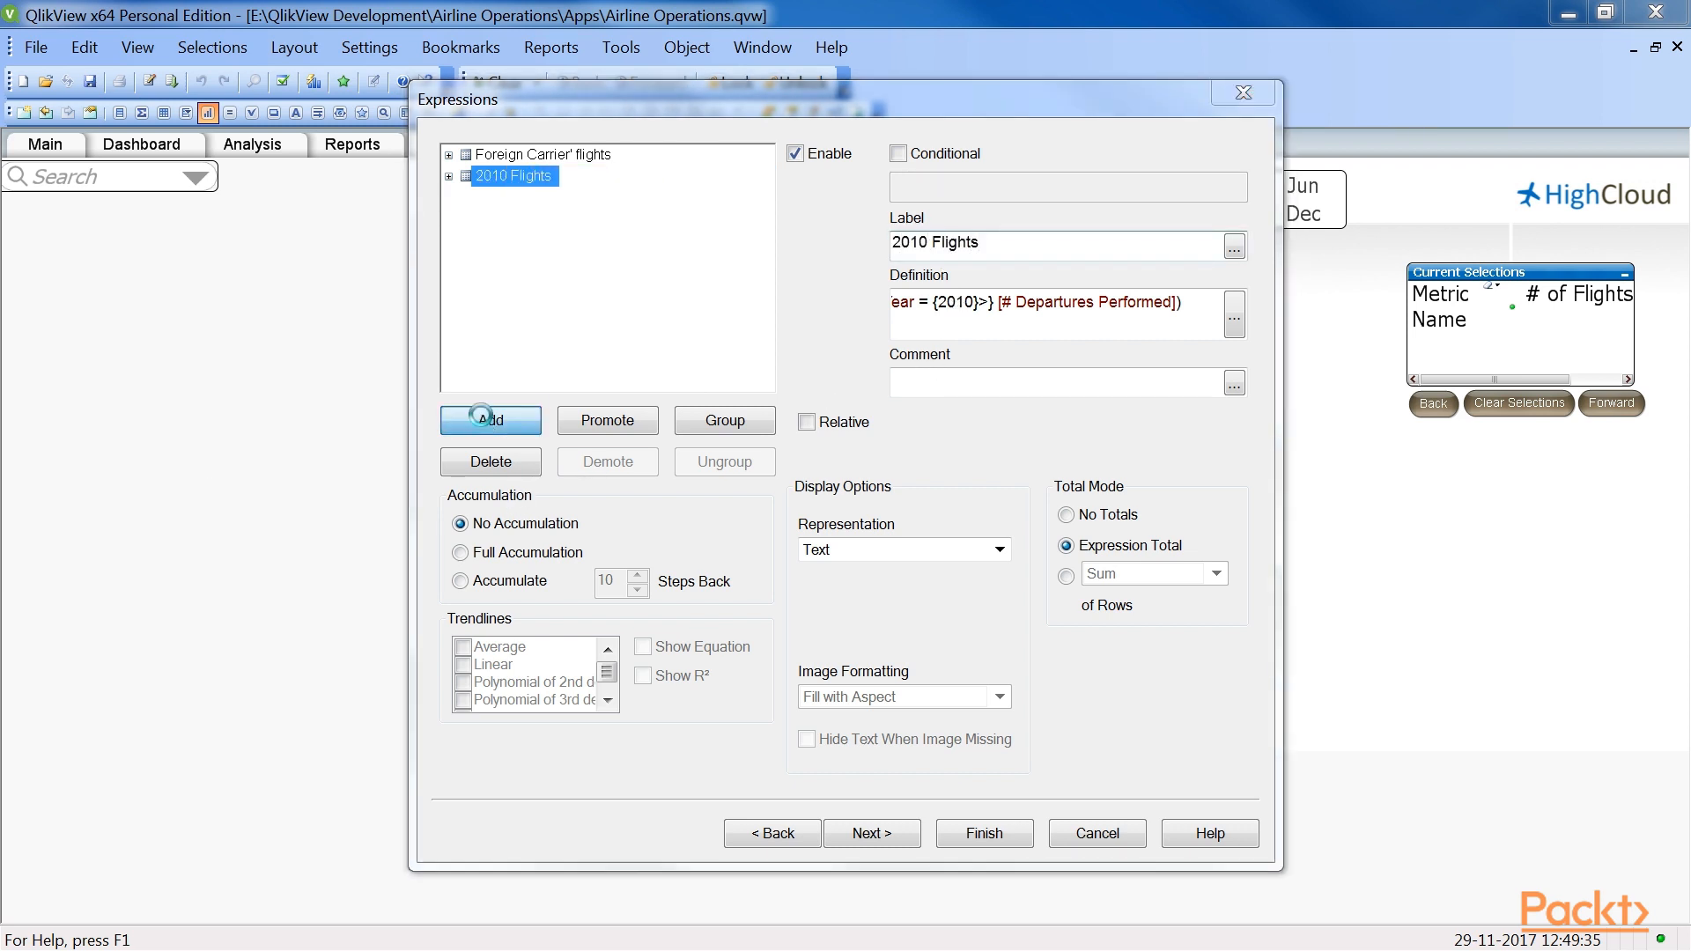
Add a 2011 departures expression labelled '2011 Flights' and begin a regional expression
{"action": "left_click", "coordinate": [1233, 315]}
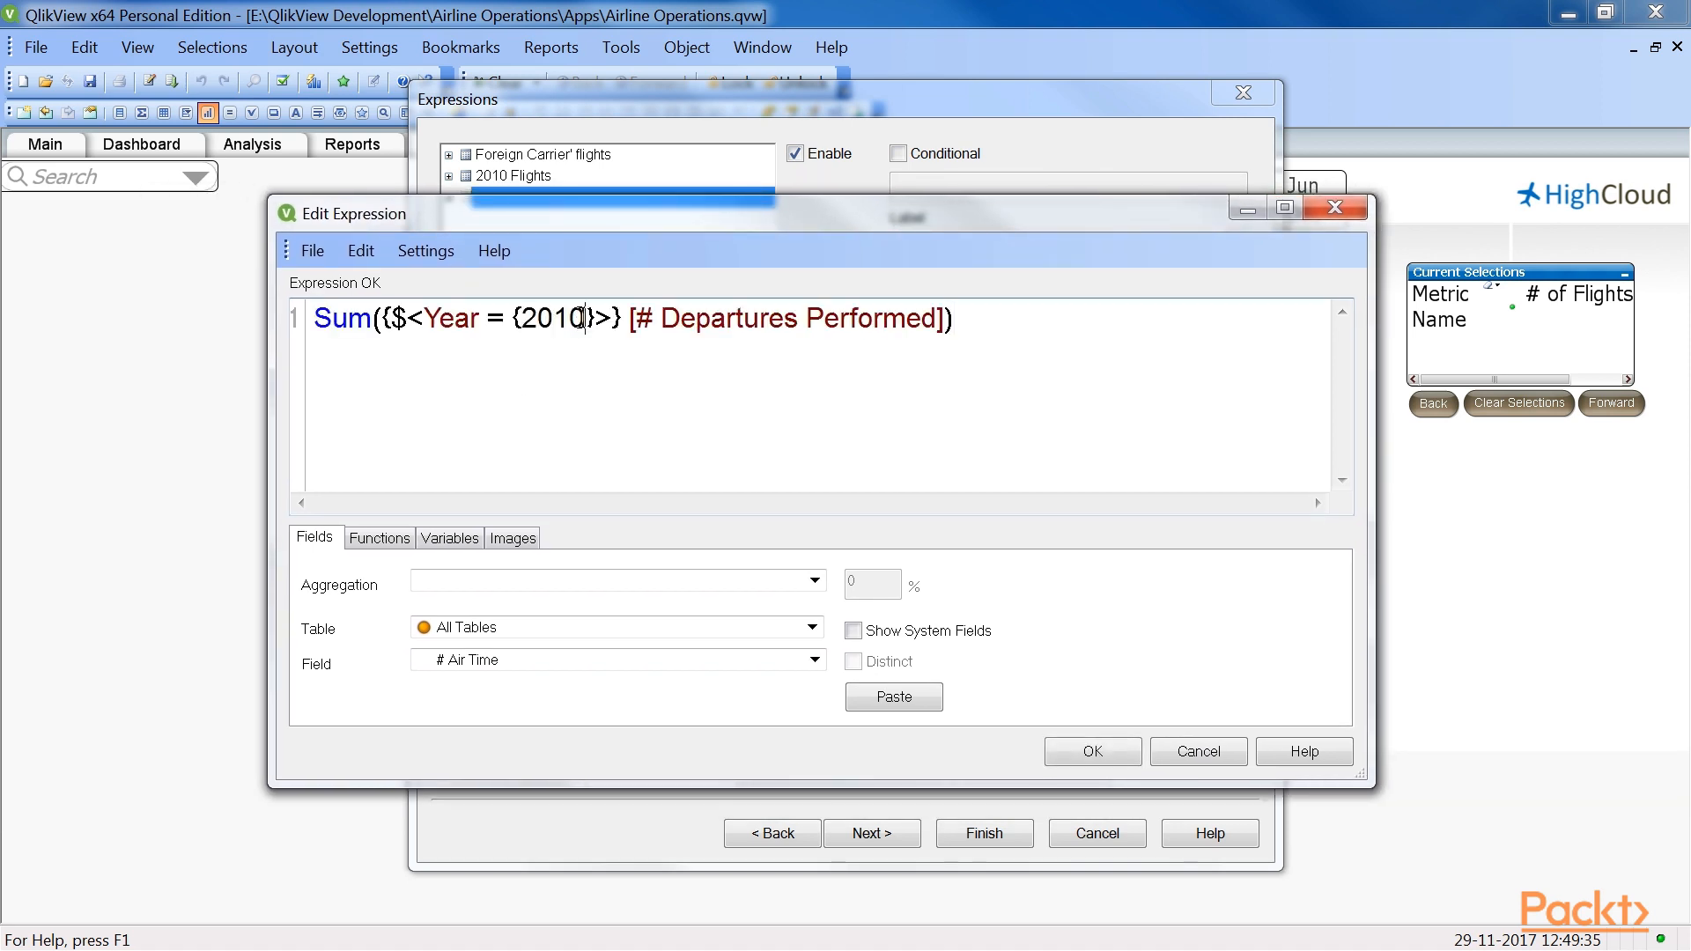
{"action": "type", "text": "1"}
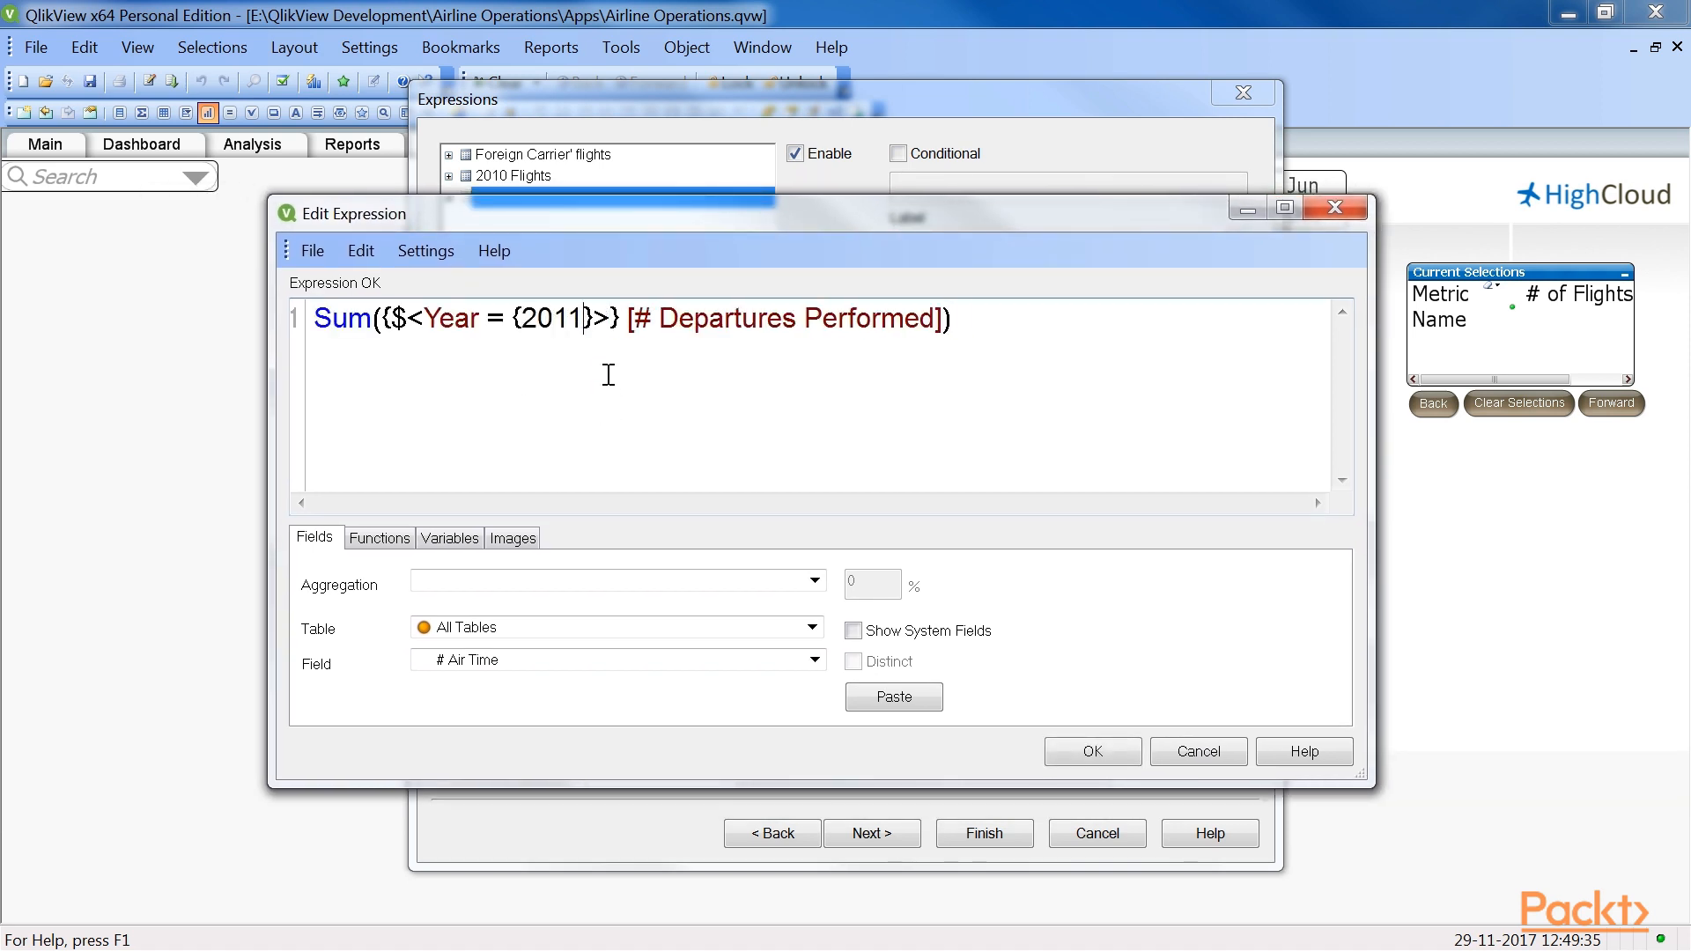
{"action": "left_click", "coordinate": [1090, 751]}
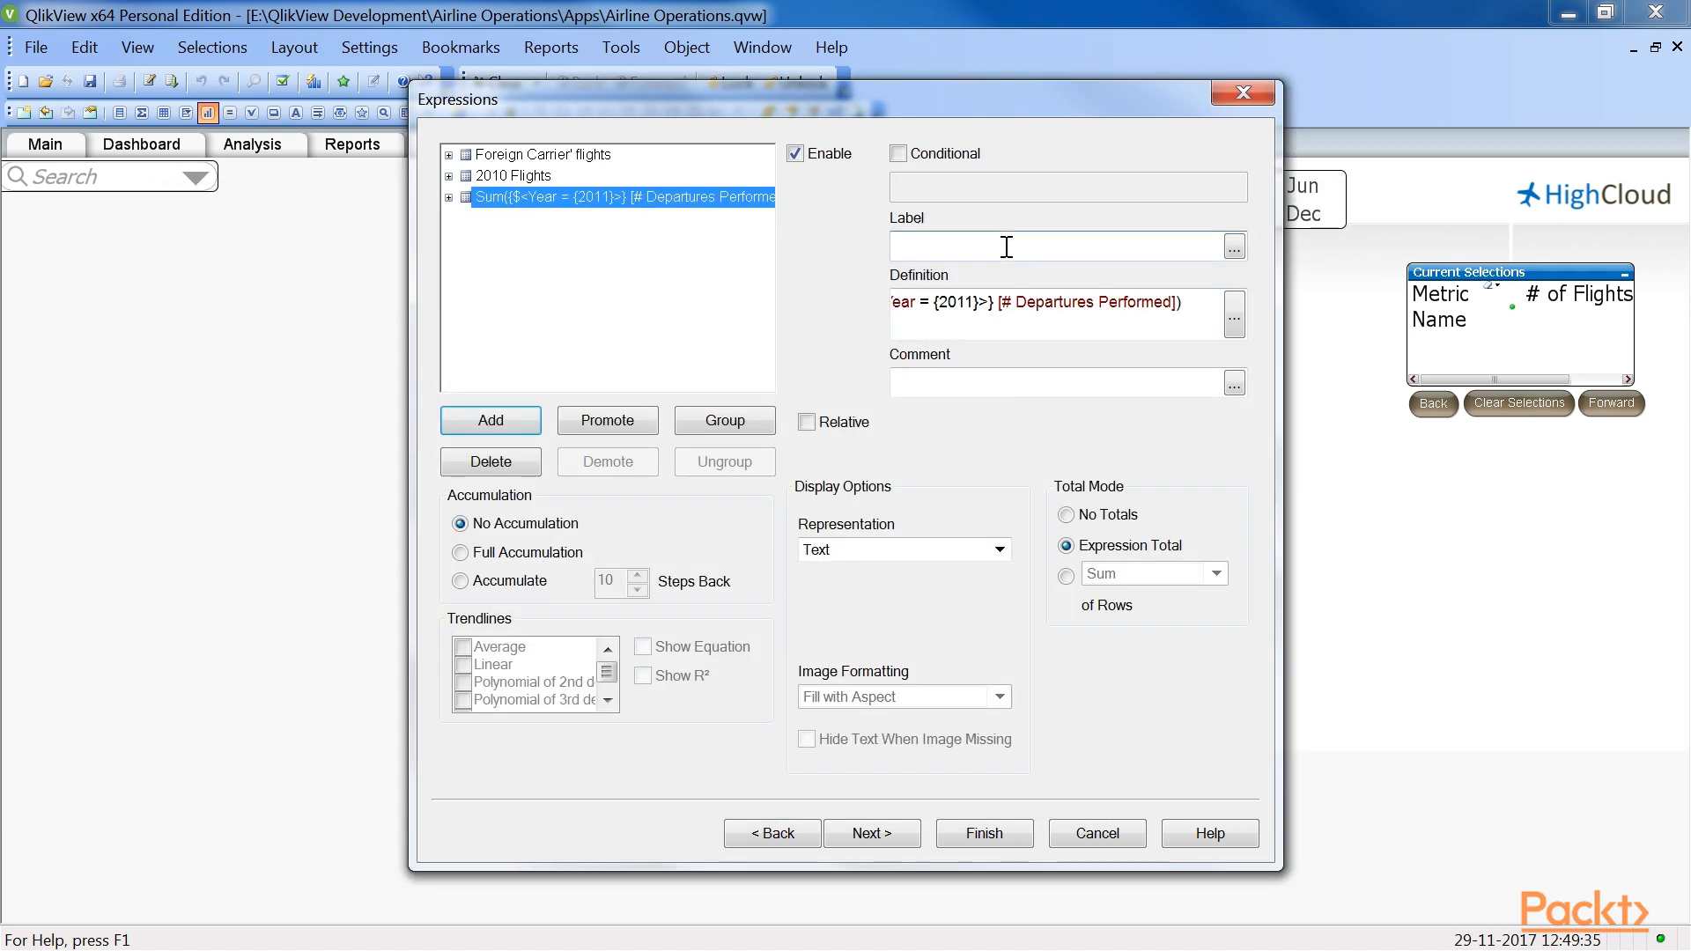
{"action": "type", "text": "2011 Flights"}
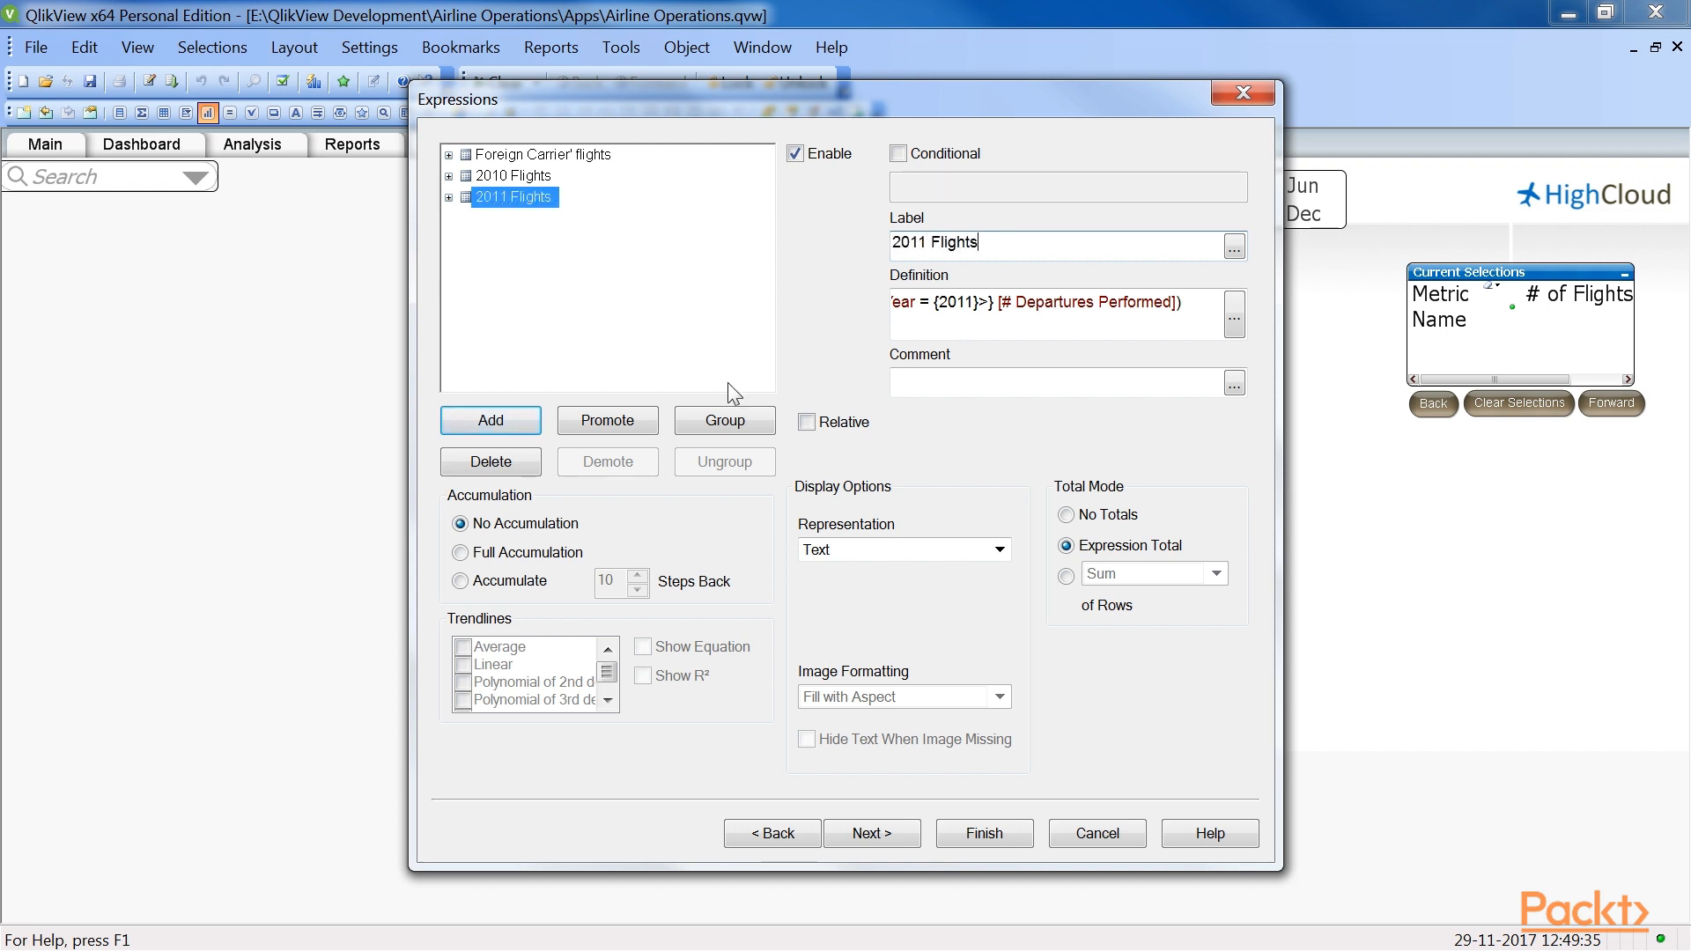
{"action": "left_click", "coordinate": [1231, 315]}
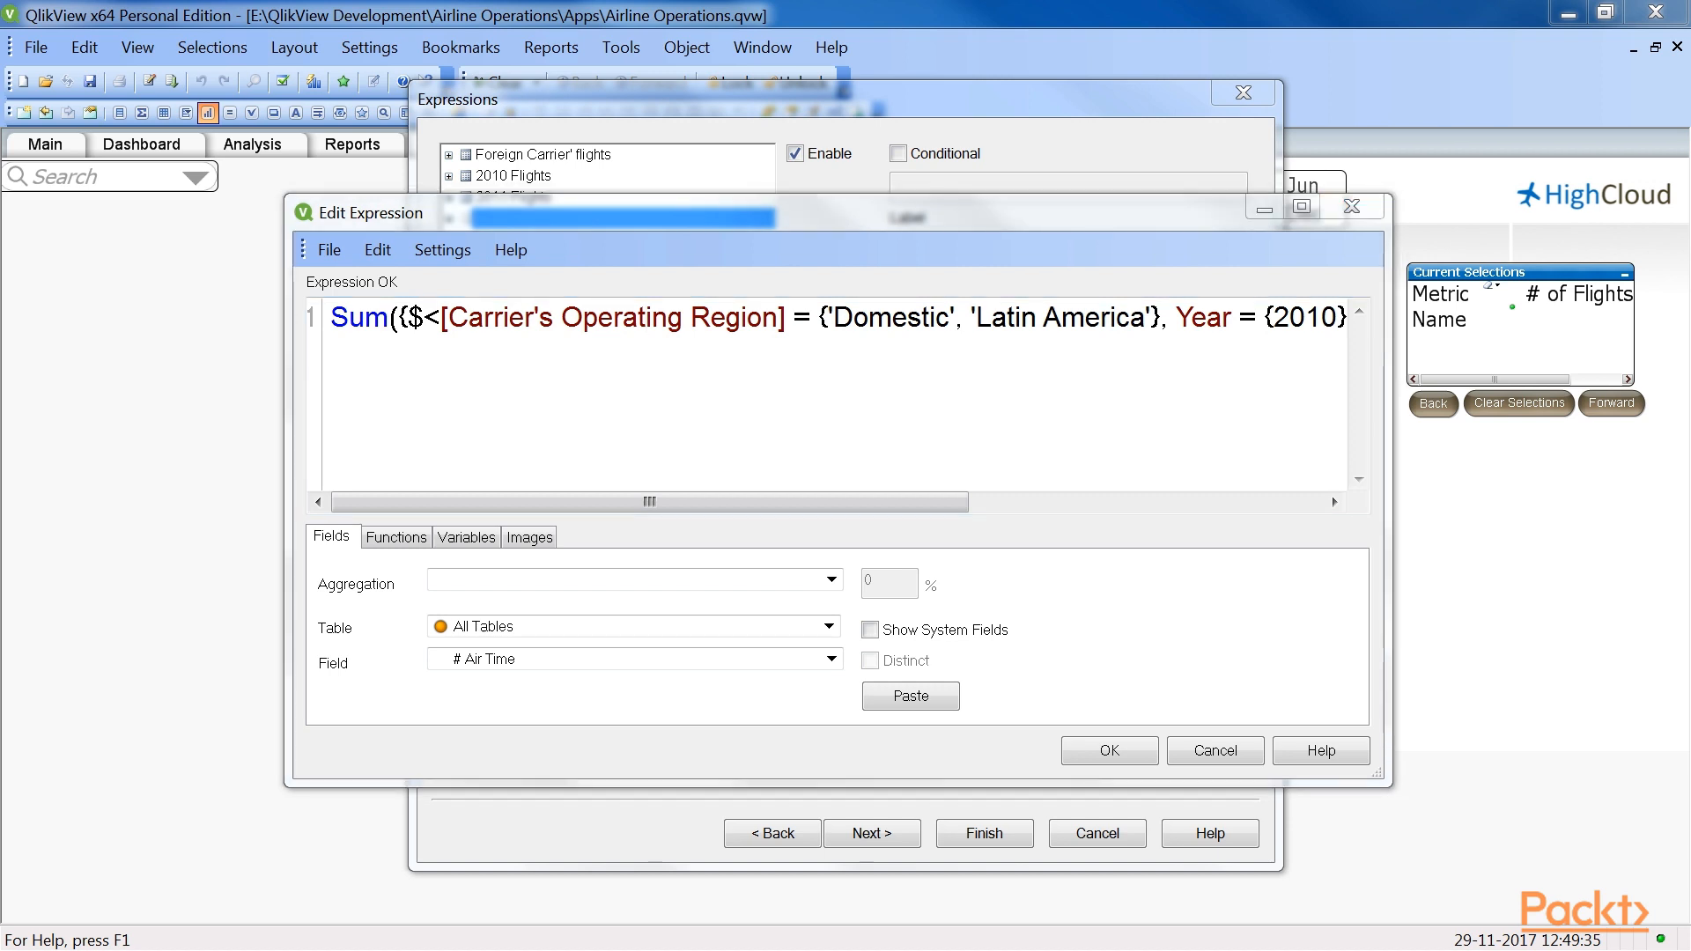
Confirm the regional expression and label it 'Domestic and Latin America(2010)'
{"action": "left_click", "coordinate": [1108, 750]}
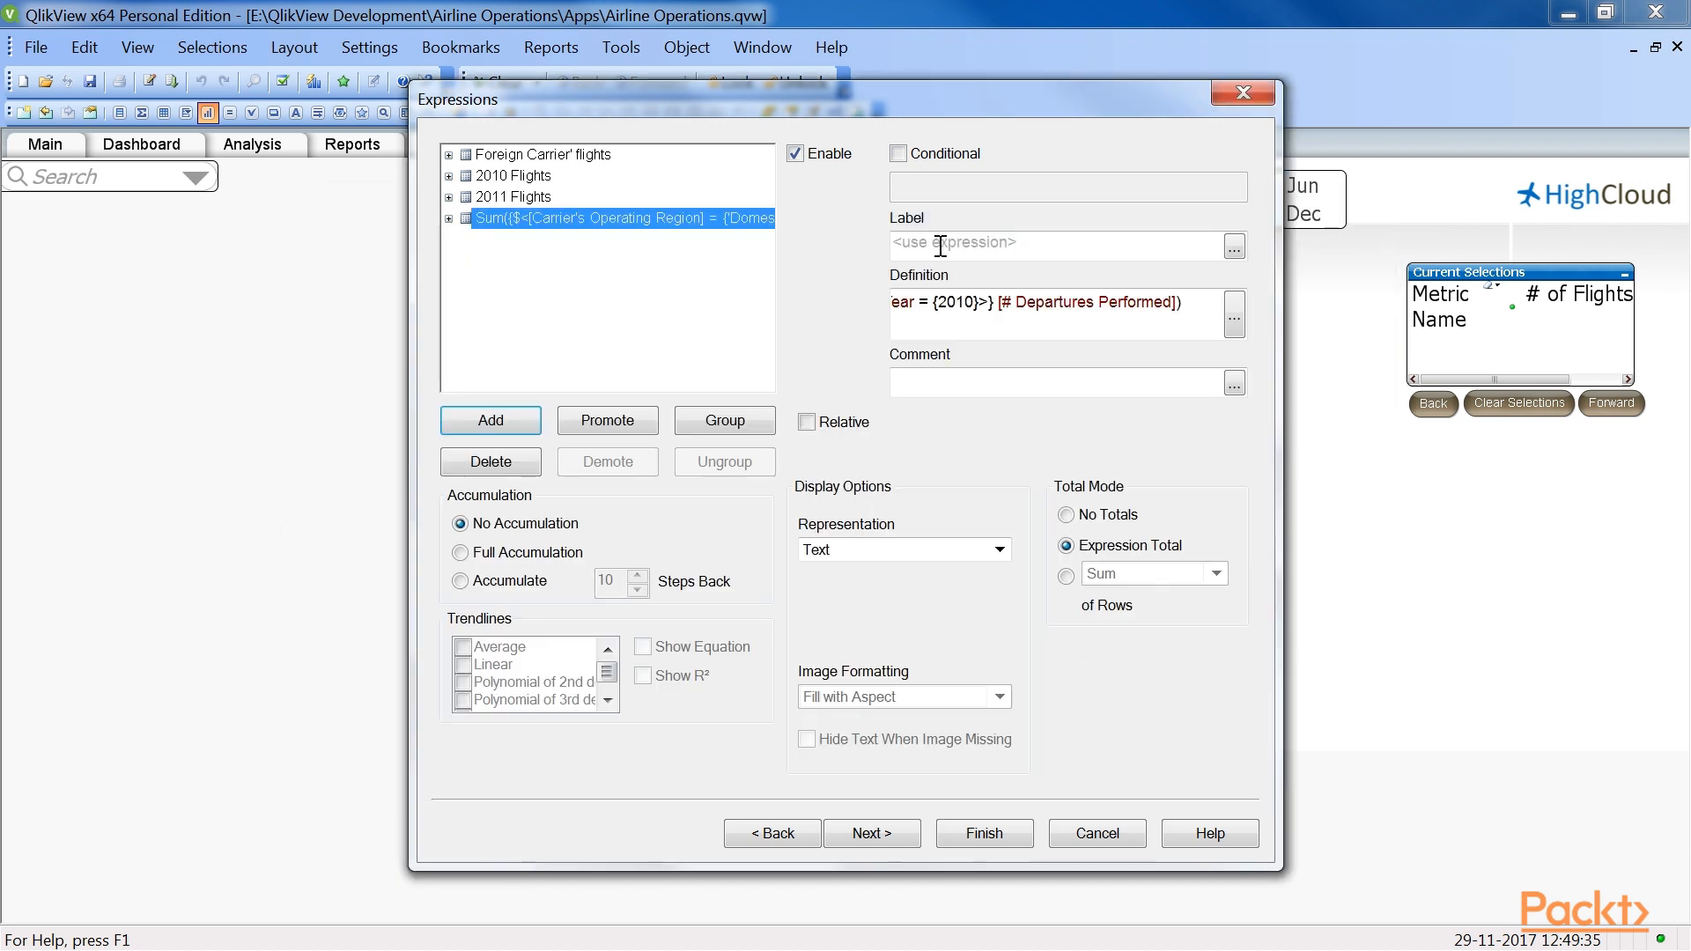
{"action": "type", "text": "Domestic and Latin America(2010)"}
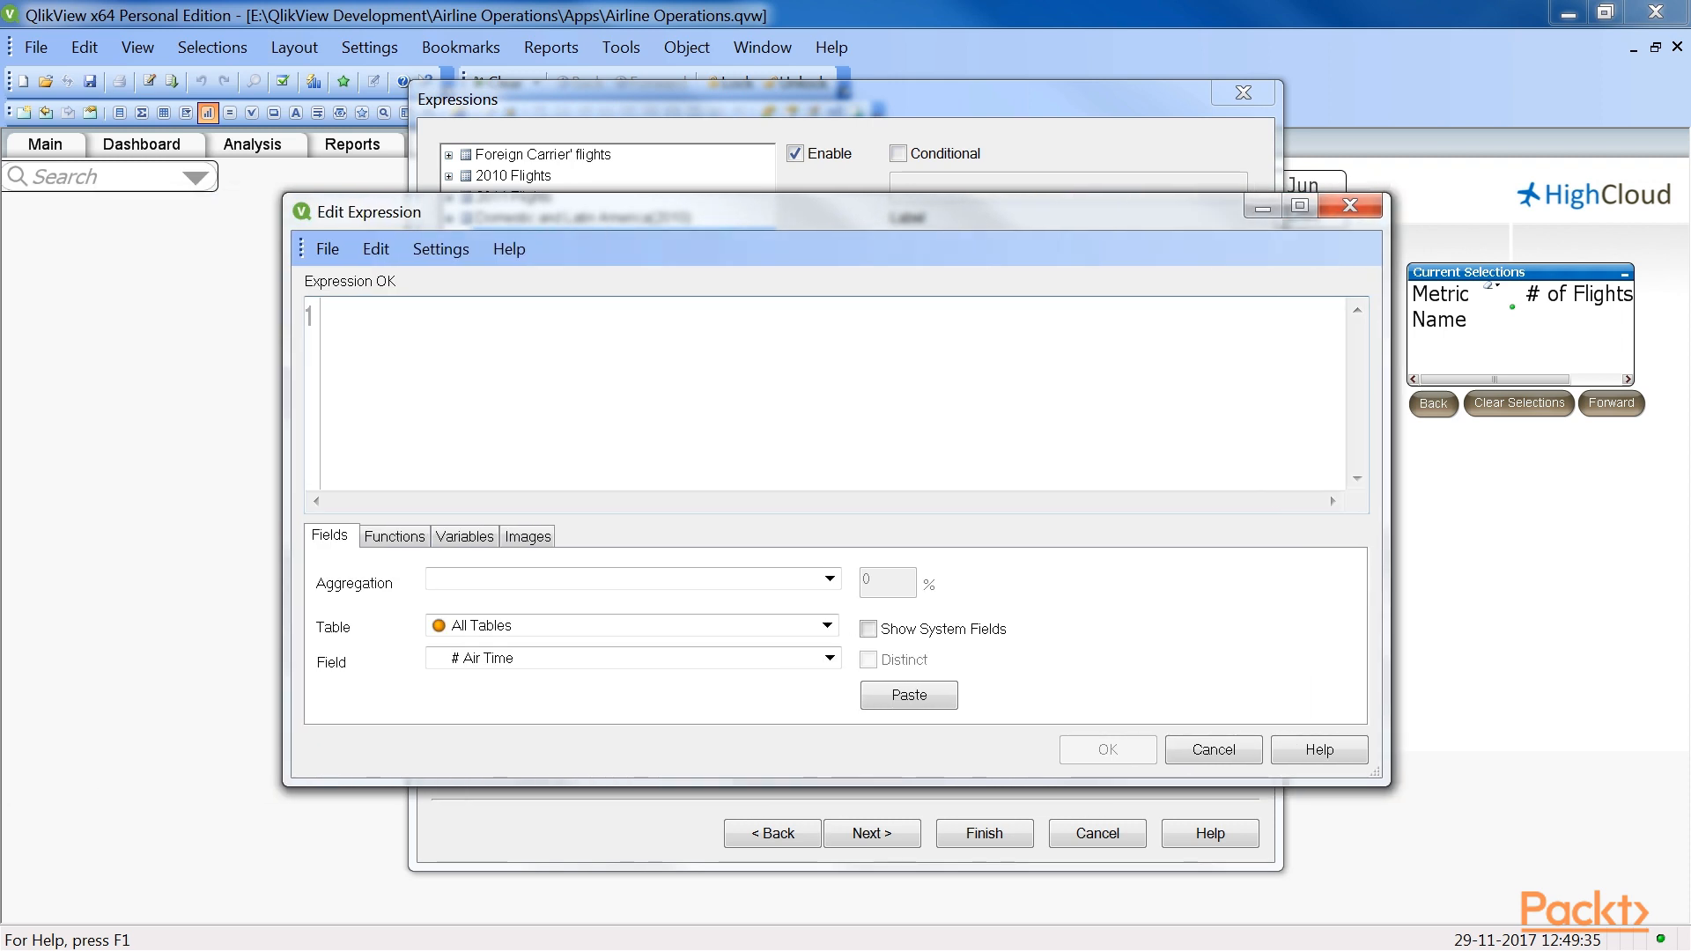
{"action": "type", "text": "Sum({$<Year = {$(vLastYear)}>} [# Departures Performed])"}
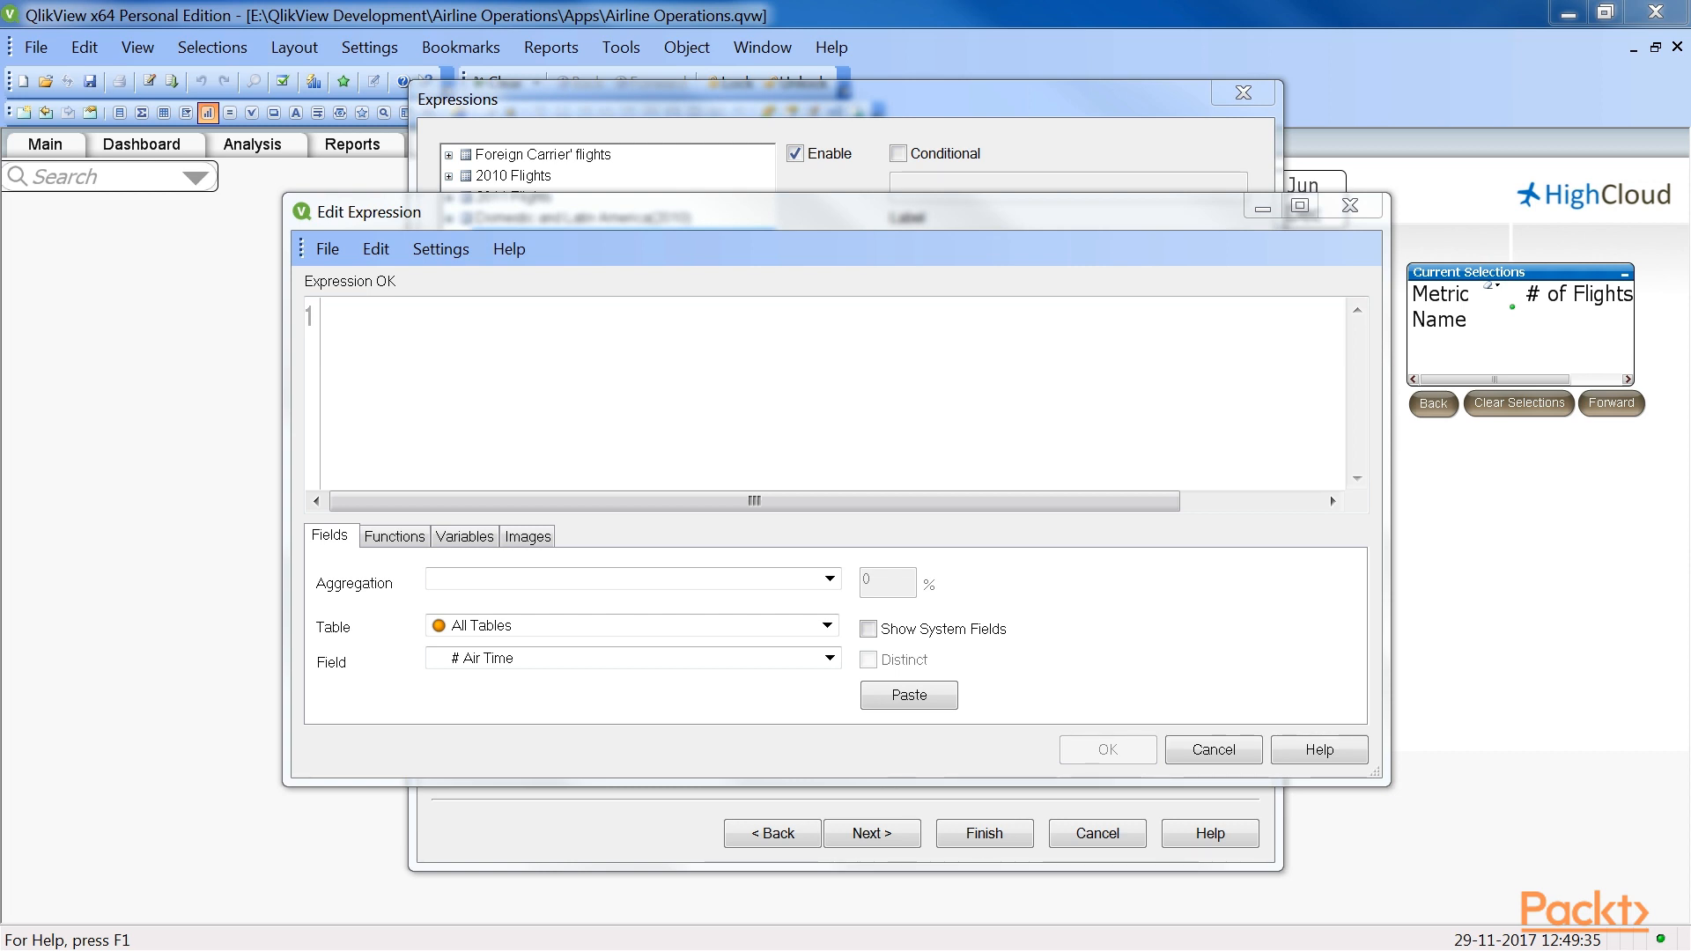
Add the Max(Year) departures expression labelled 'Current Year Flights (' & Max(Year) & ')' and finish
{"action": "type", "text": "Sum({$<Year = {$(=Max(Year))}>} [# Departures Performed])"}
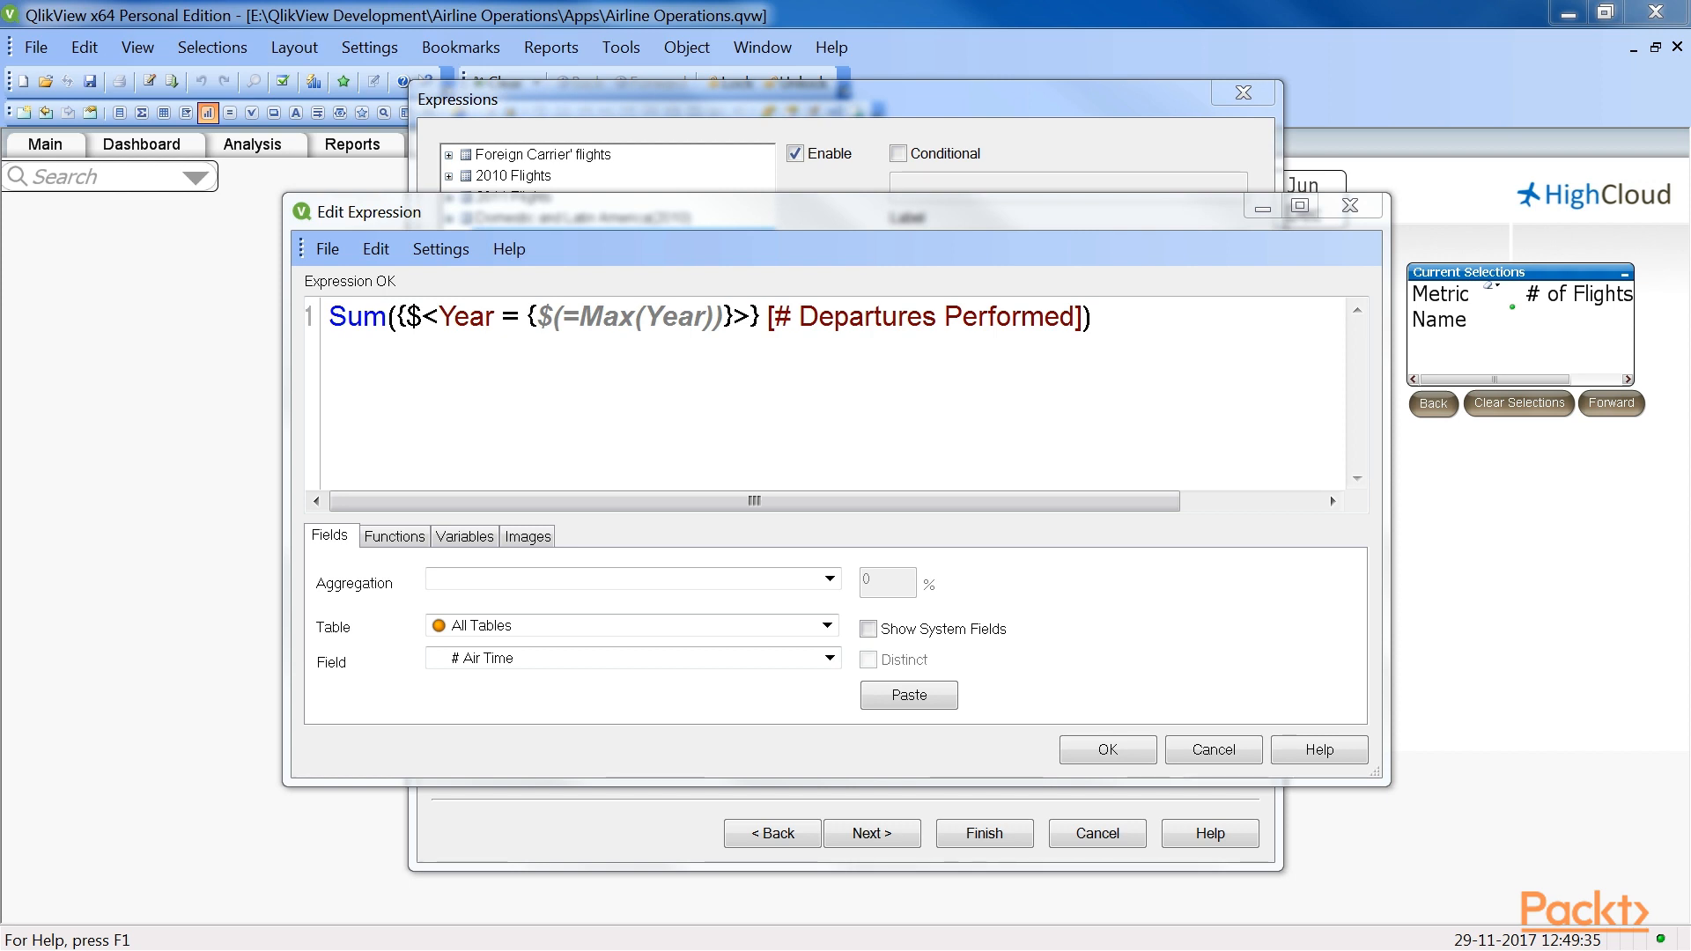
{"action": "mouse_move", "coordinate": [375, 680]}
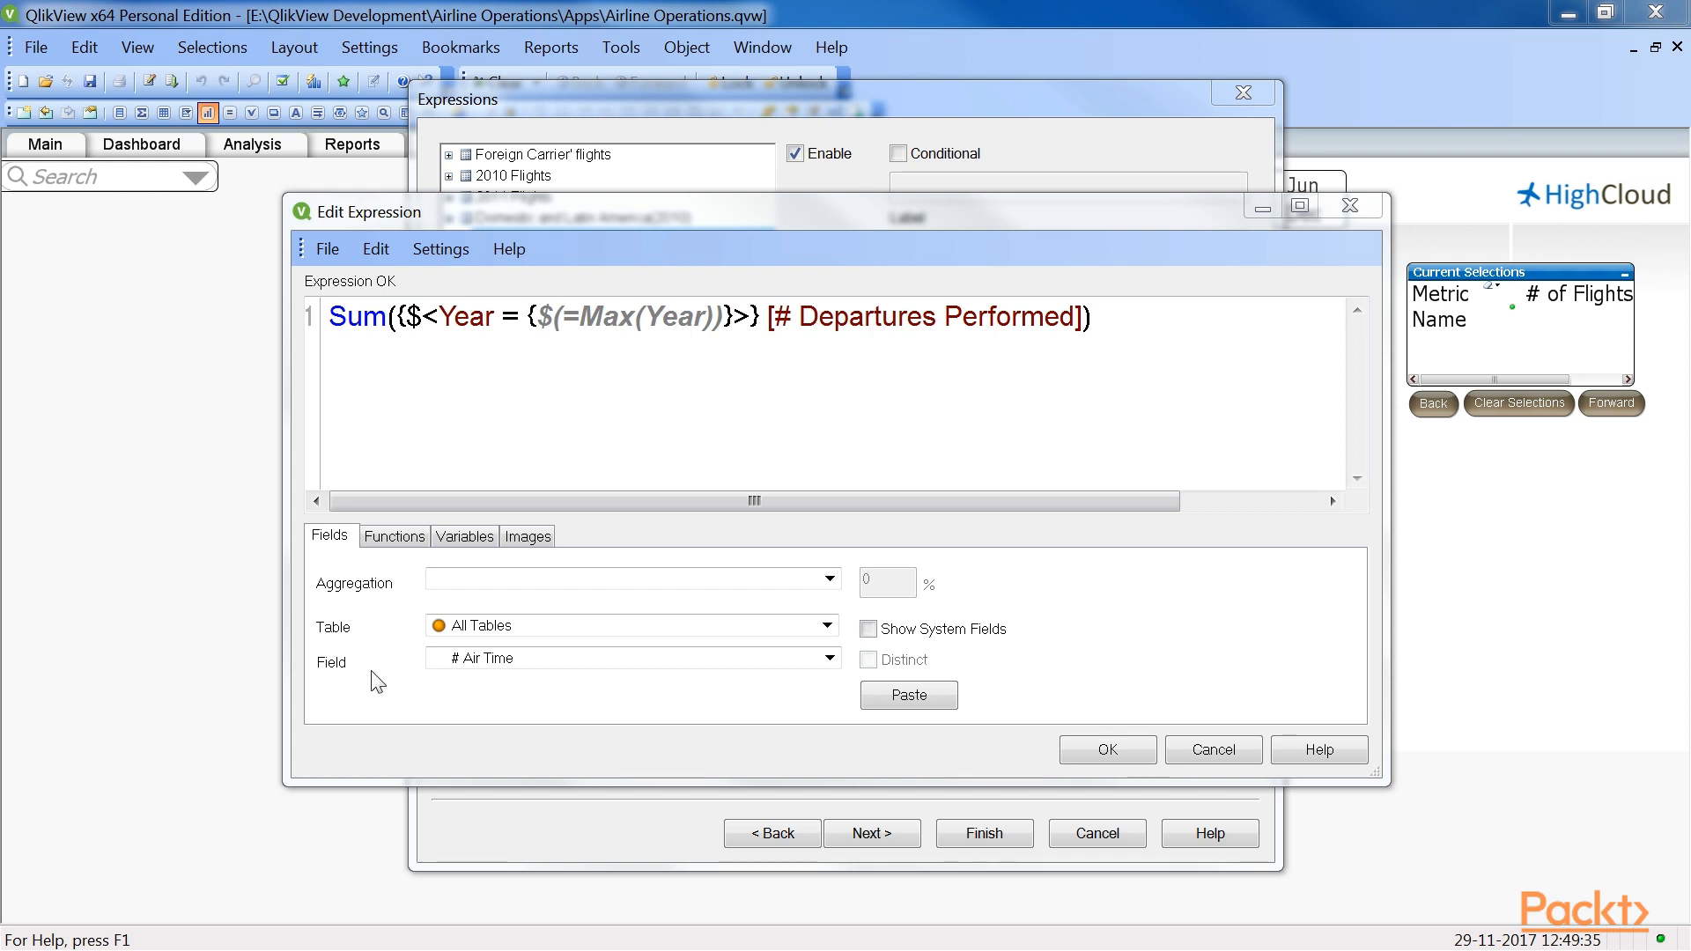
{"action": "mouse_move", "coordinate": [710, 686]}
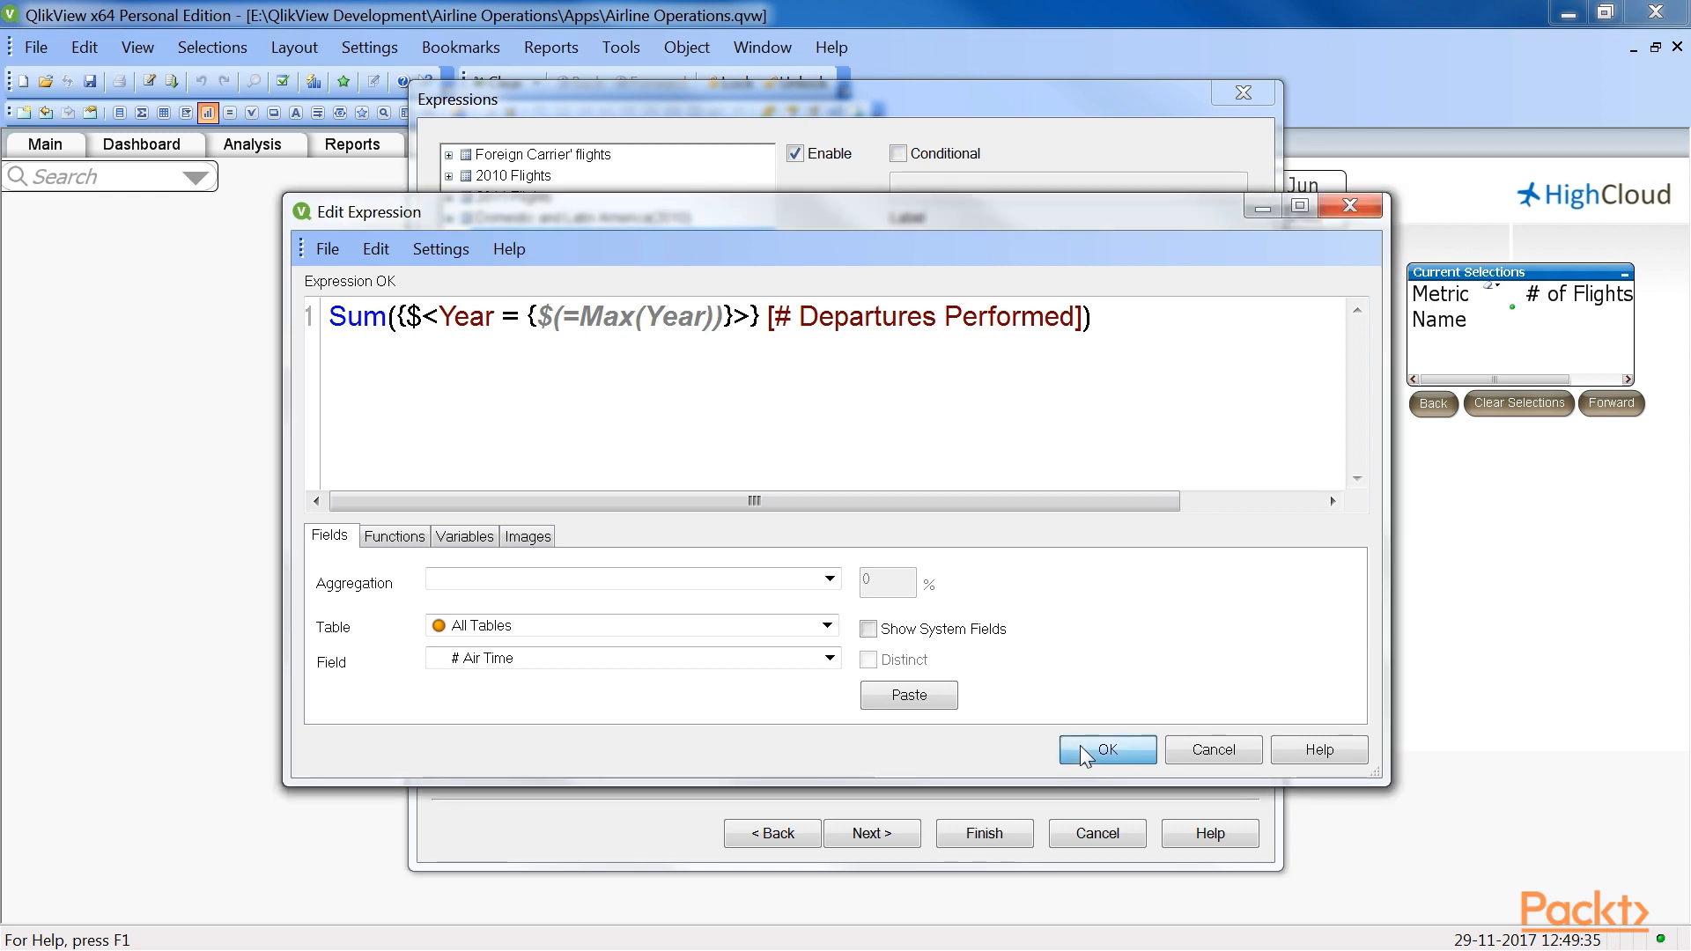
{"action": "left_click", "coordinate": [1105, 749]}
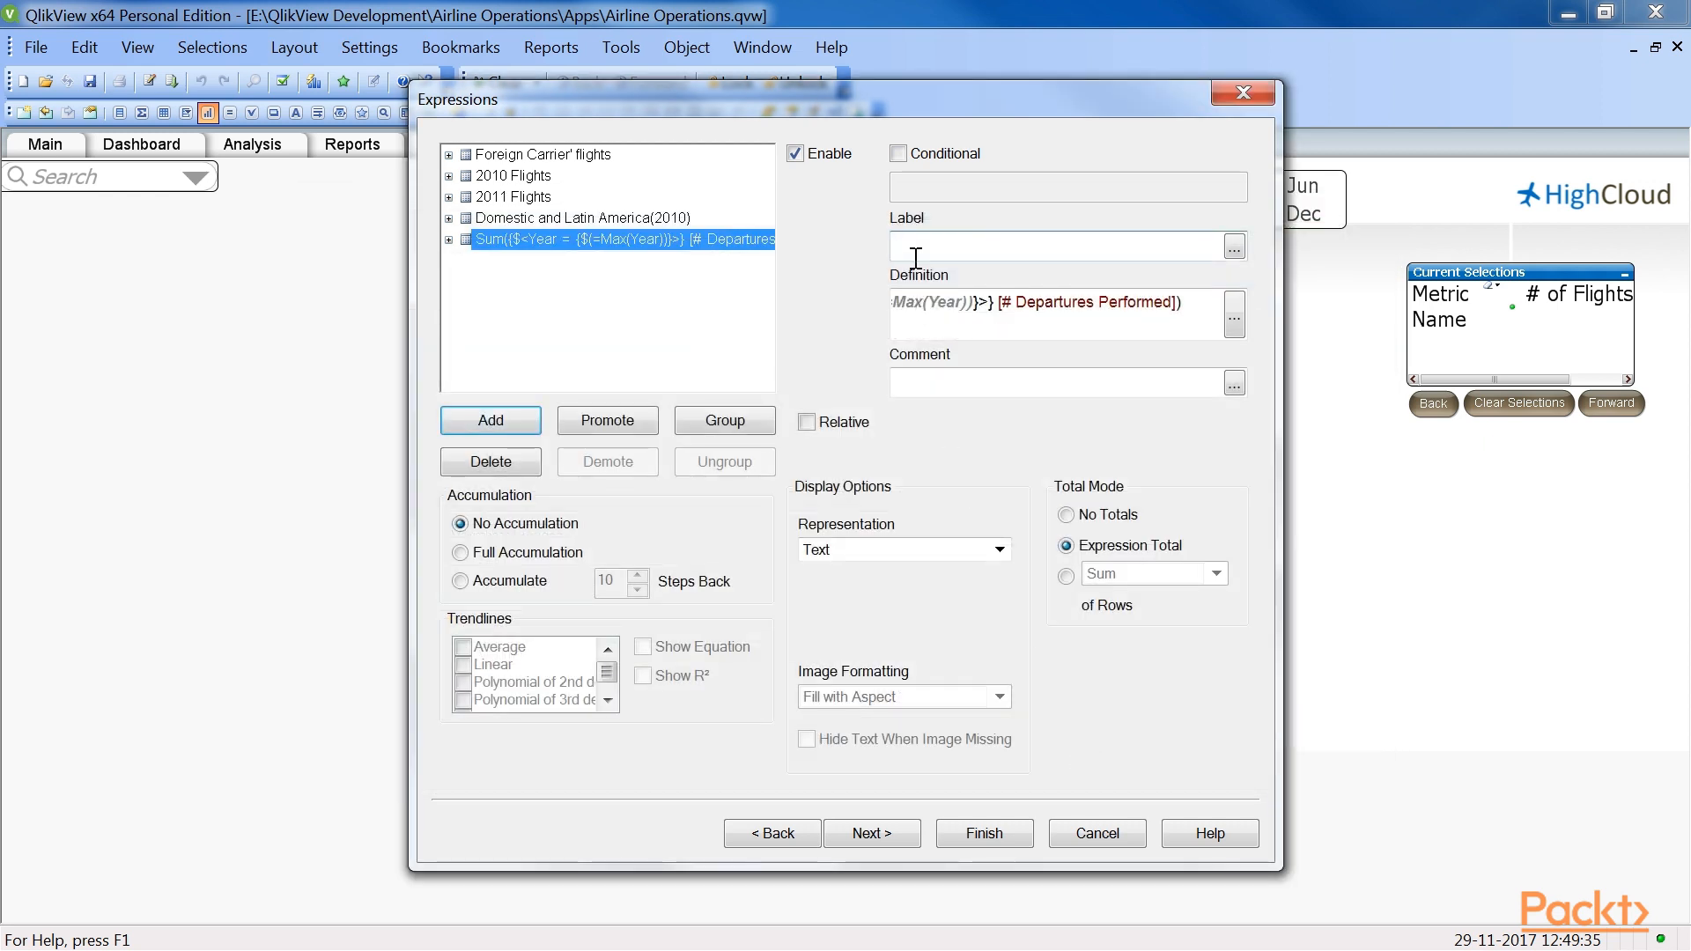
{"action": "type", "text": "='Current Year Flights (' & Max(Year) & ')'"}
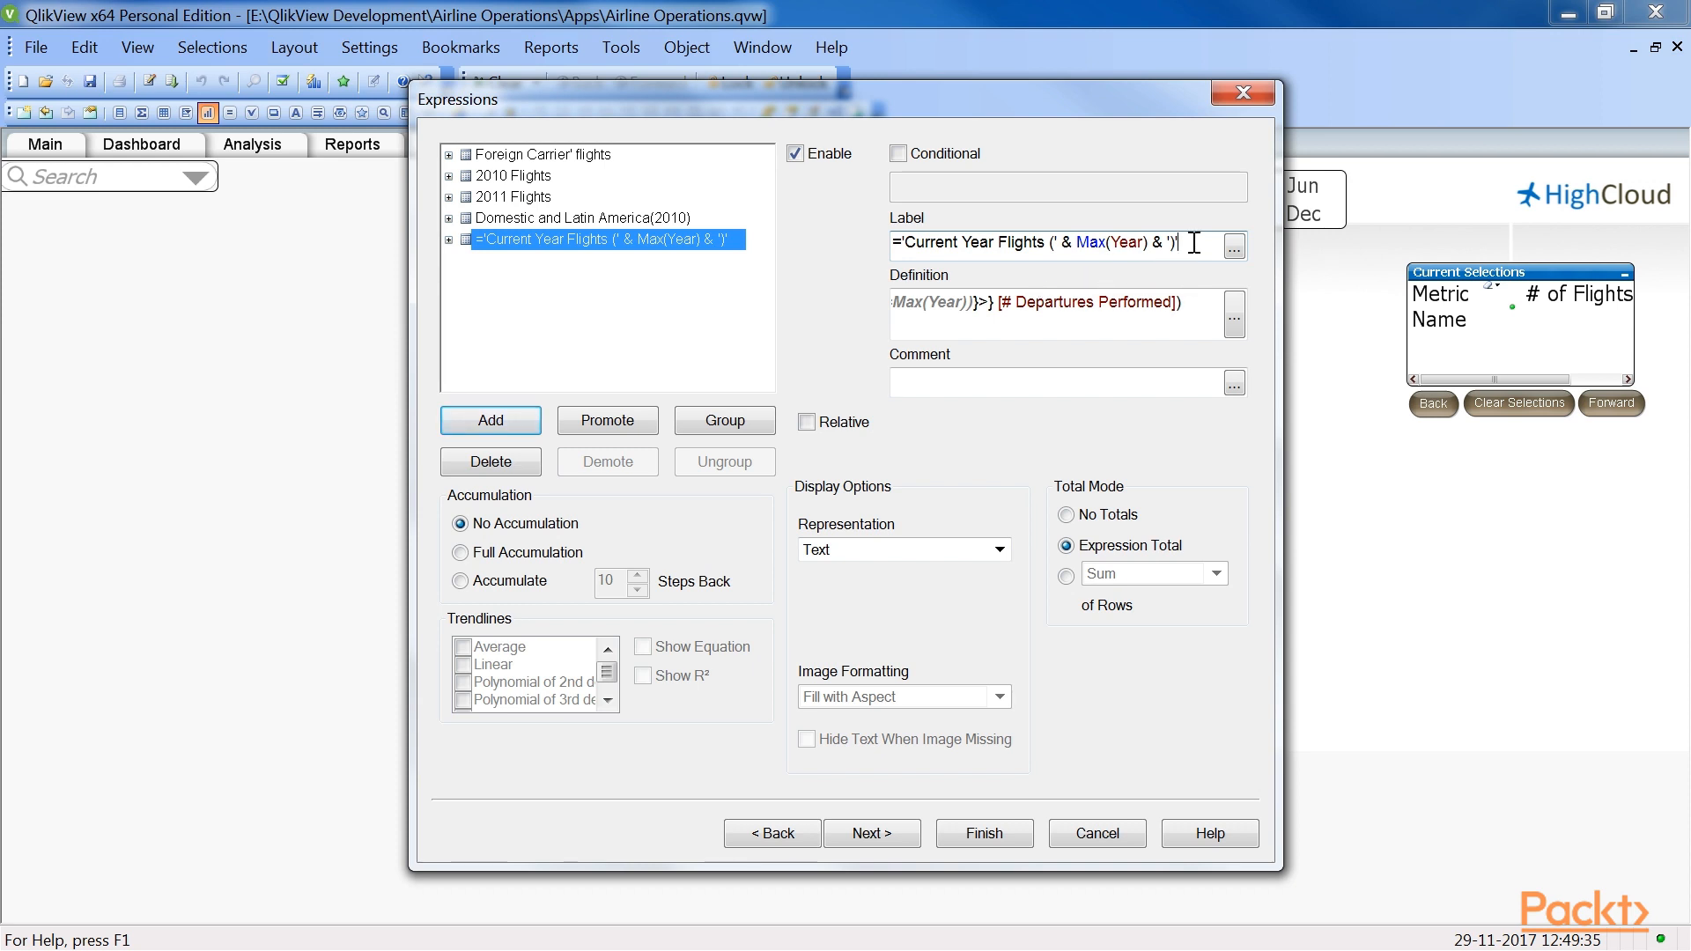
{"action": "triple_click", "coordinate": [1032, 243]}
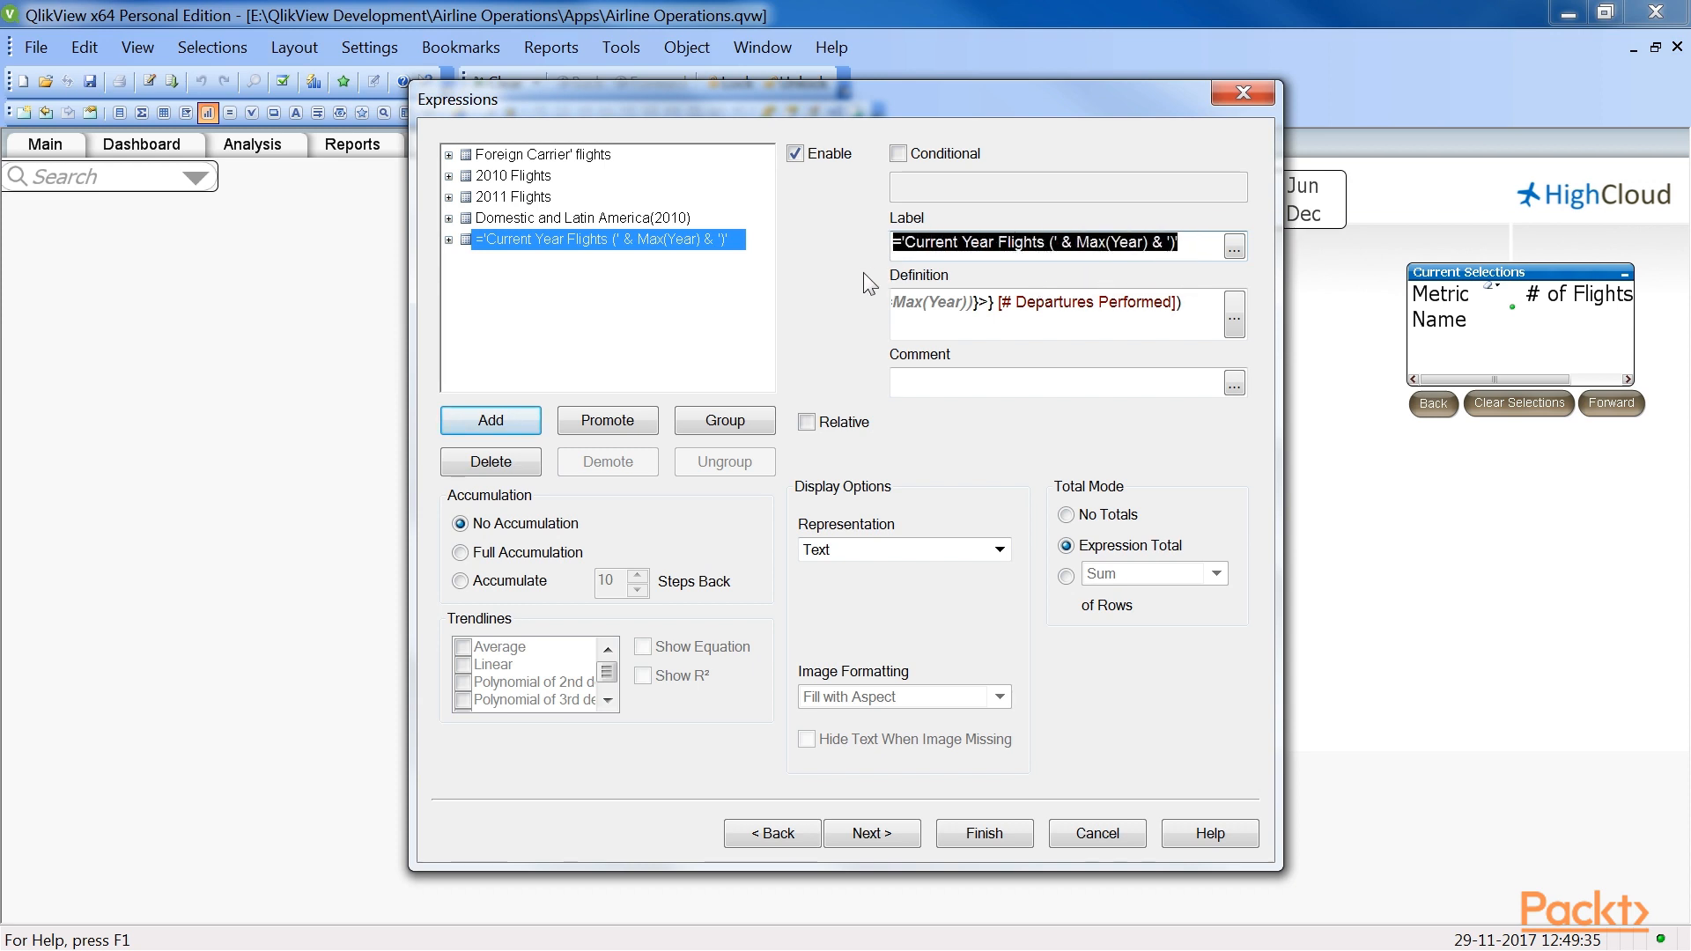
{"action": "left_click", "coordinate": [769, 832]}
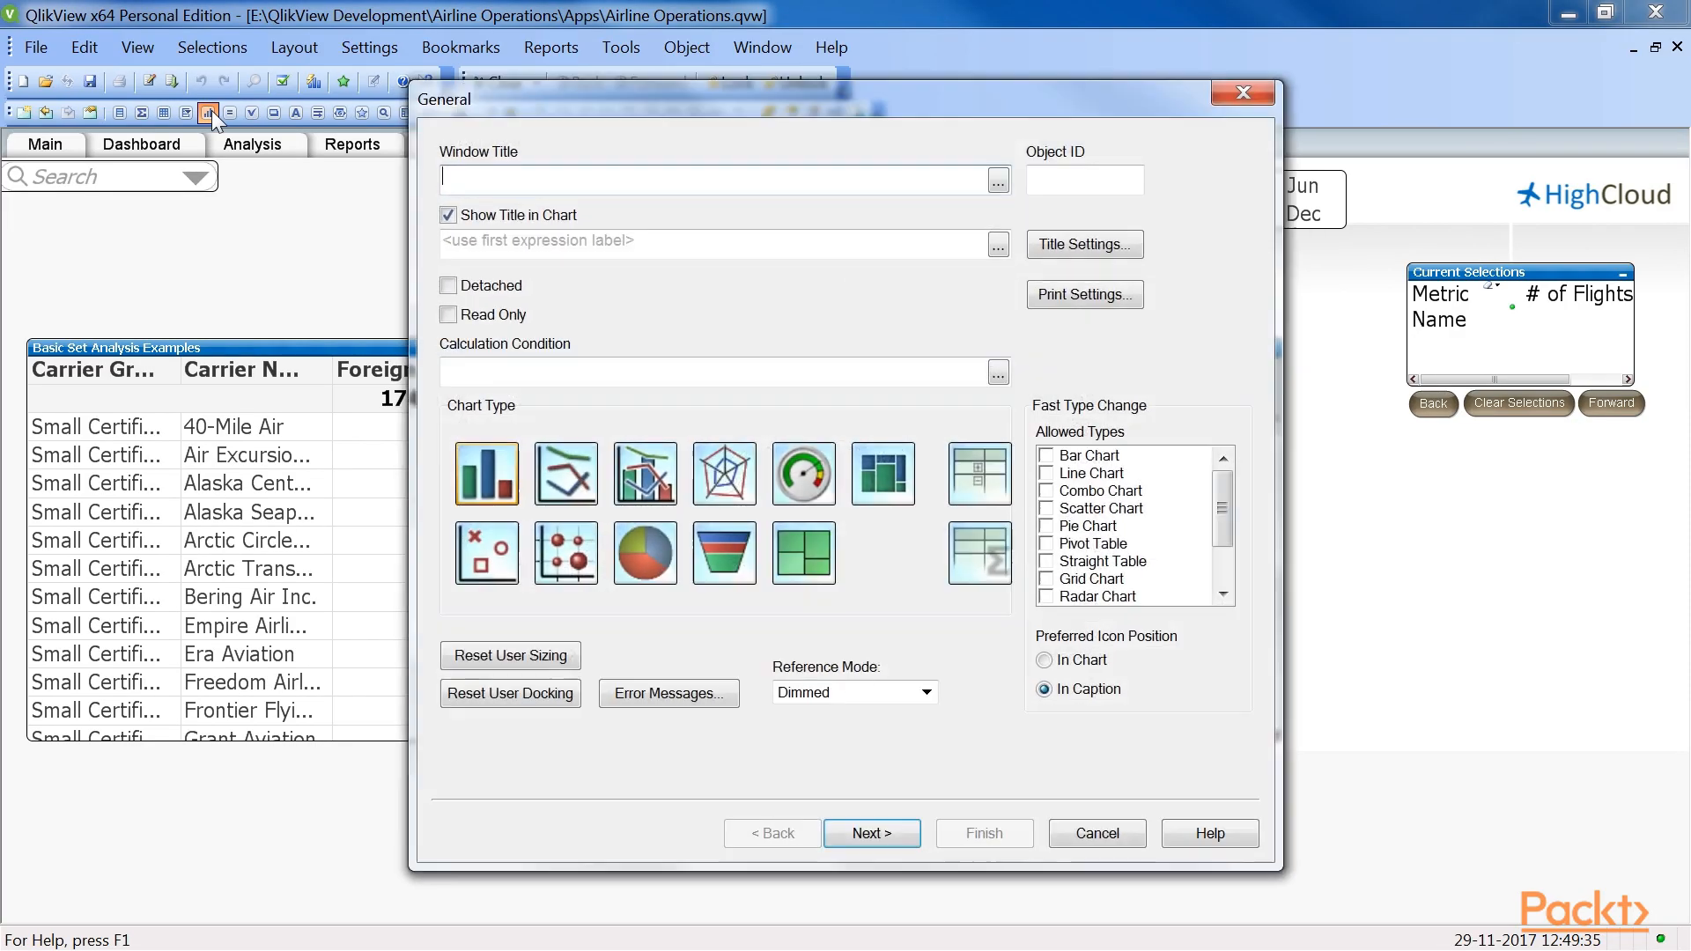
Create a straight table titled 'Set Operators' with Carrier Group and Carrier Name dimensions
{"action": "left_click", "coordinate": [978, 553]}
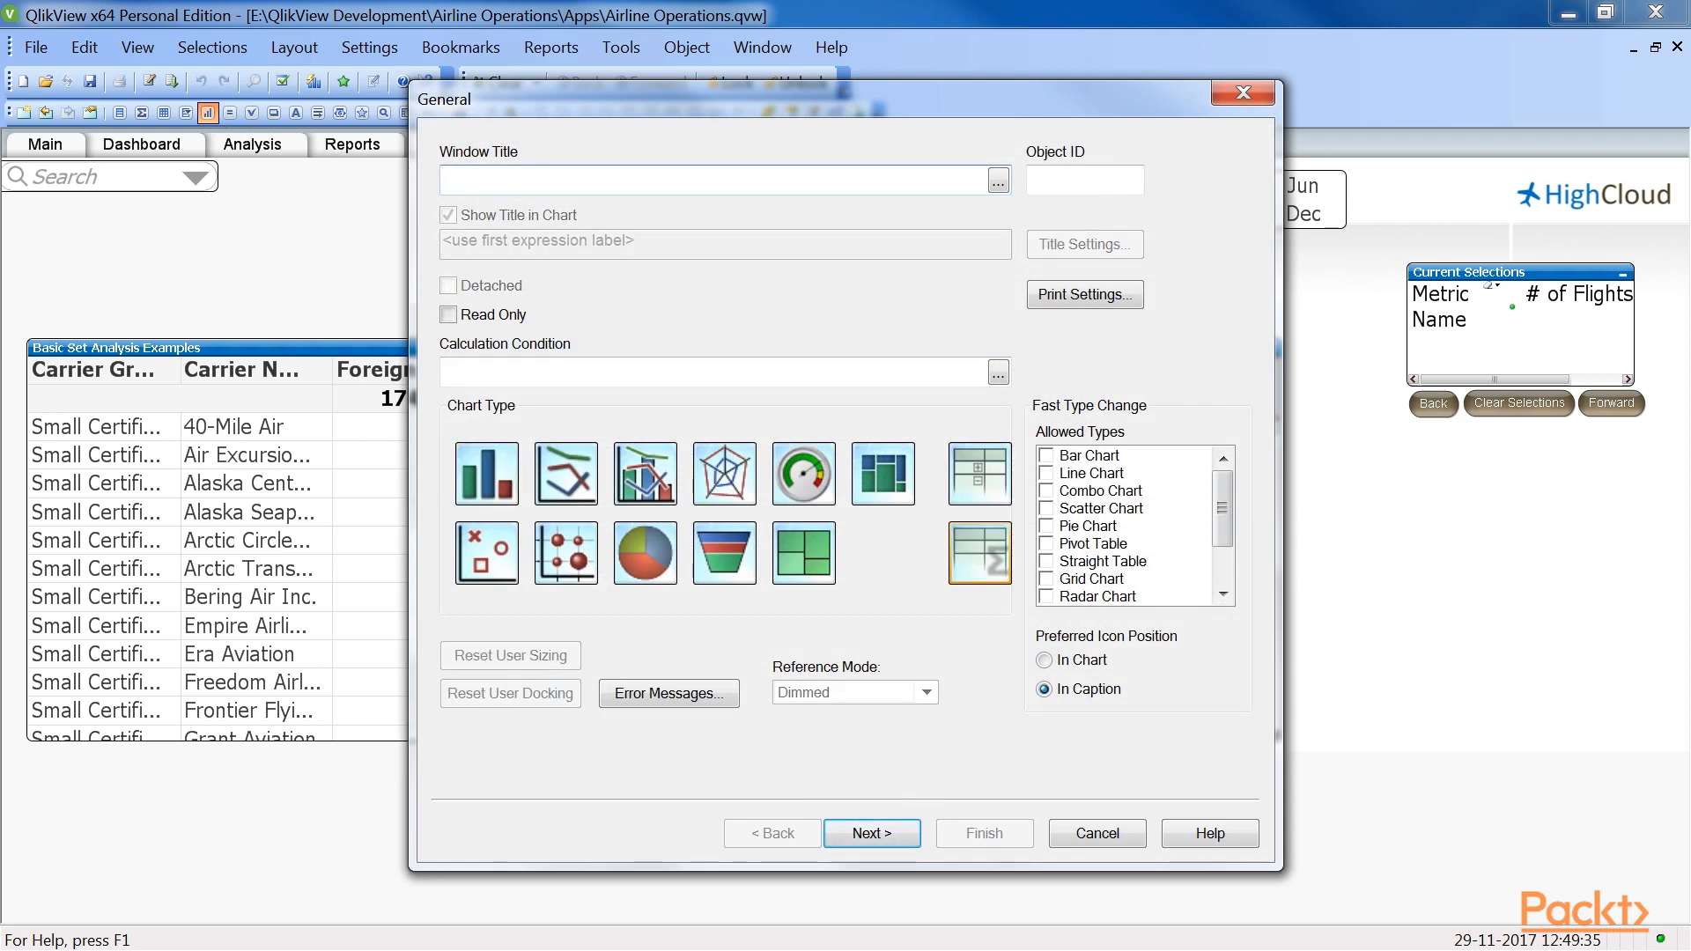
{"action": "type", "text": "Set Operators"}
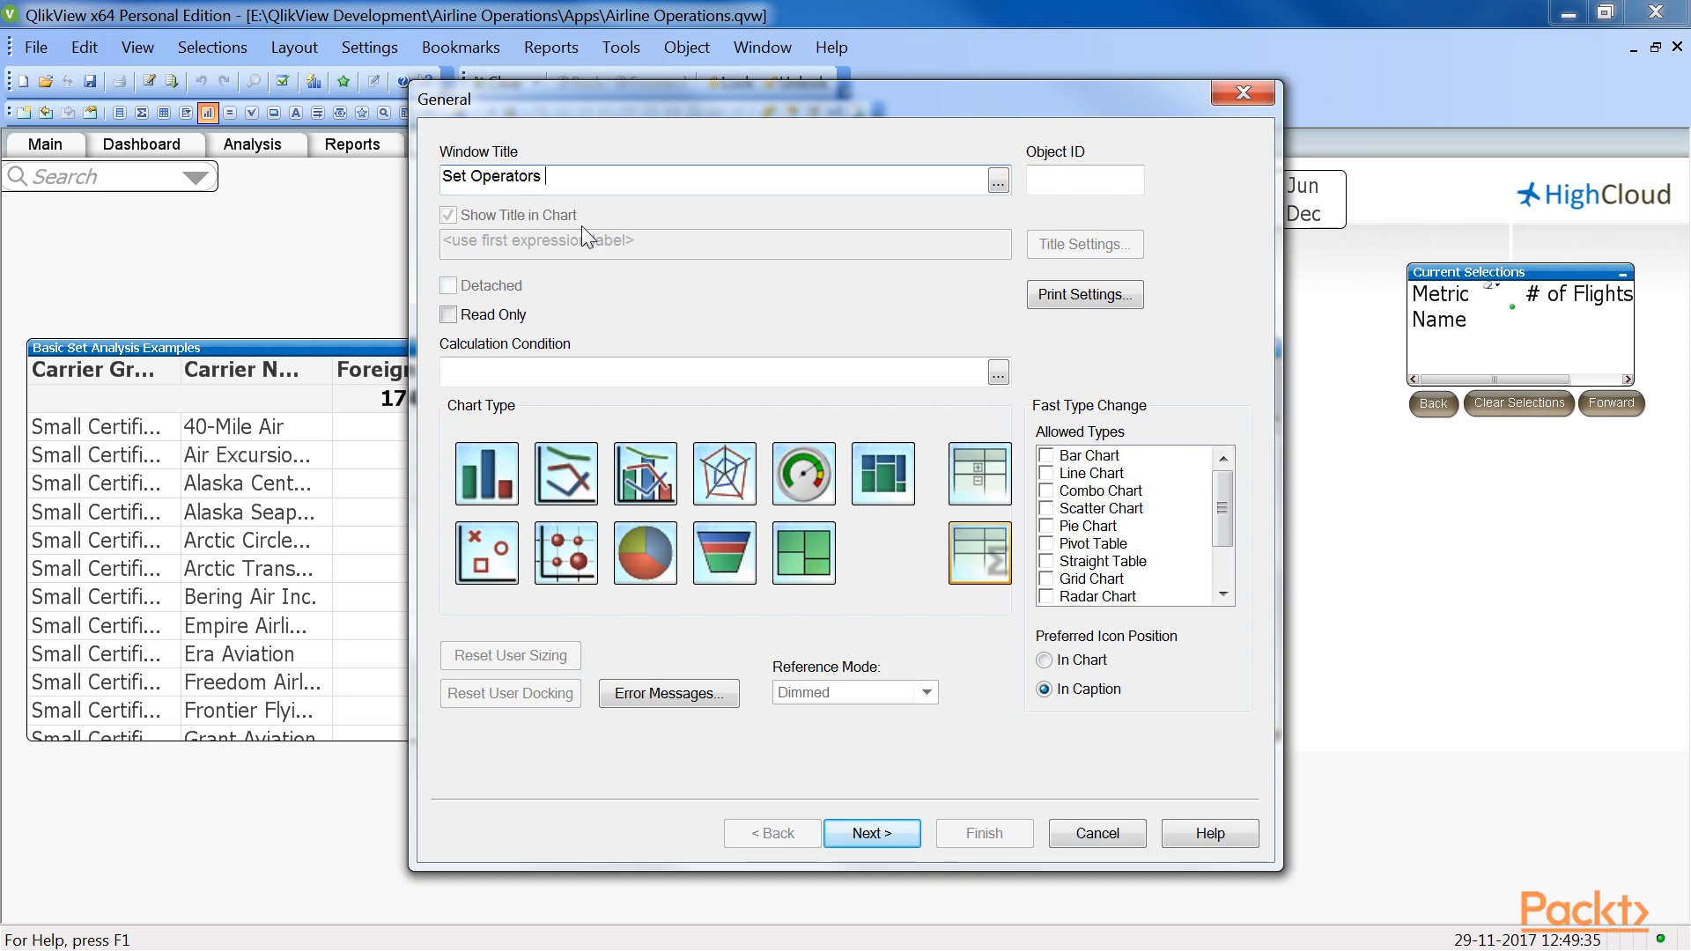
{"action": "left_click", "coordinate": [870, 834]}
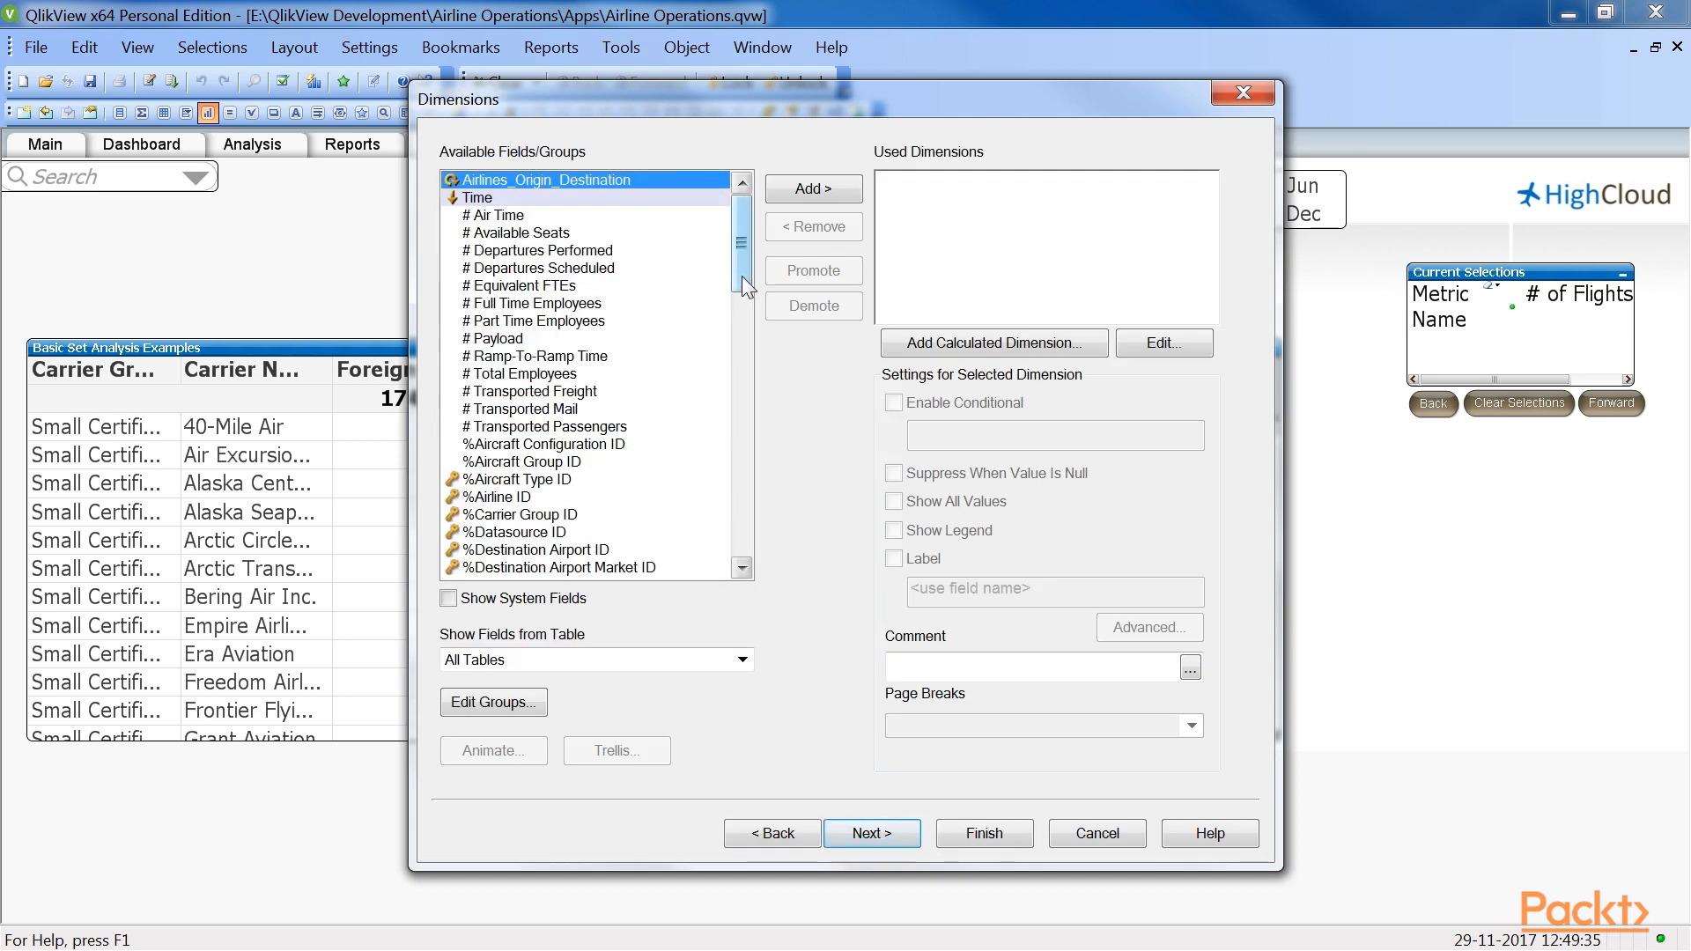
{"action": "scroll", "scroll_direction": "down", "scroll_amount": 3}
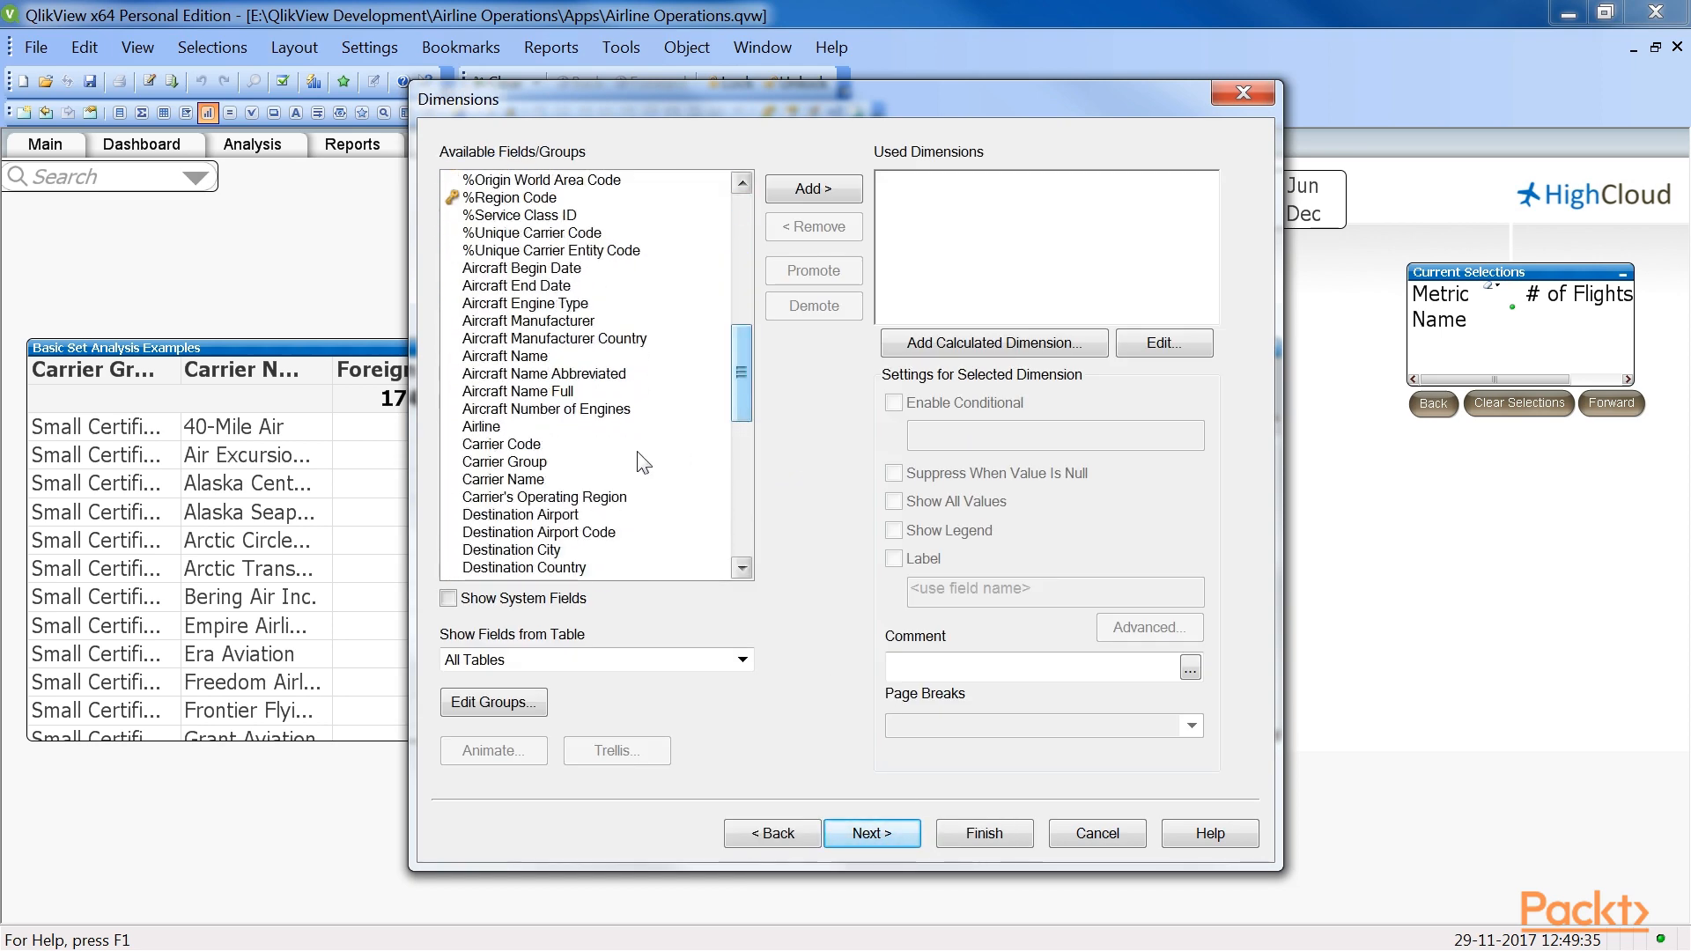
{"action": "left_click", "coordinate": [503, 462]}
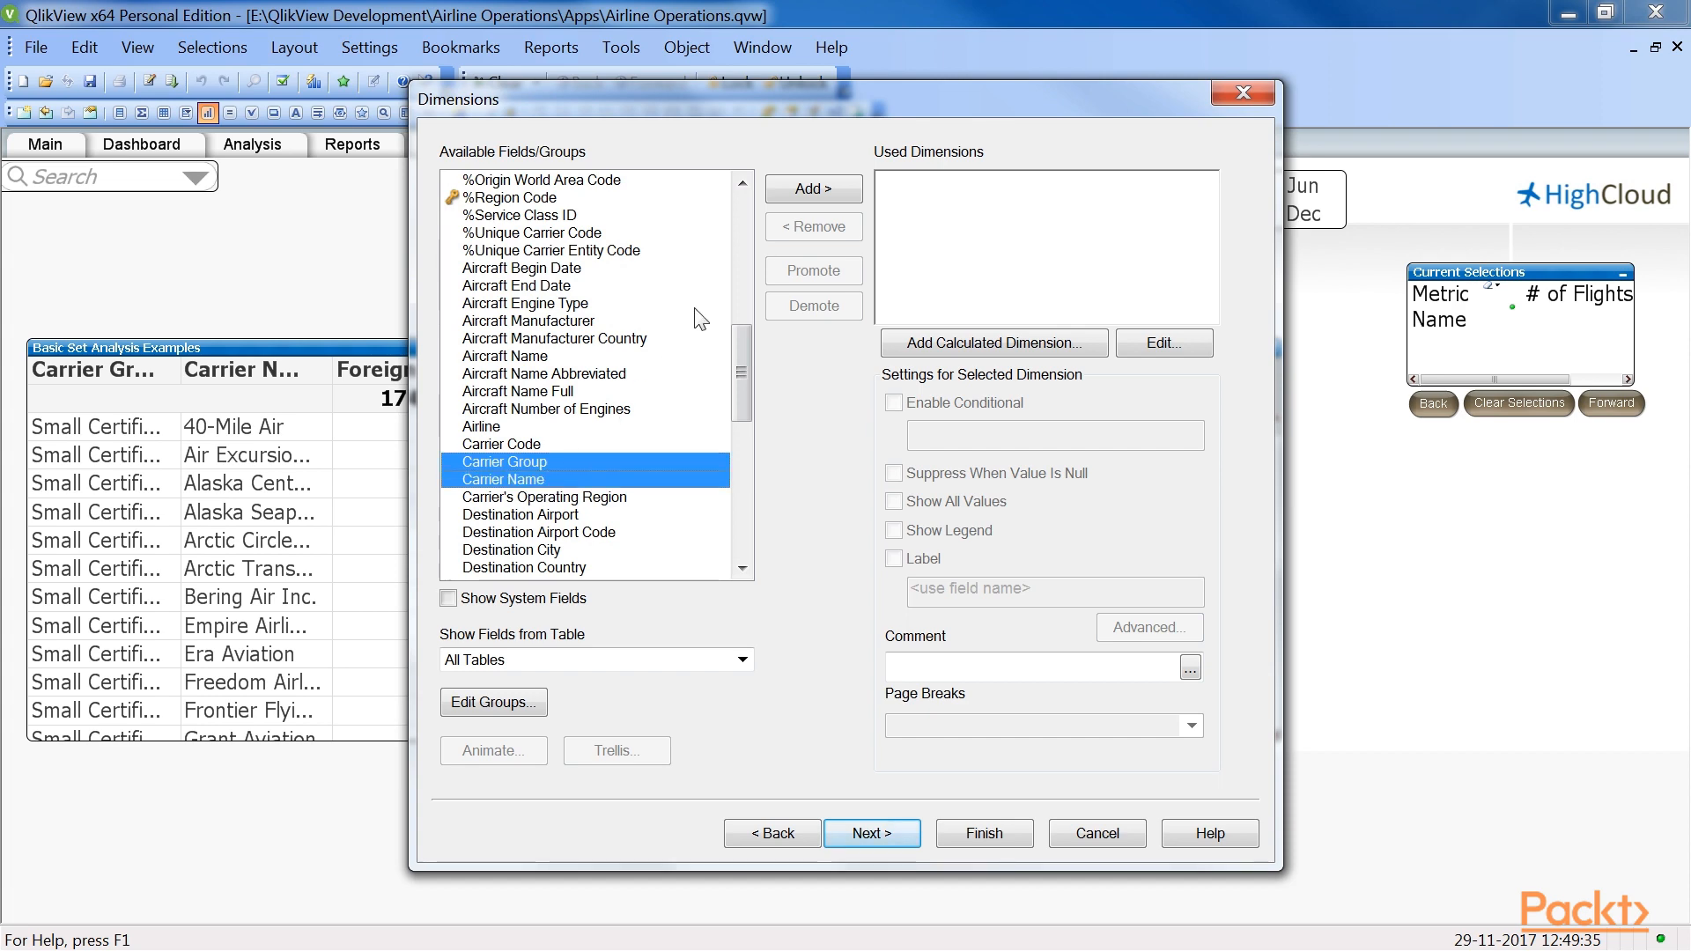
{"action": "left_click", "coordinate": [812, 189]}
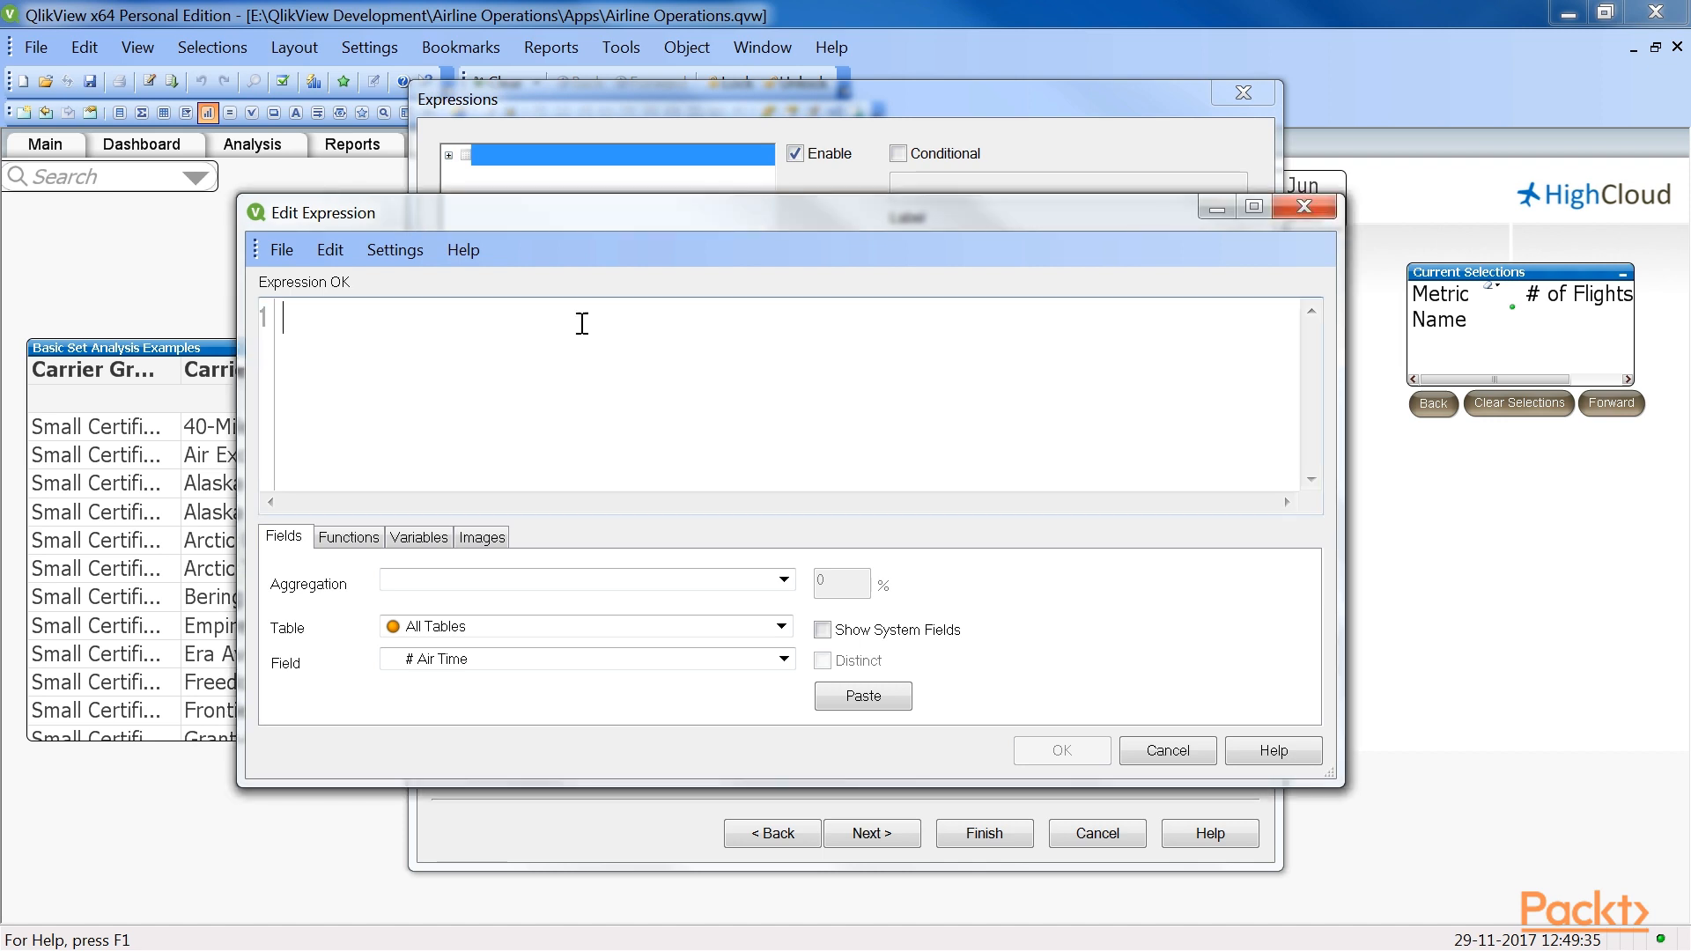
Enter a Sum using + and - set operators: Latin America 2011 plus Domestic 2010, minus Foreign Carriers
{"action": "type", "text": "Sum({$<Year = {2007, 2008} + {\"<=2000\"}>} [# Departures Performed])"}
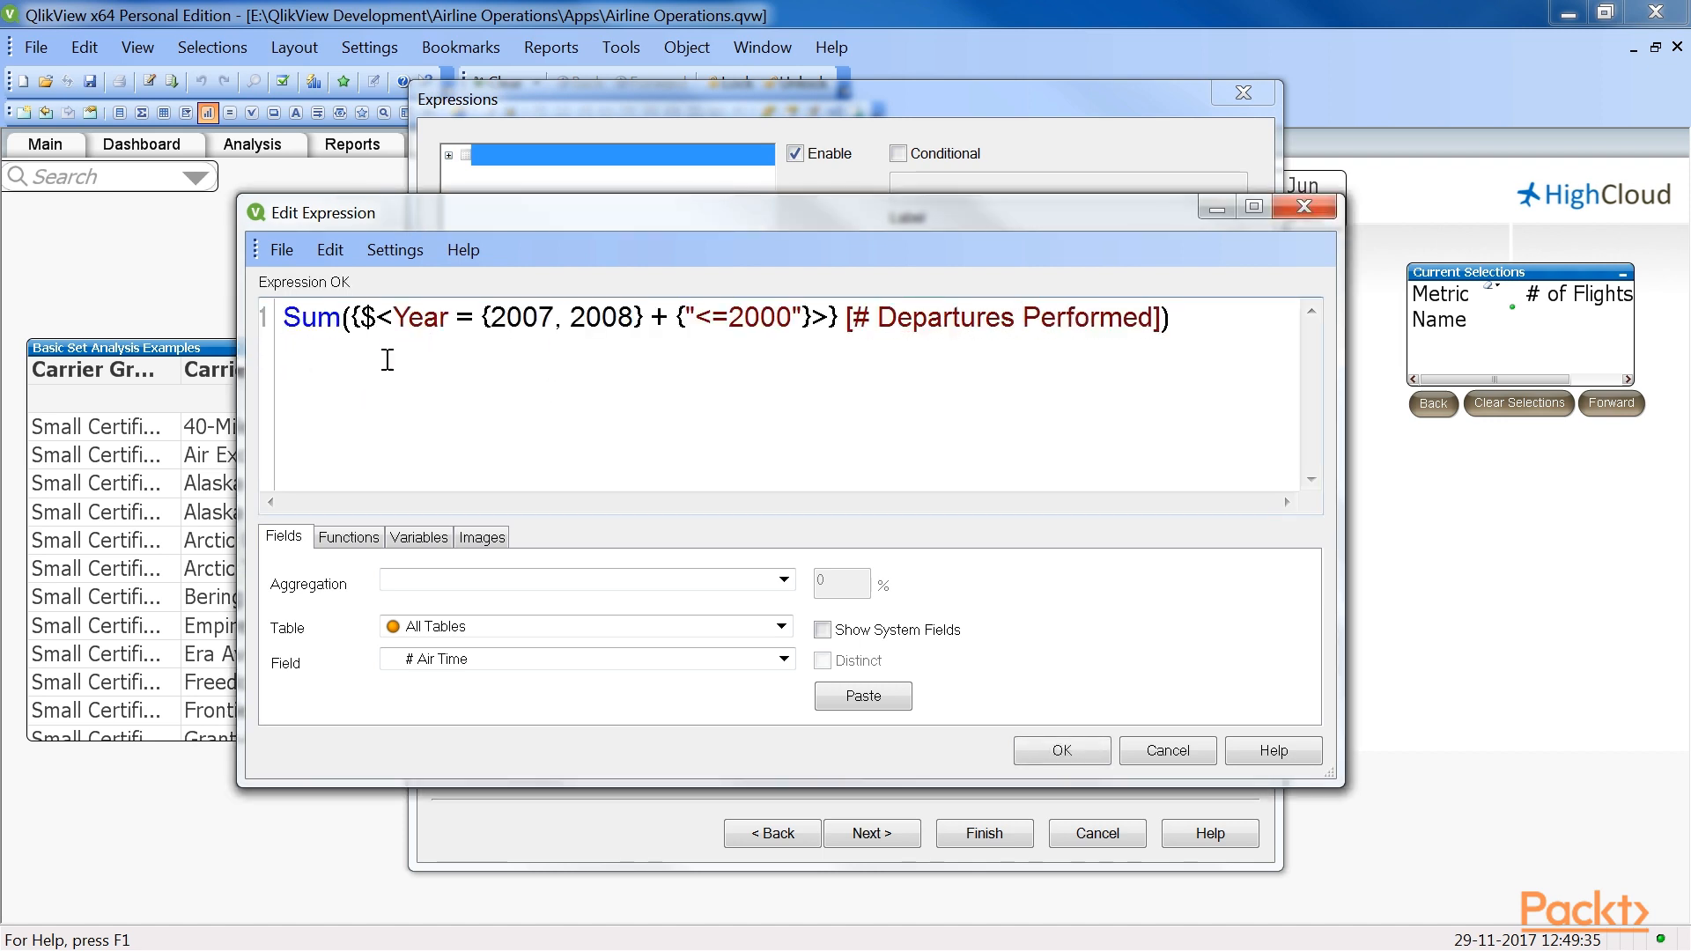
{"action": "left_click_drag", "start_coordinate": [481, 317], "coordinate": [636, 317]}
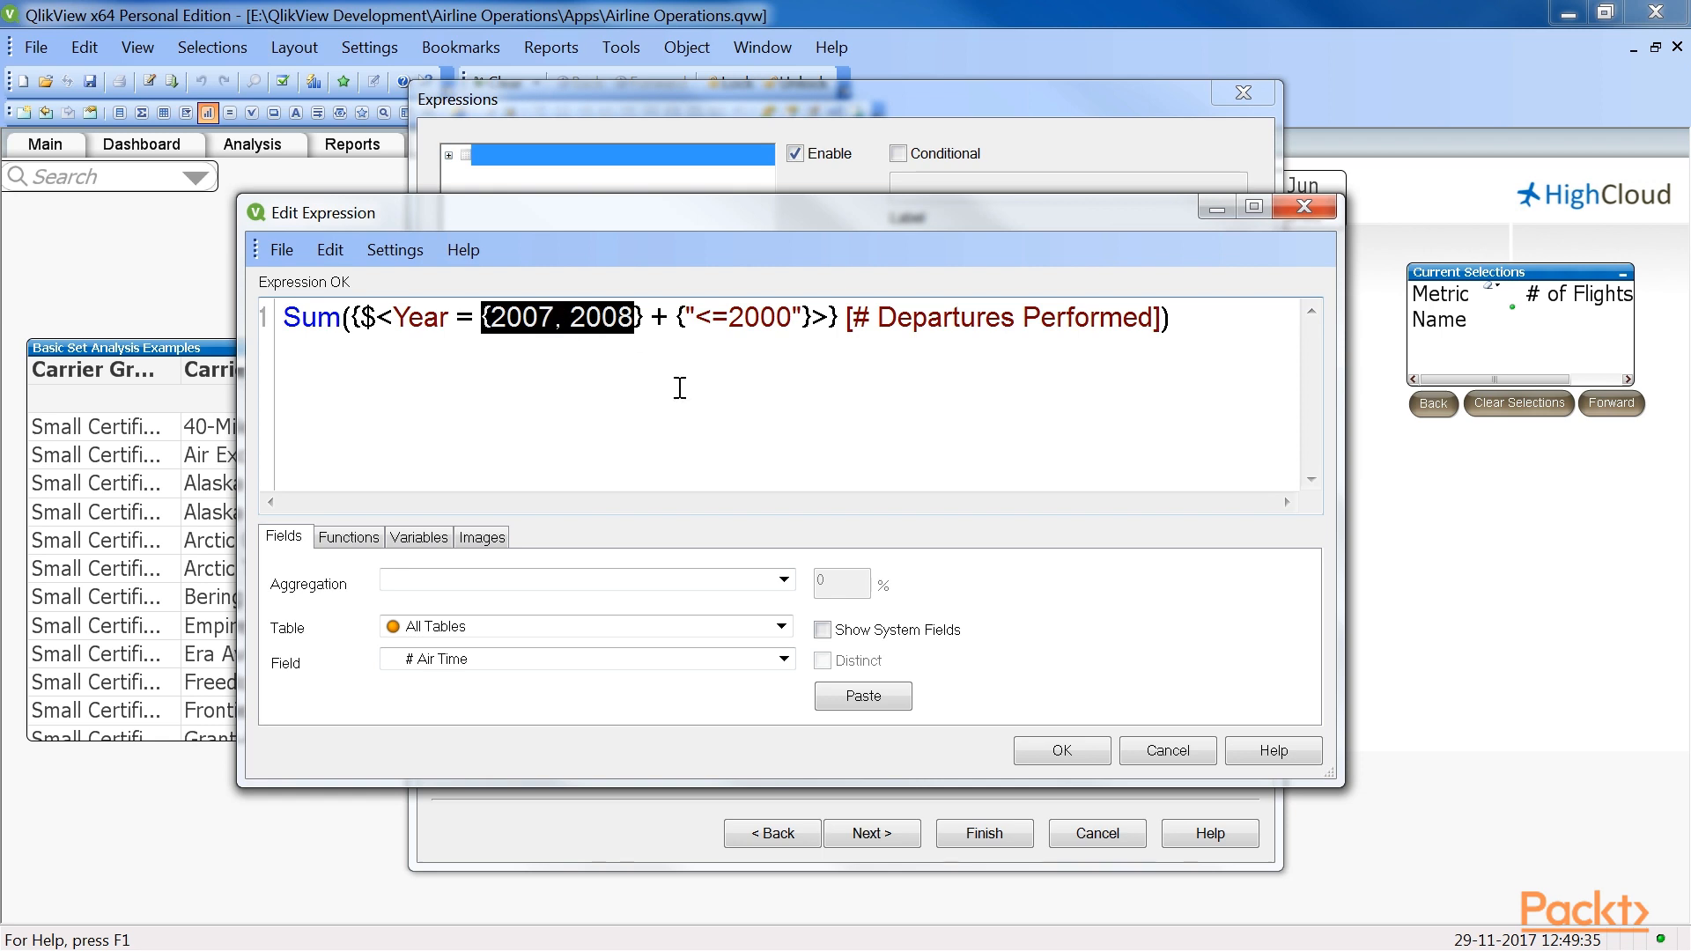
{"action": "mouse_move", "coordinate": [701, 361]}
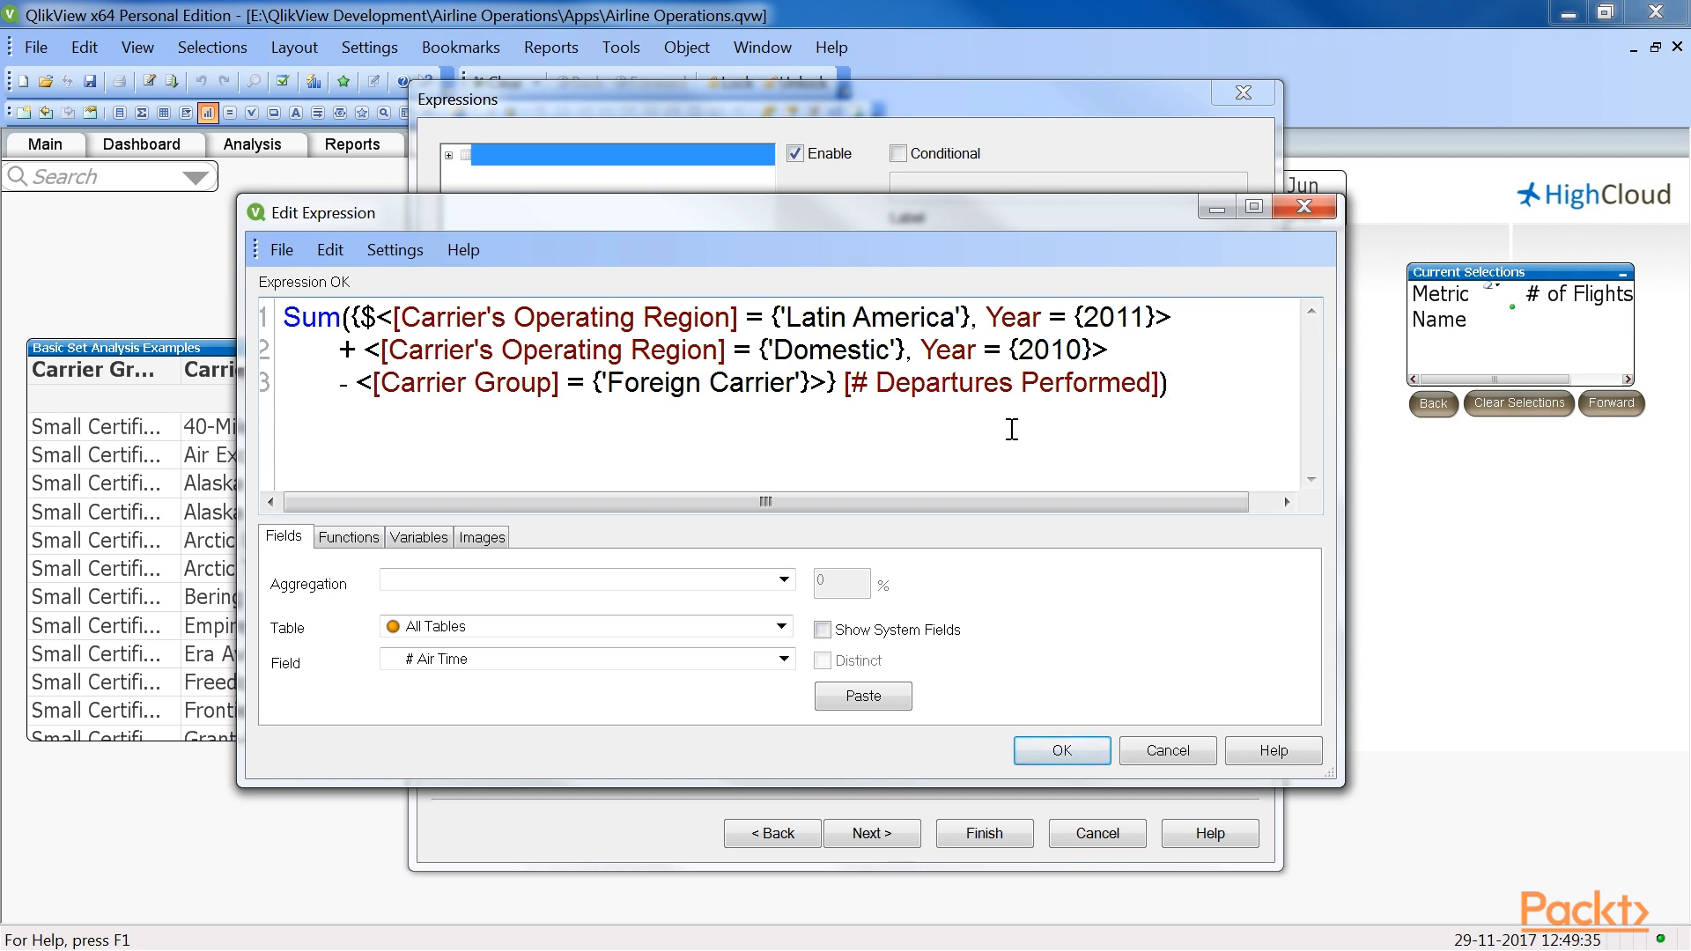
{"action": "mouse_move", "coordinate": [994, 383]}
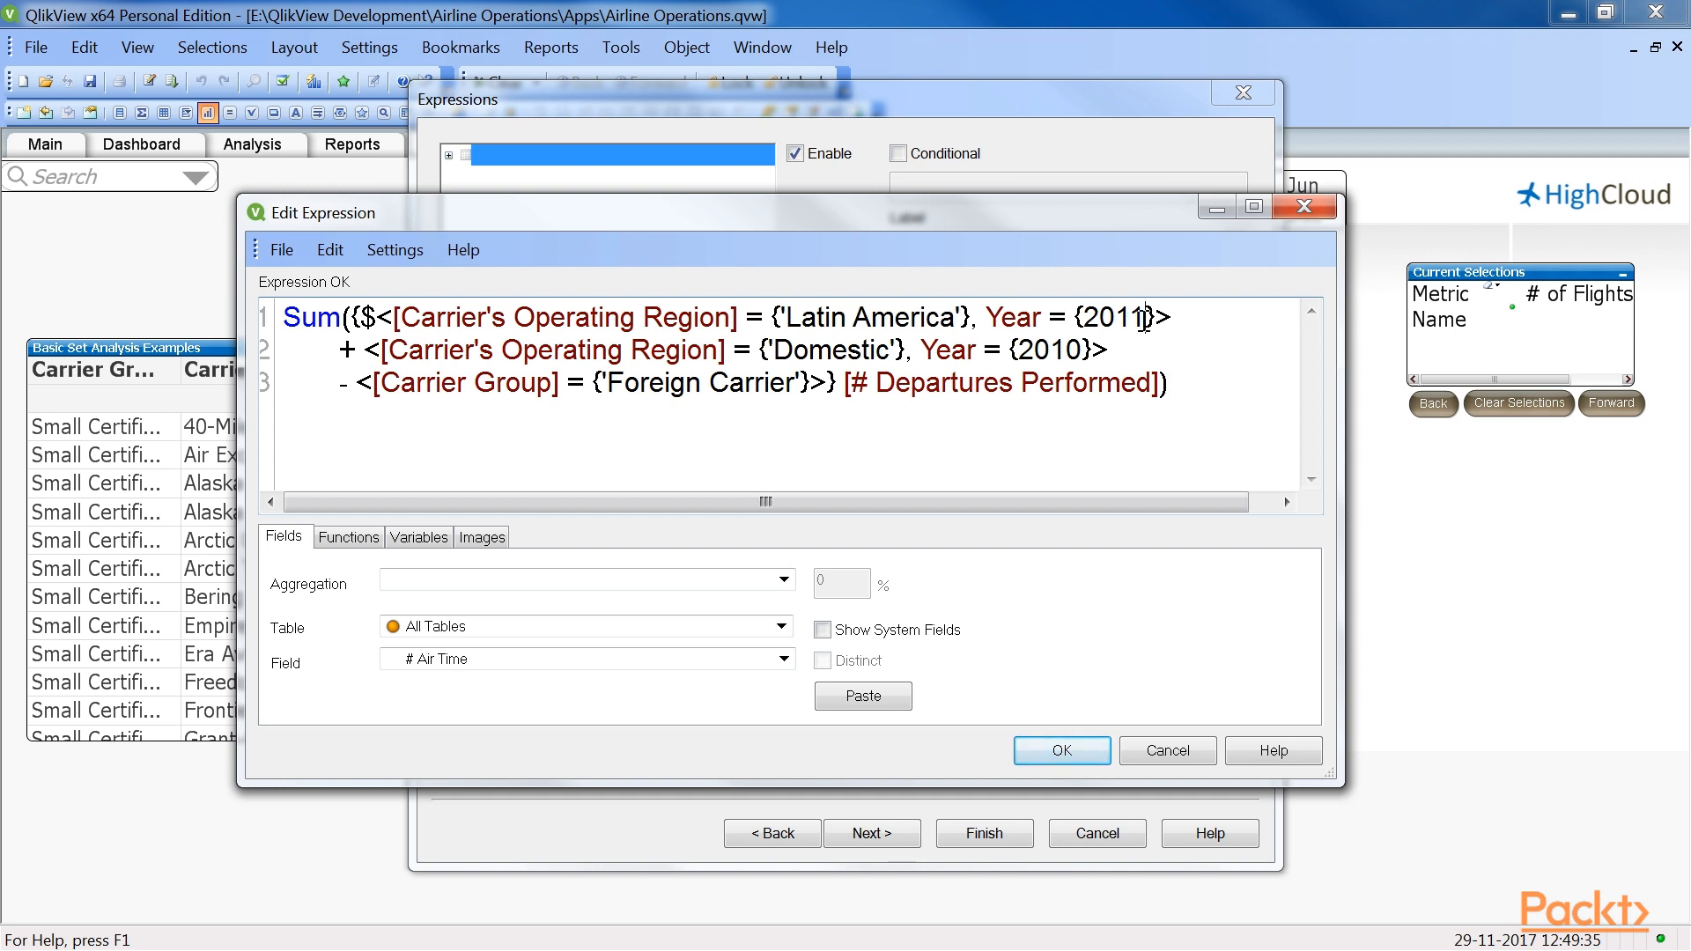
{"action": "double_click", "coordinate": [865, 317]}
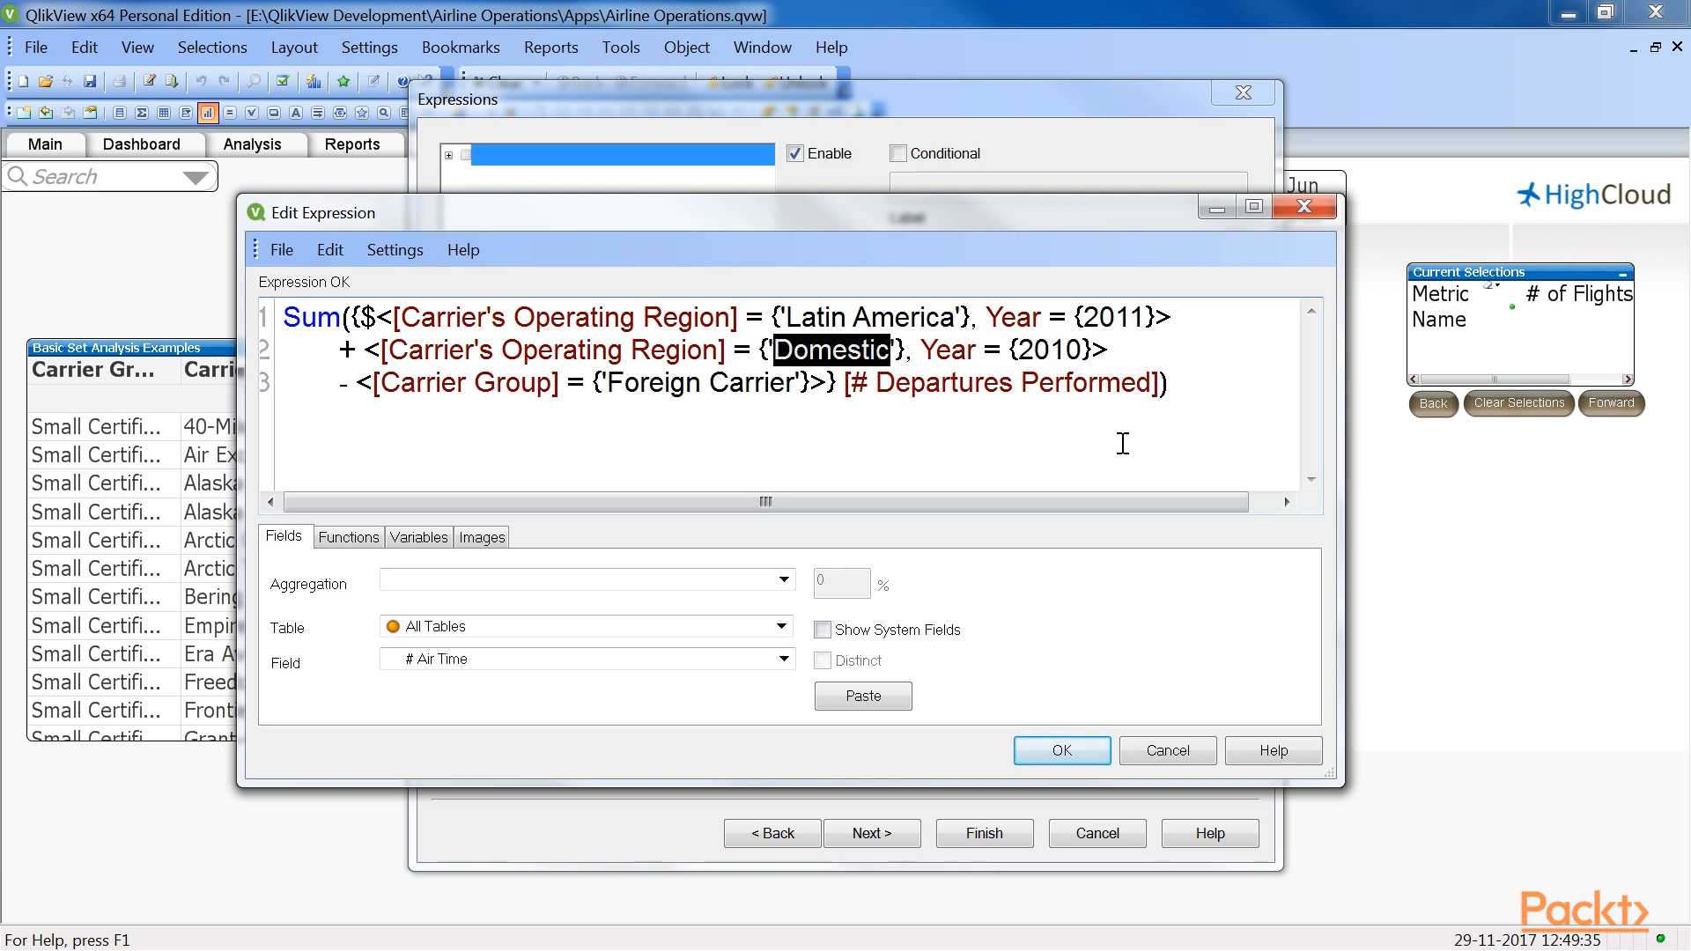
{"action": "double_click", "coordinate": [701, 381]}
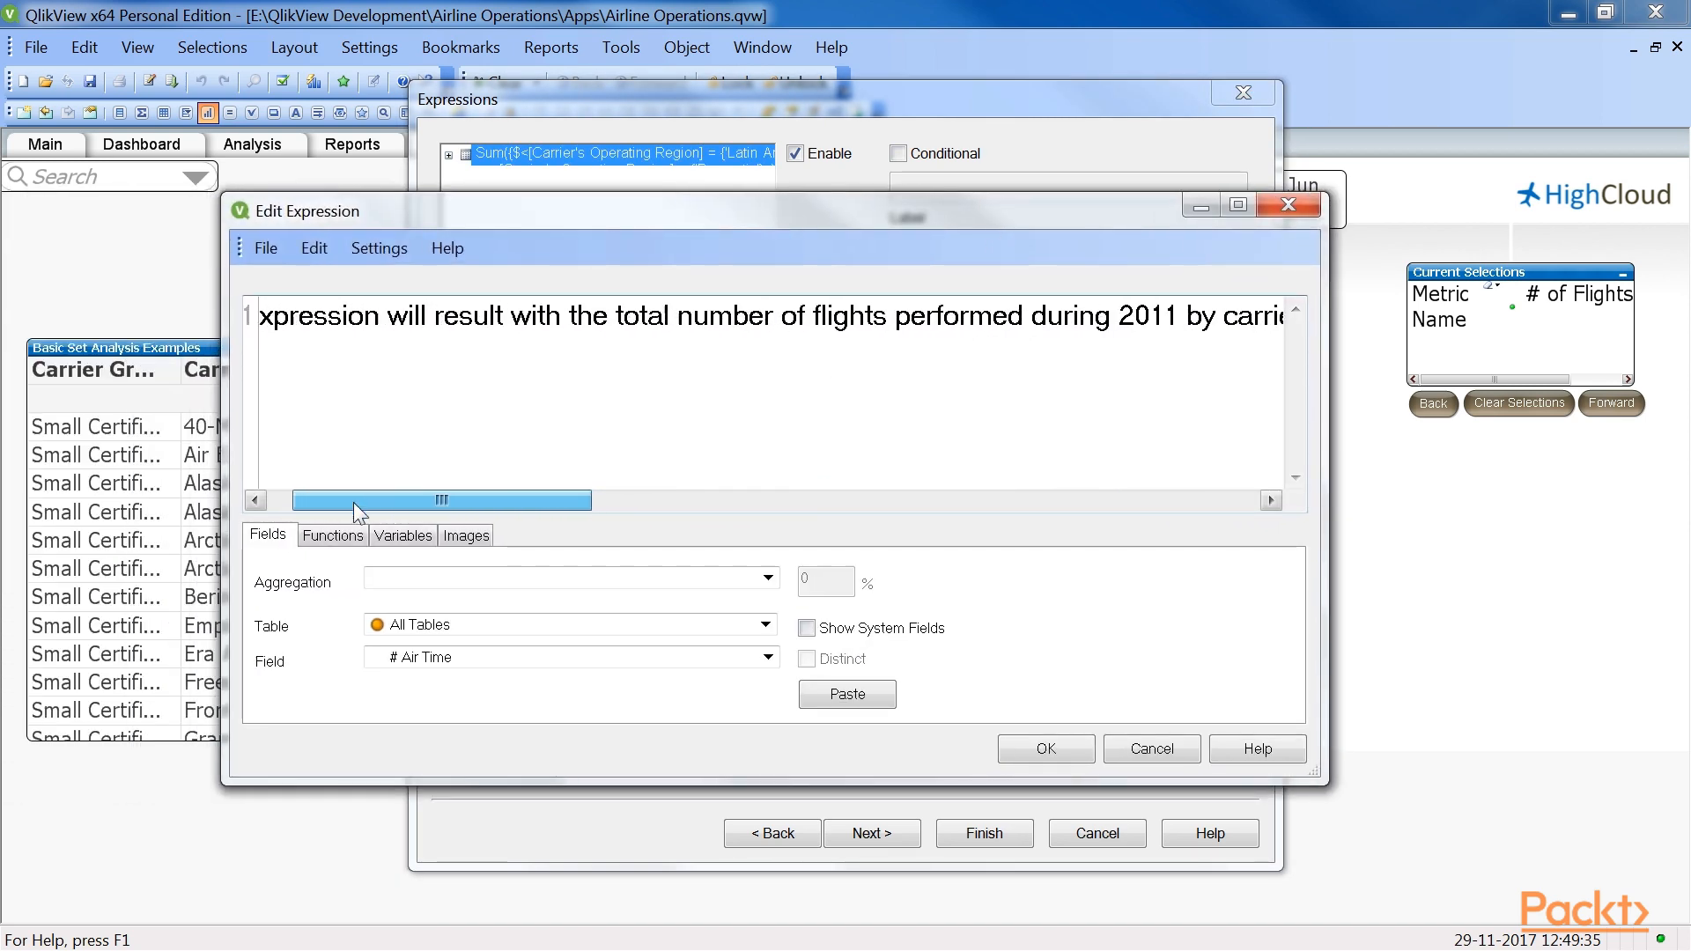
{"action": "left_click_drag", "start_coordinate": [356, 499], "coordinate": [313, 499]}
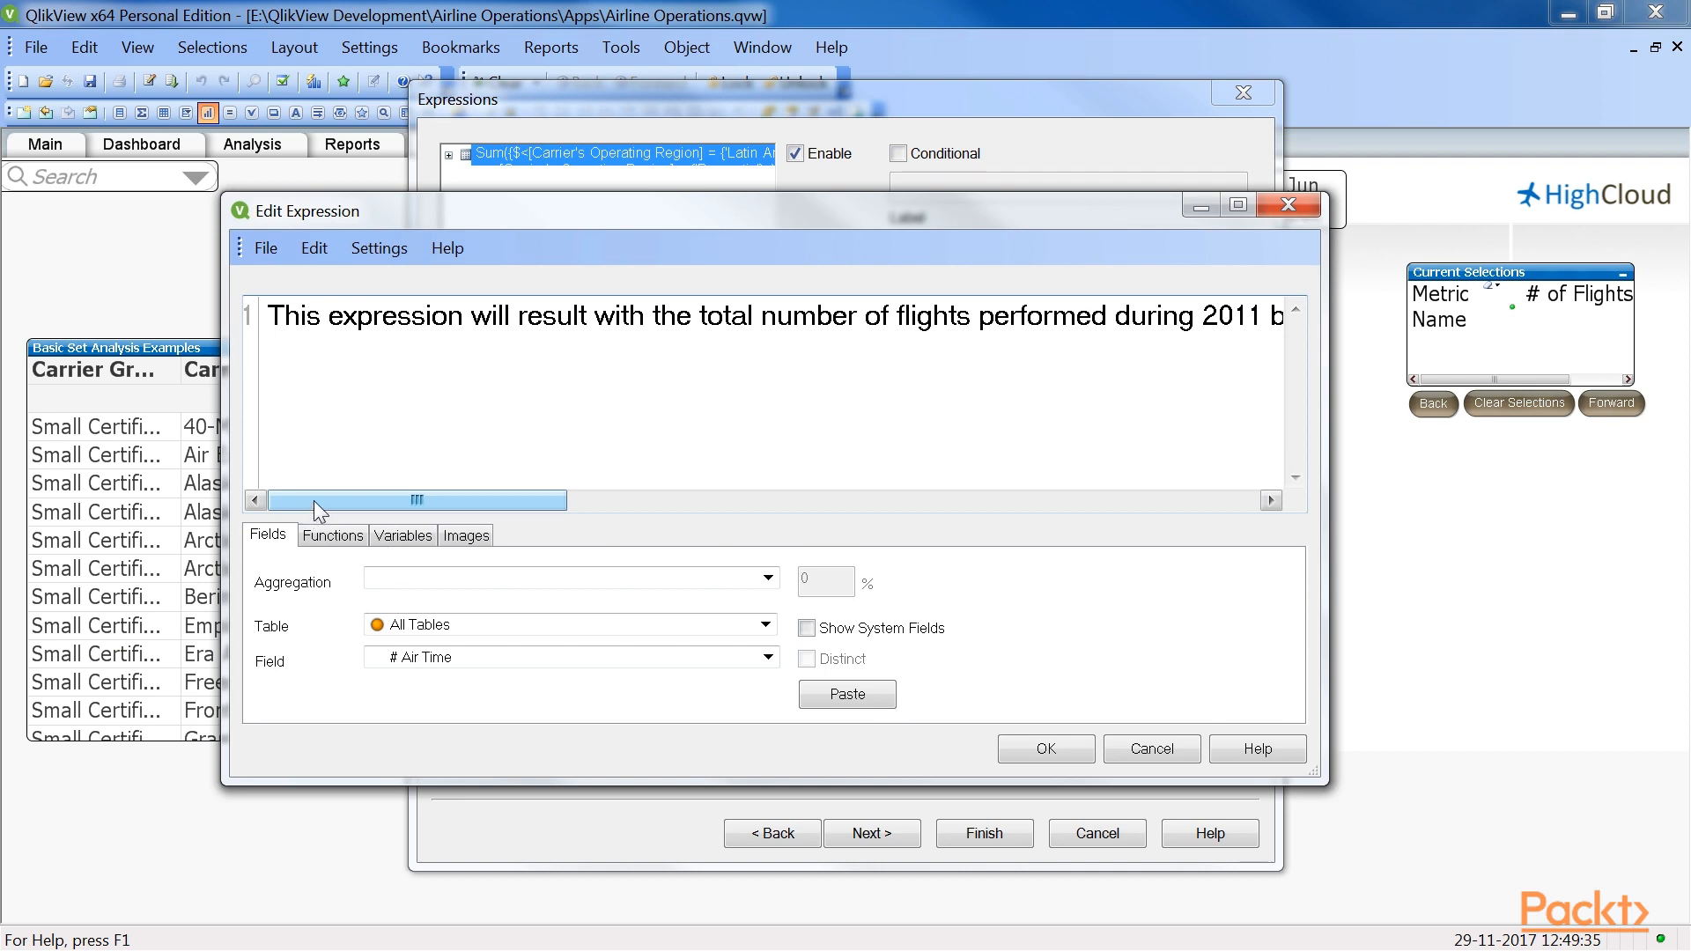
{"action": "left_click", "coordinate": [1042, 749]}
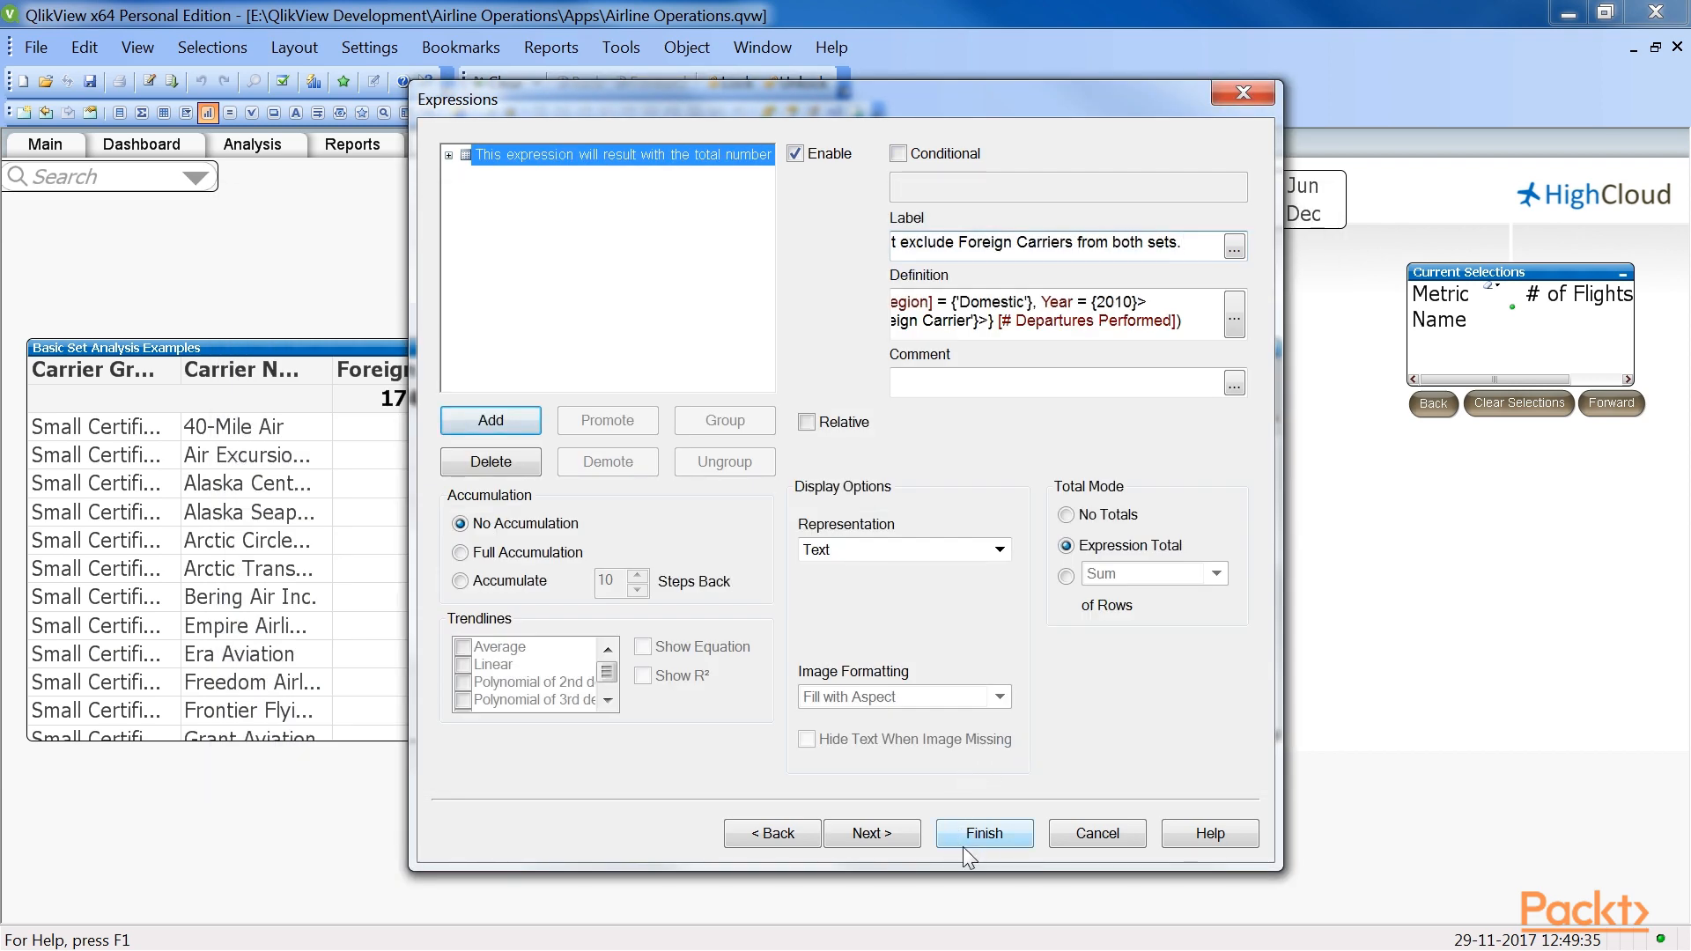
Finish the Set Operators Example table so it appears on the sheet
{"action": "left_click", "coordinate": [983, 832]}
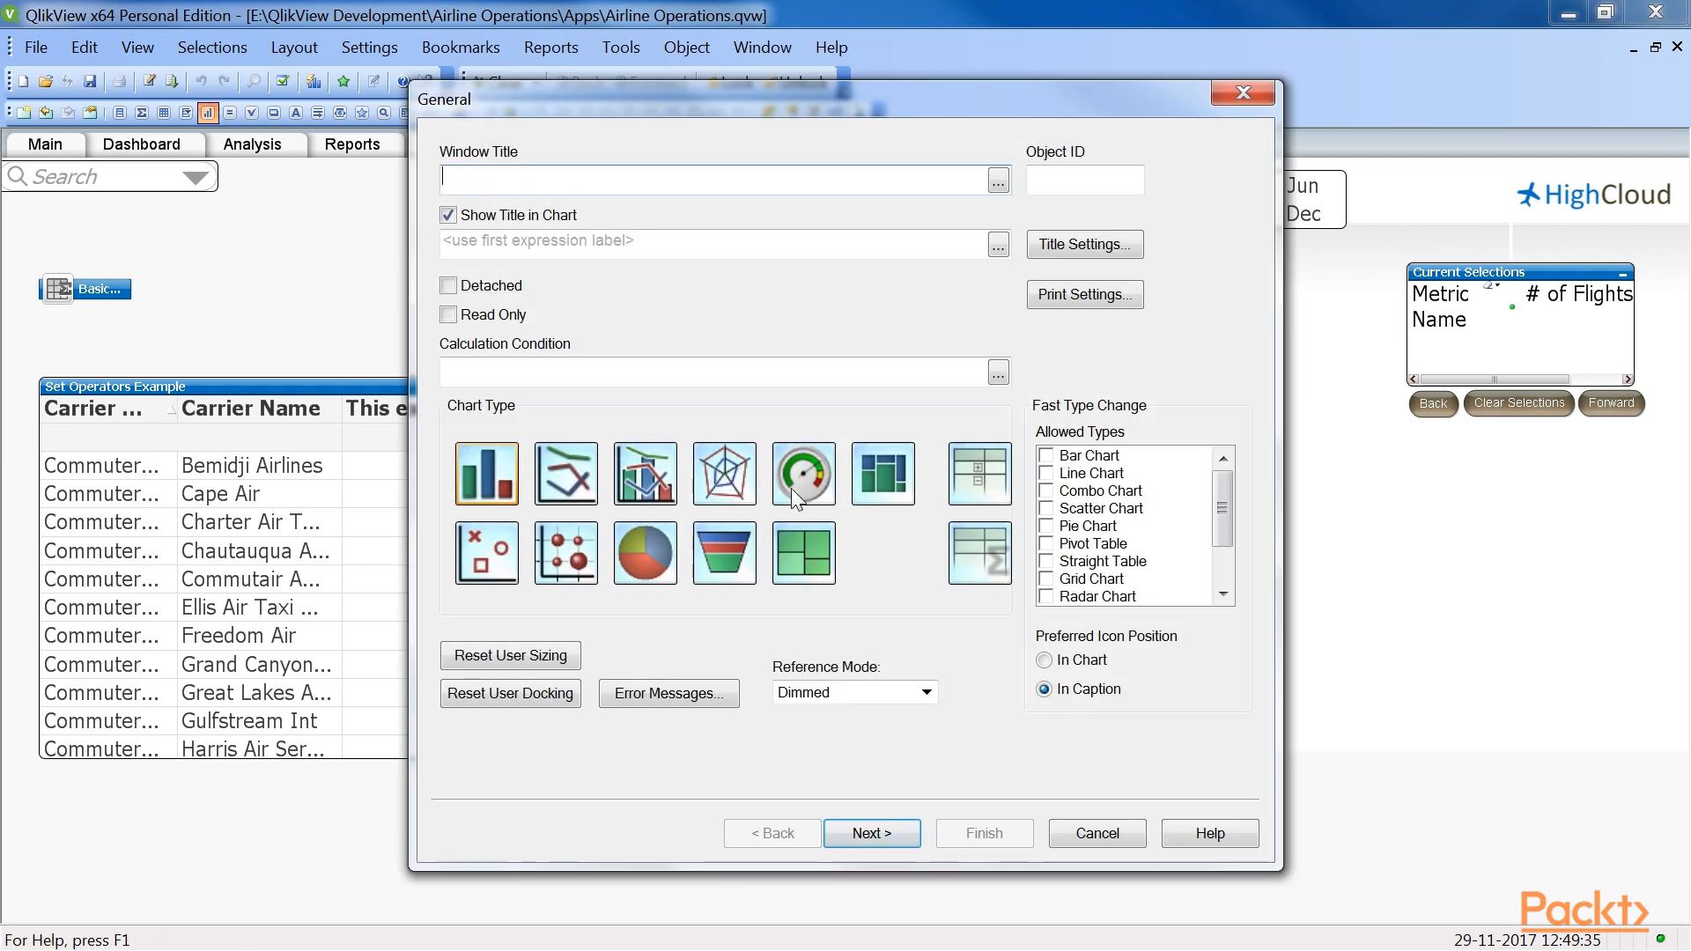
Title the new table 'Element Functions Example' and add Year as its dimension
{"action": "type", "text": "Element"}
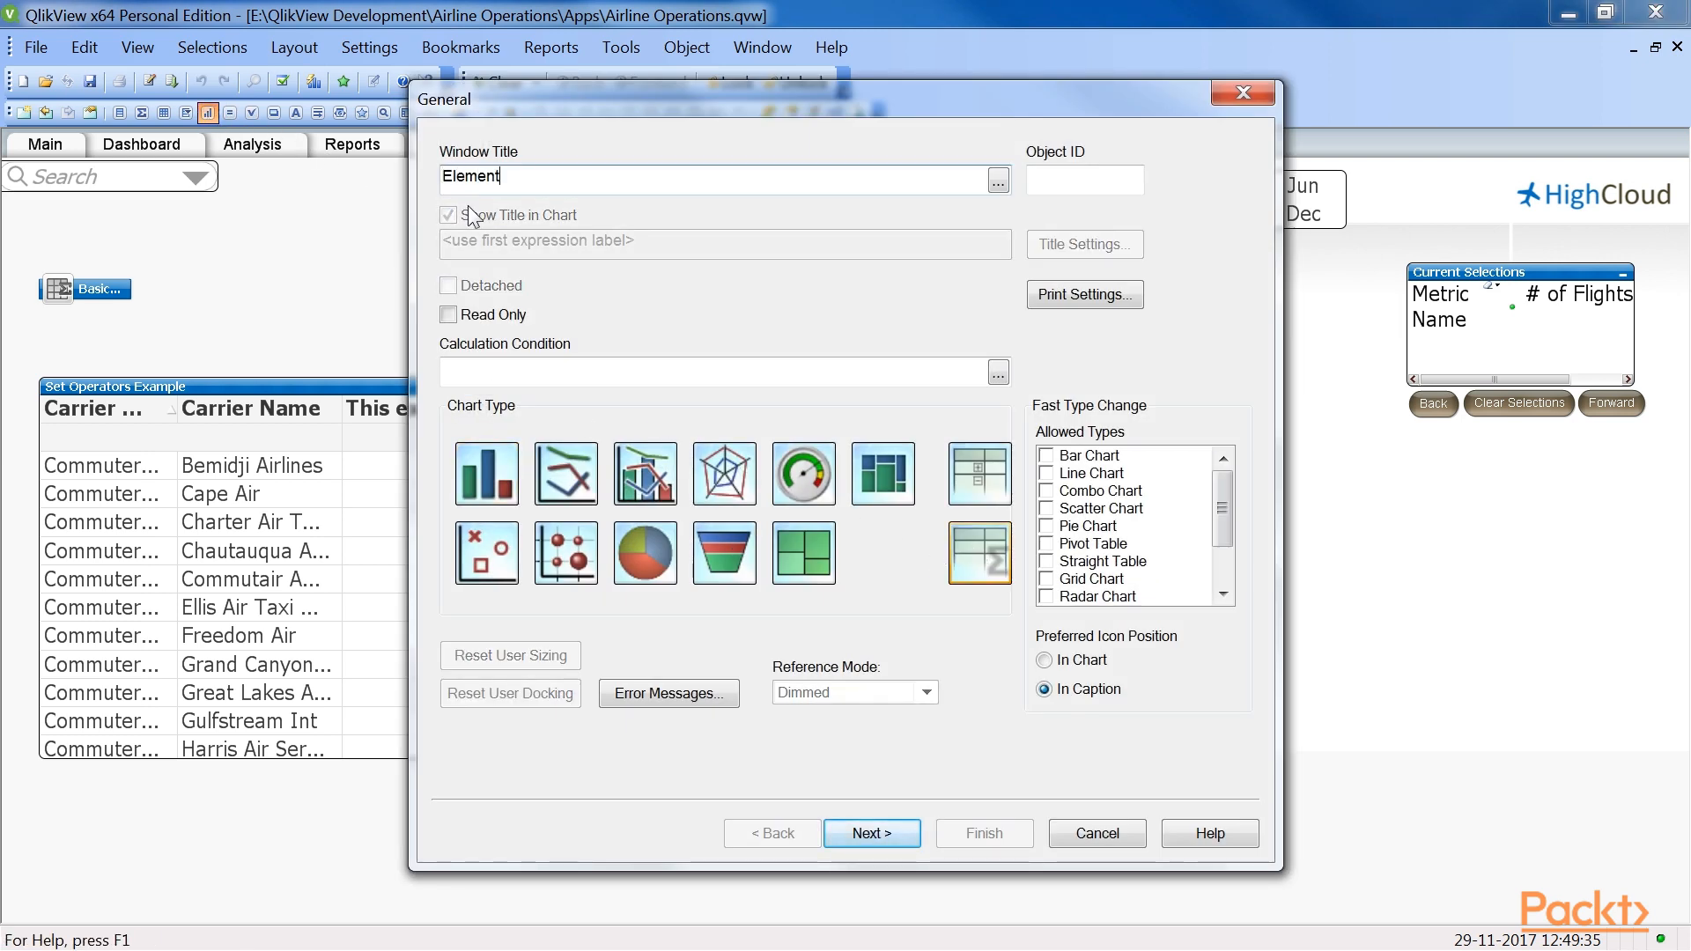
{"action": "type", "text": "Functions Example"}
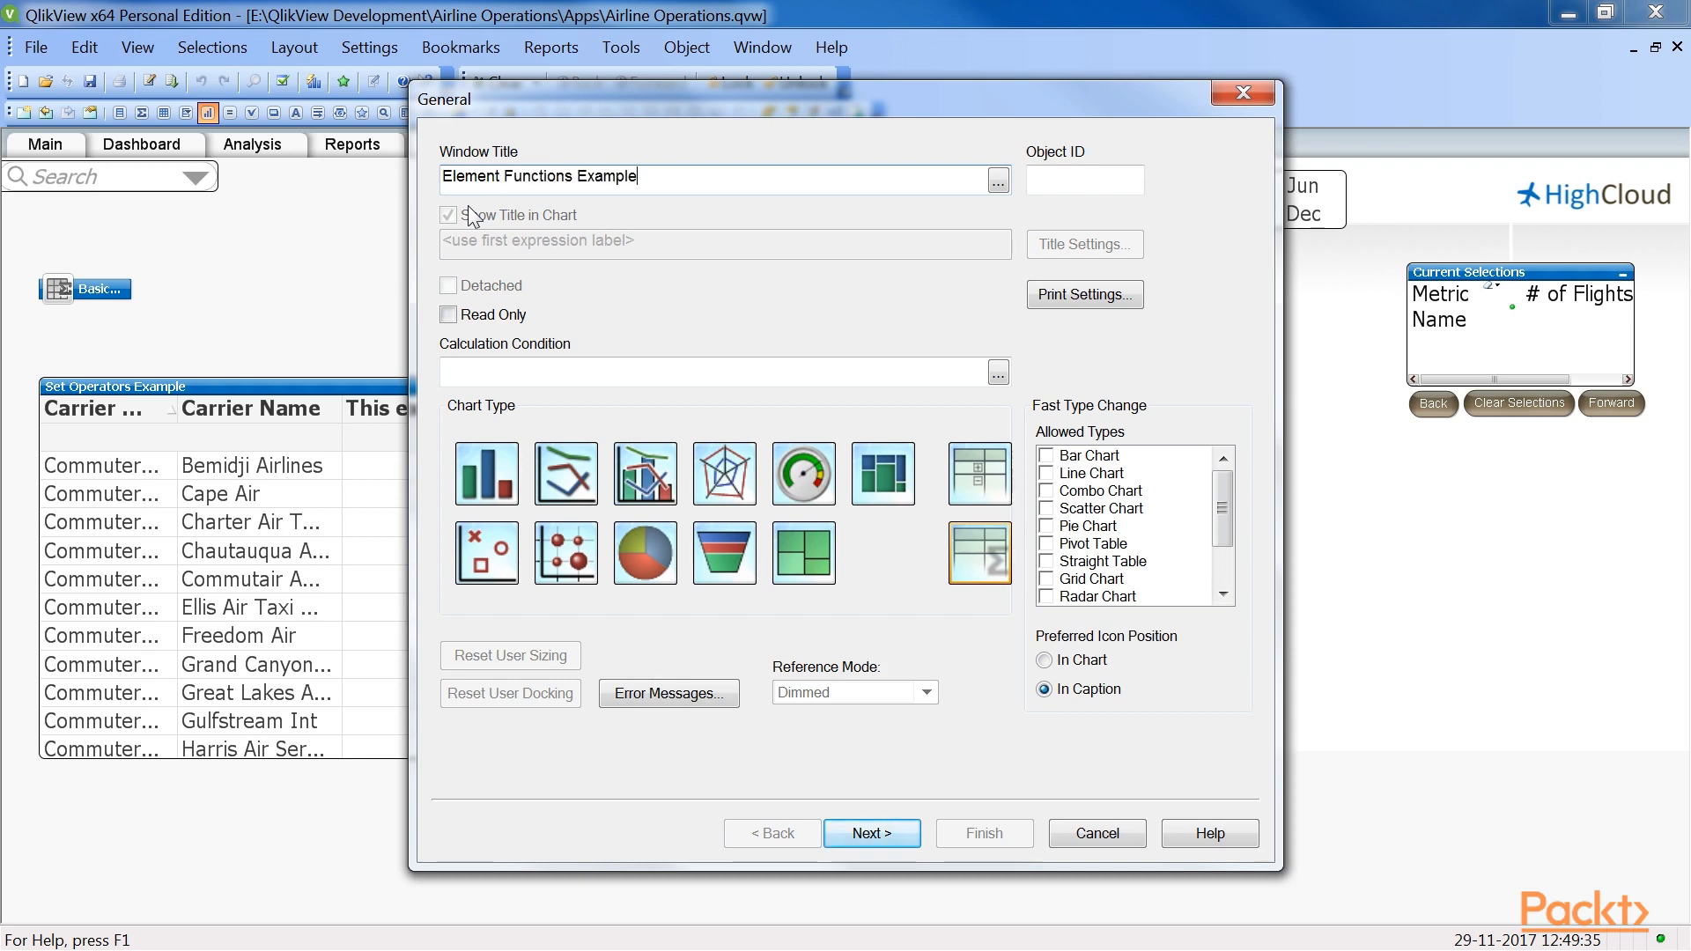
{"action": "left_click", "coordinate": [870, 832]}
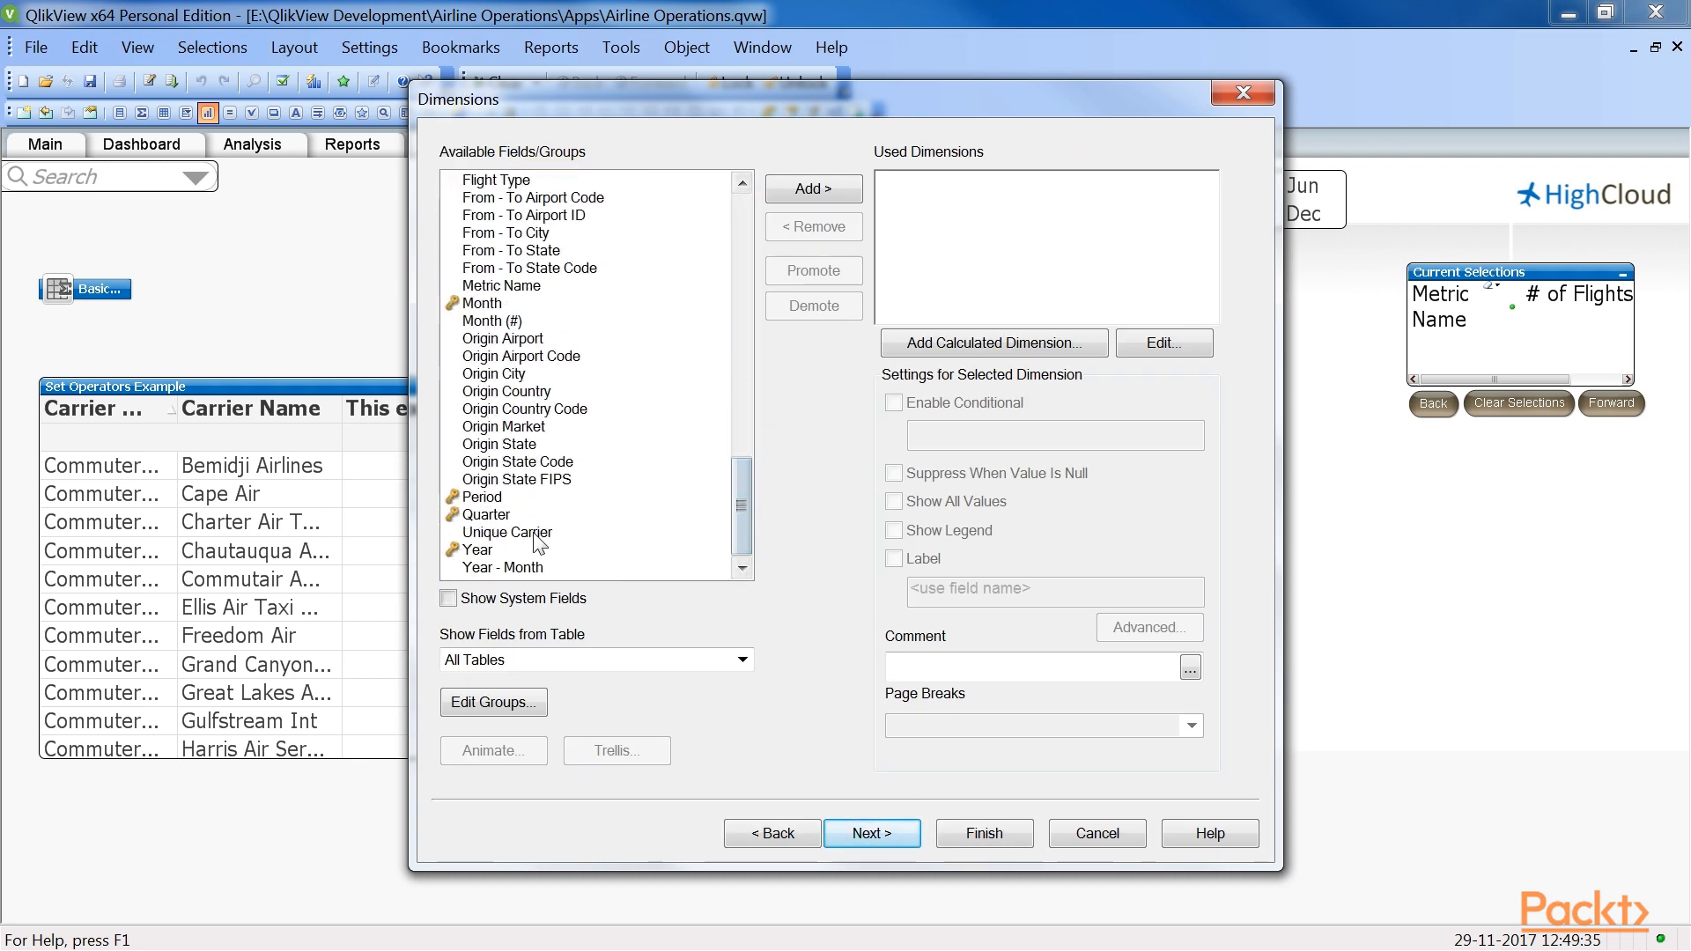
{"action": "left_click", "coordinate": [812, 189]}
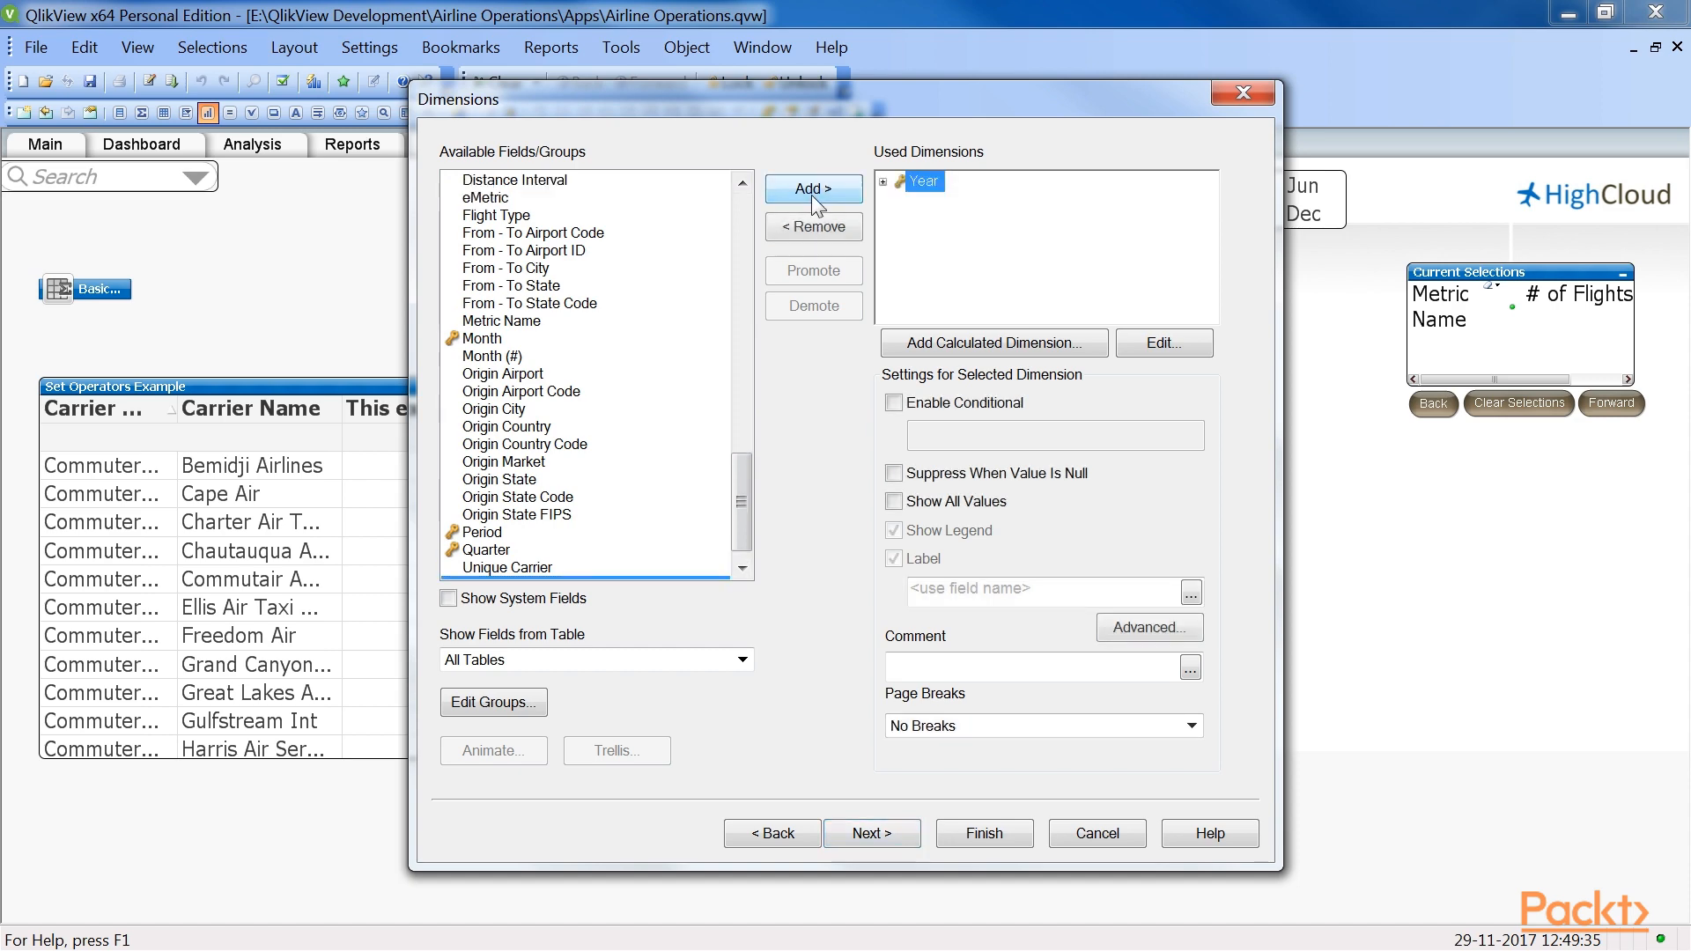
{"action": "left_click", "coordinate": [870, 832]}
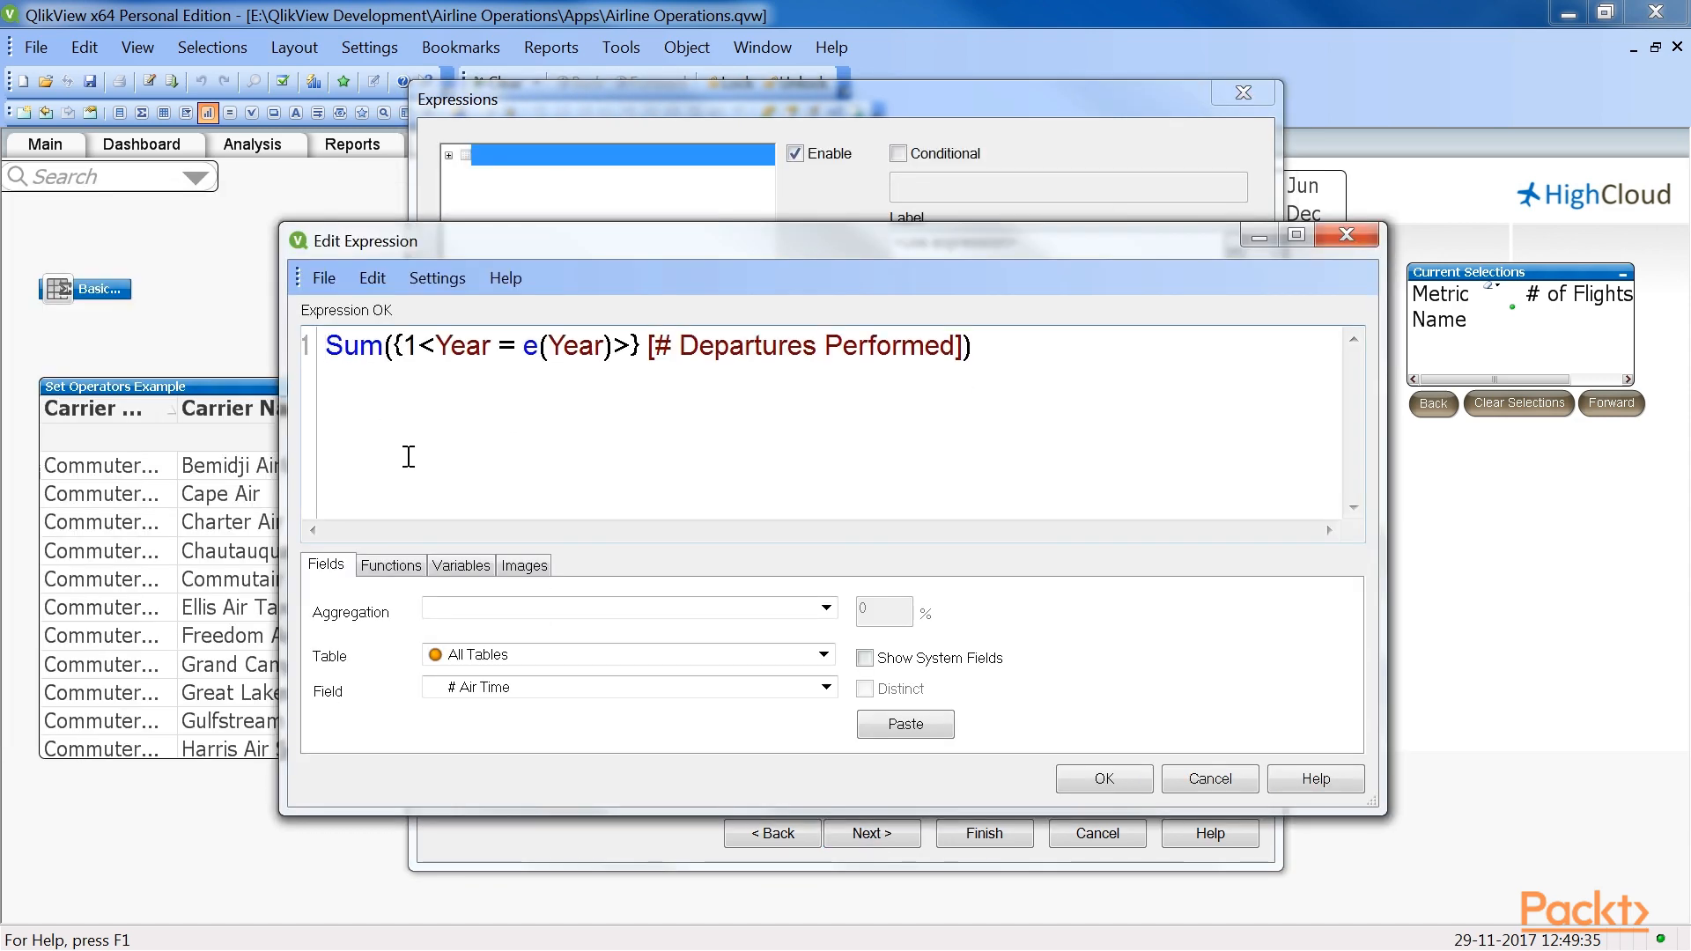
{"action": "mouse_move", "coordinate": [686, 442]}
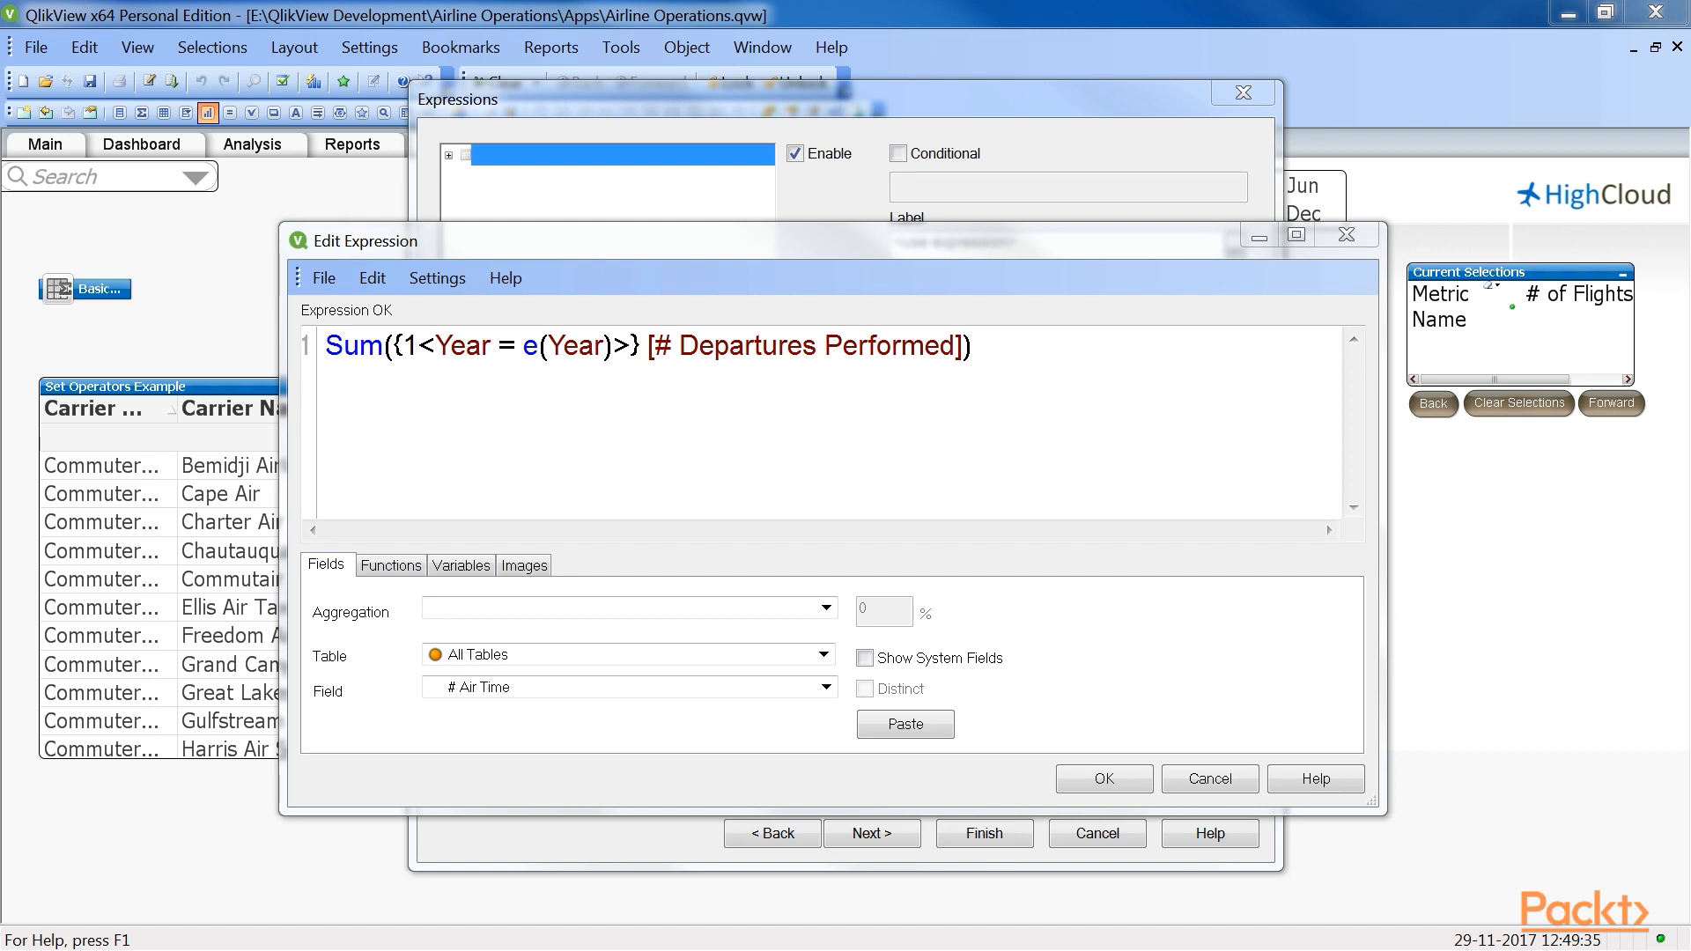
{"action": "mouse_move", "coordinate": [367, 389]}
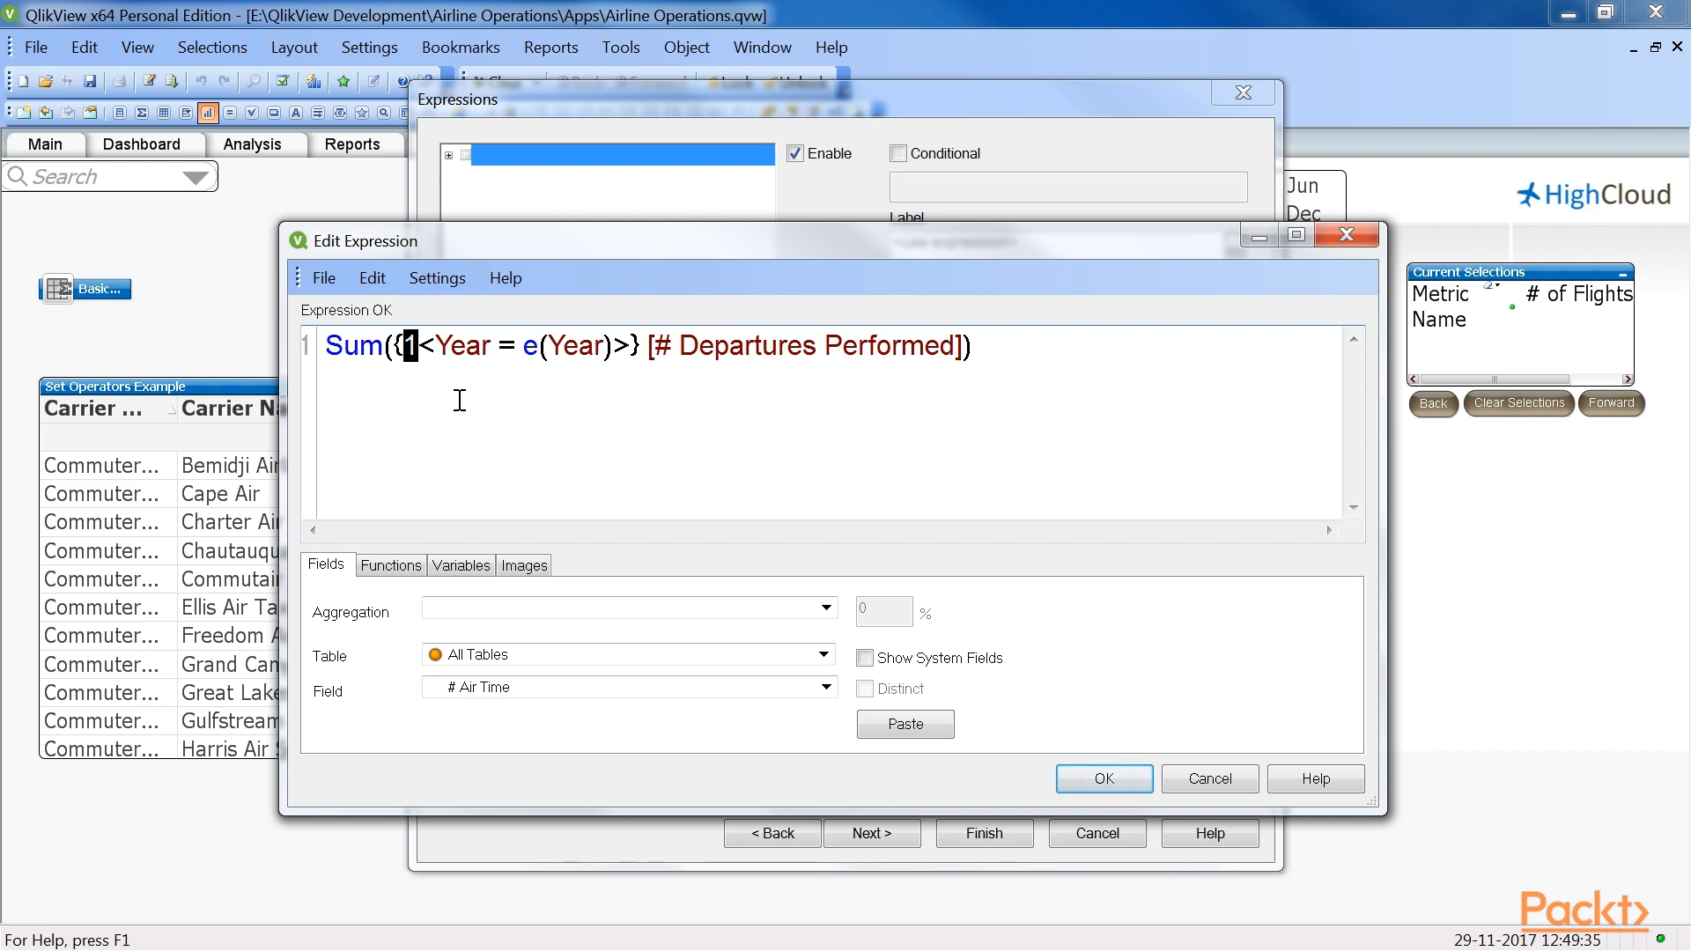
Set the expression Sum({1<Year = e(Year)>} [# Departures Performed]) with its unselected-years label and create the table
{"action": "left_click", "coordinate": [1101, 778]}
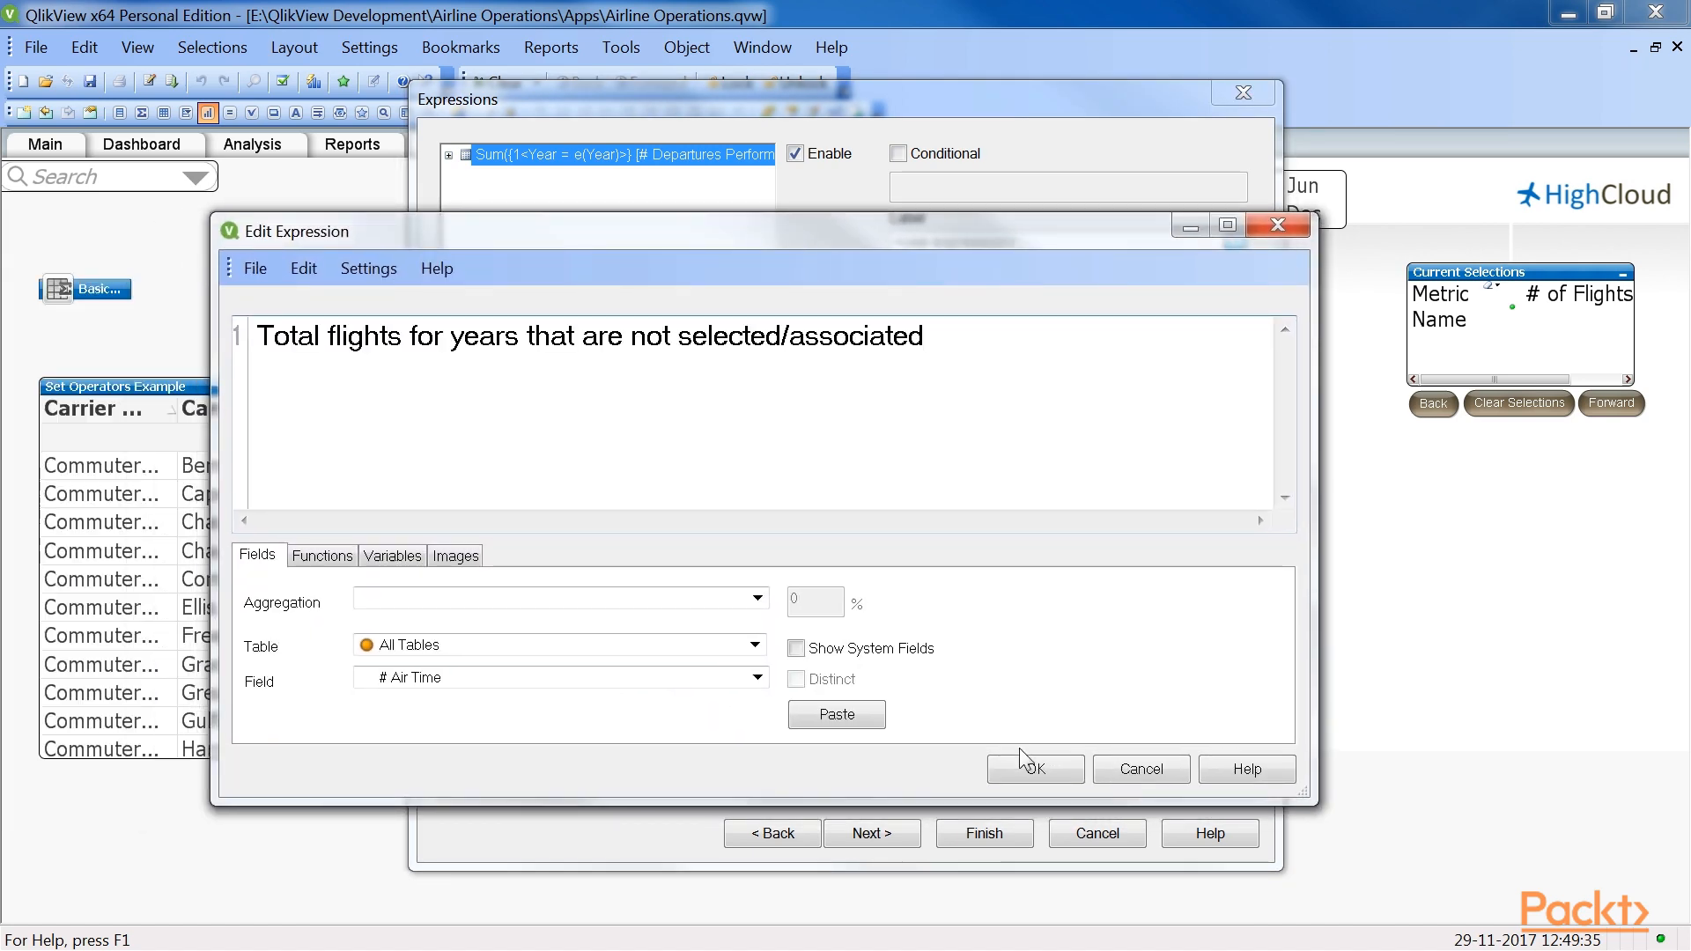
{"action": "left_click", "coordinate": [1032, 769]}
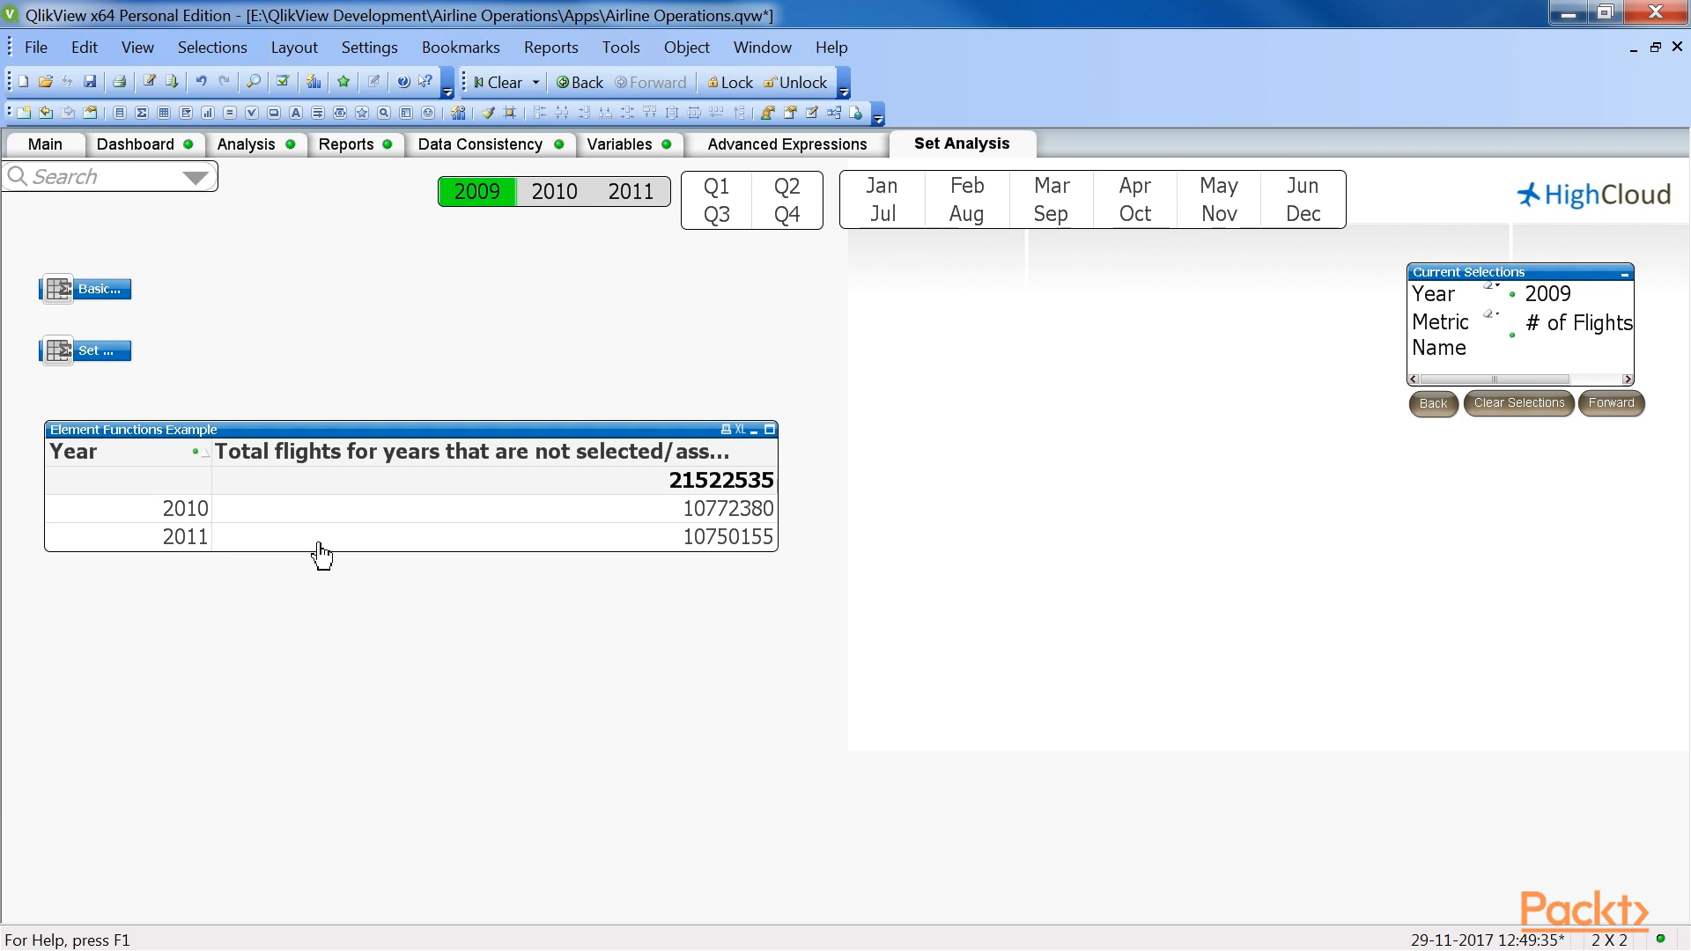